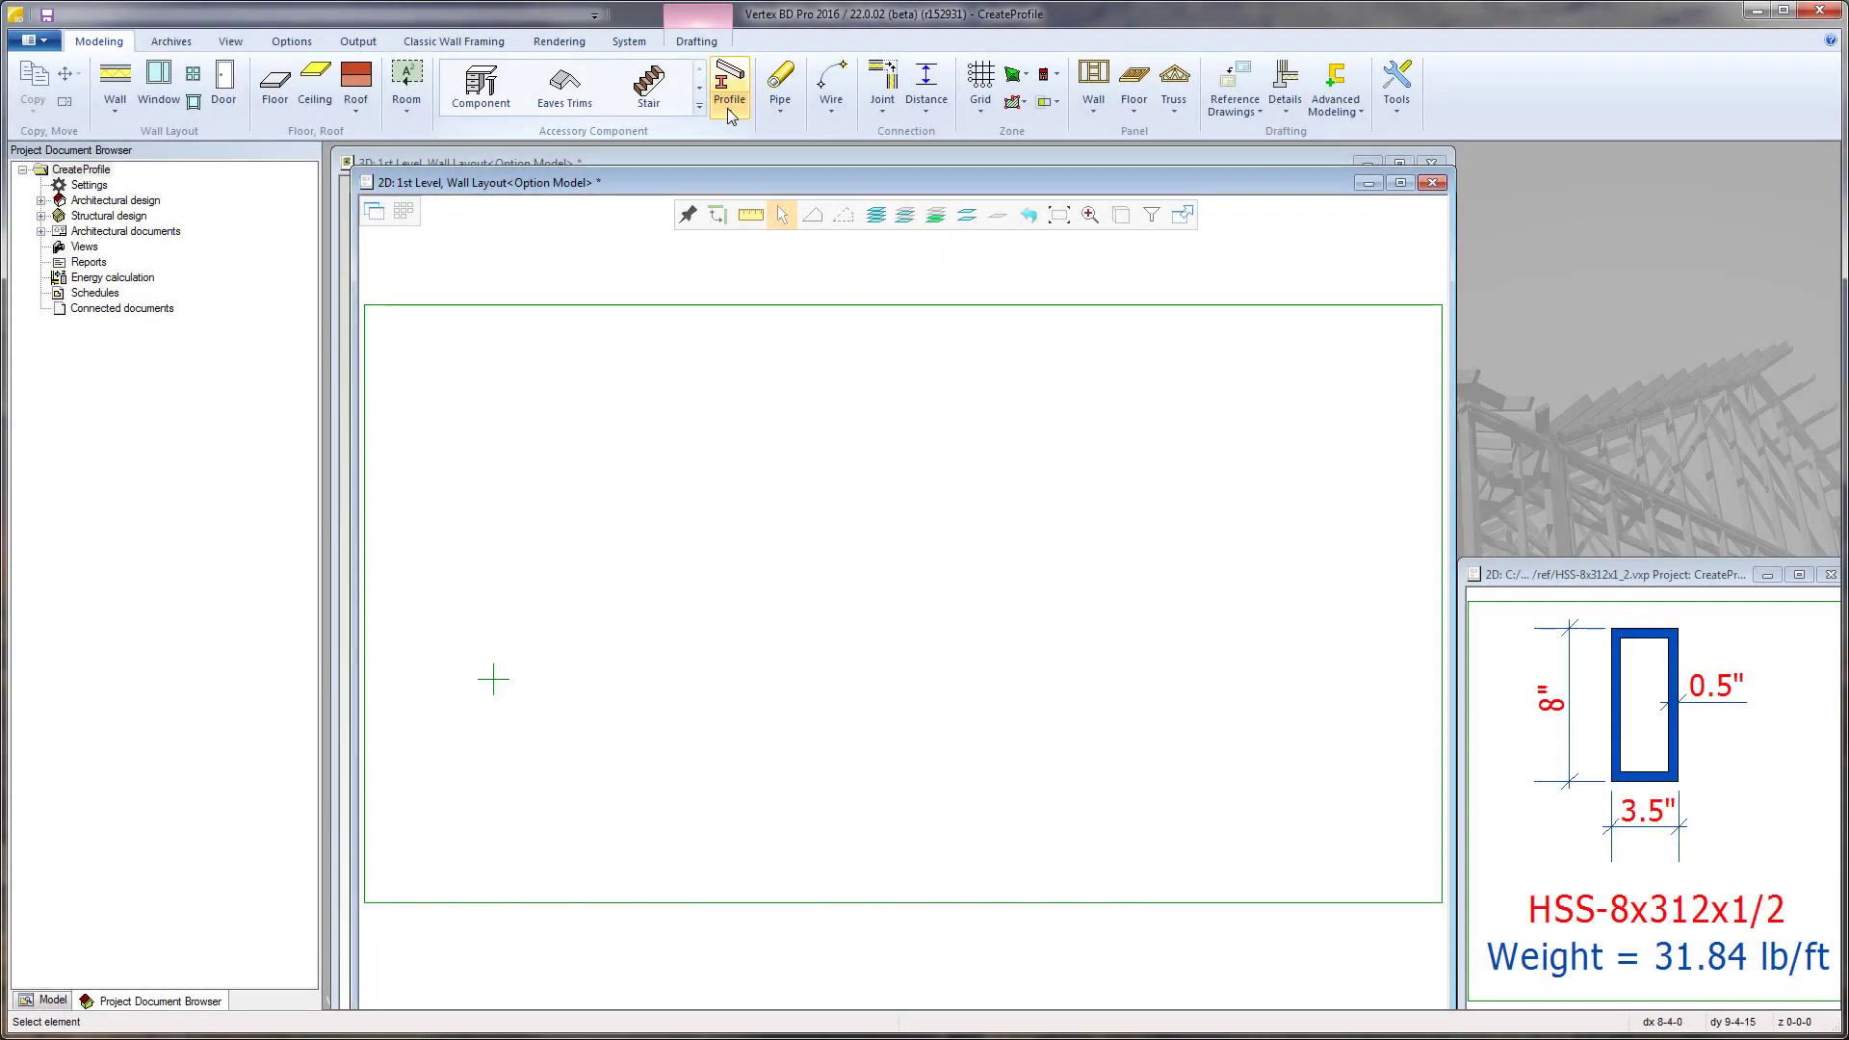
mouse_move(728, 85)
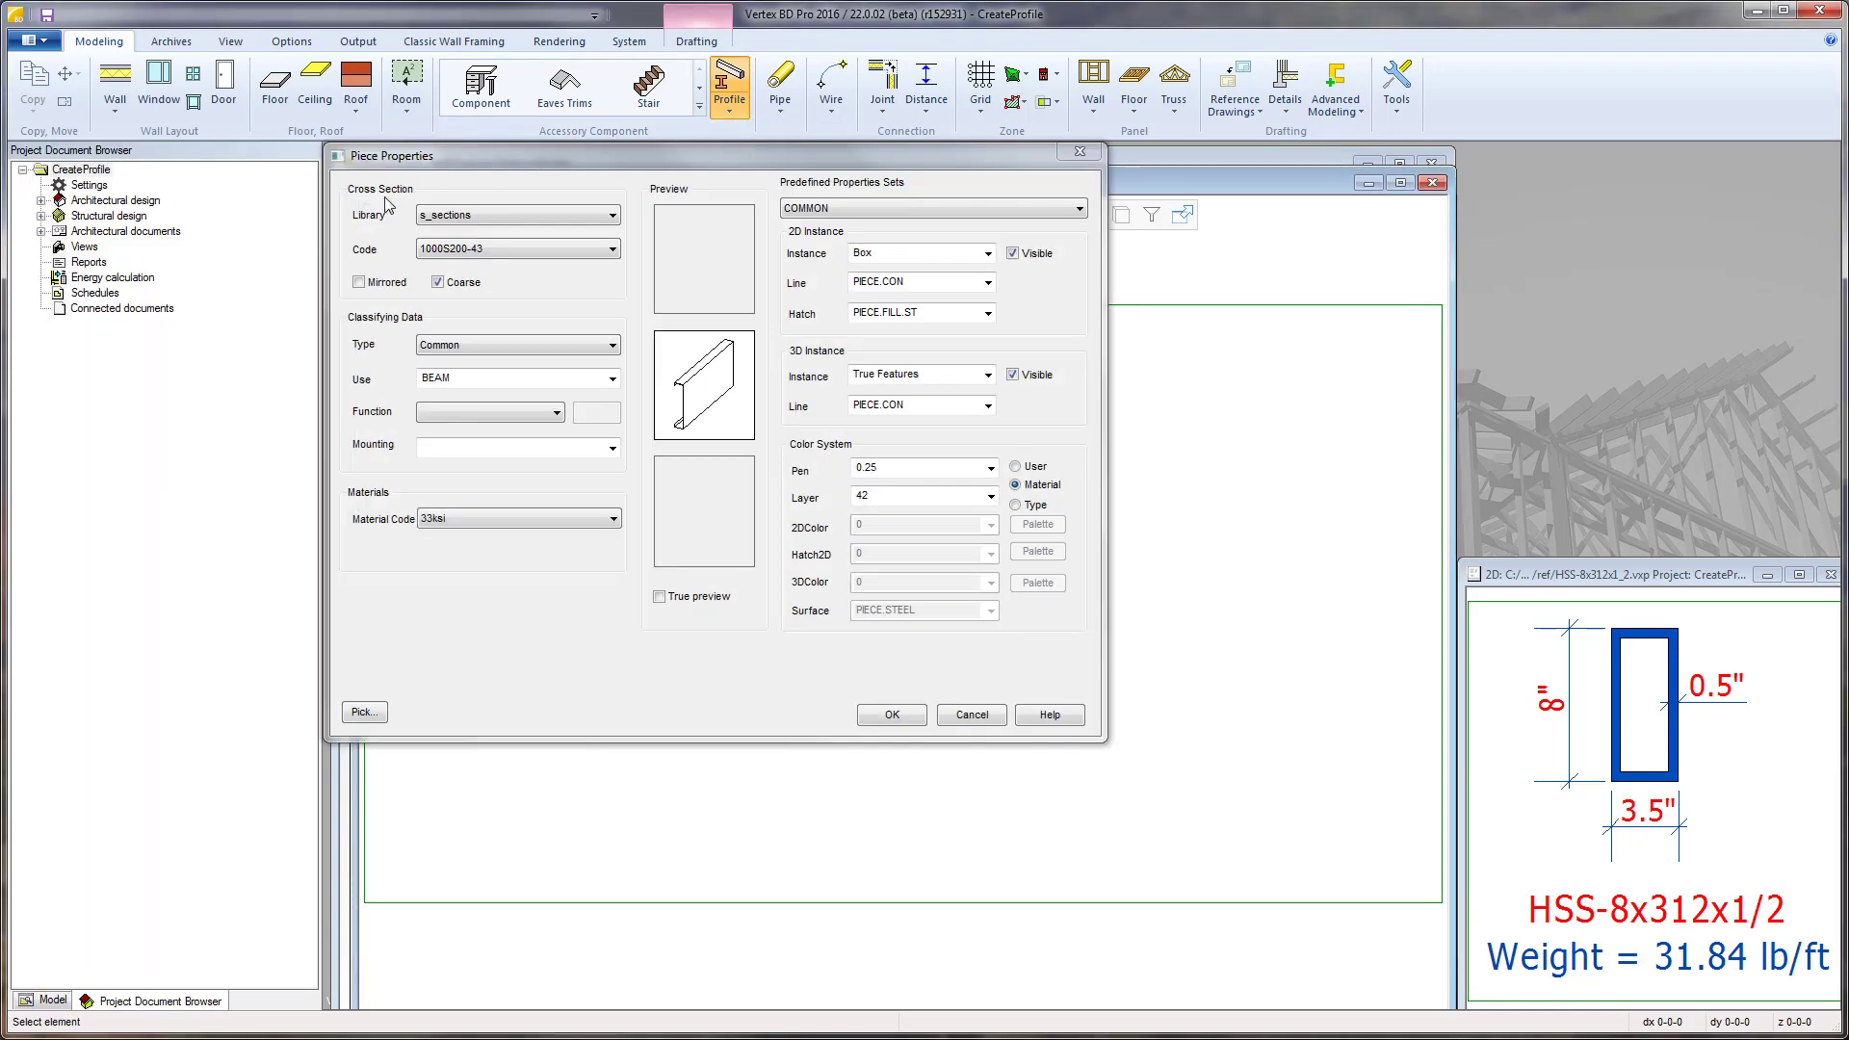
mouse_move(634, 243)
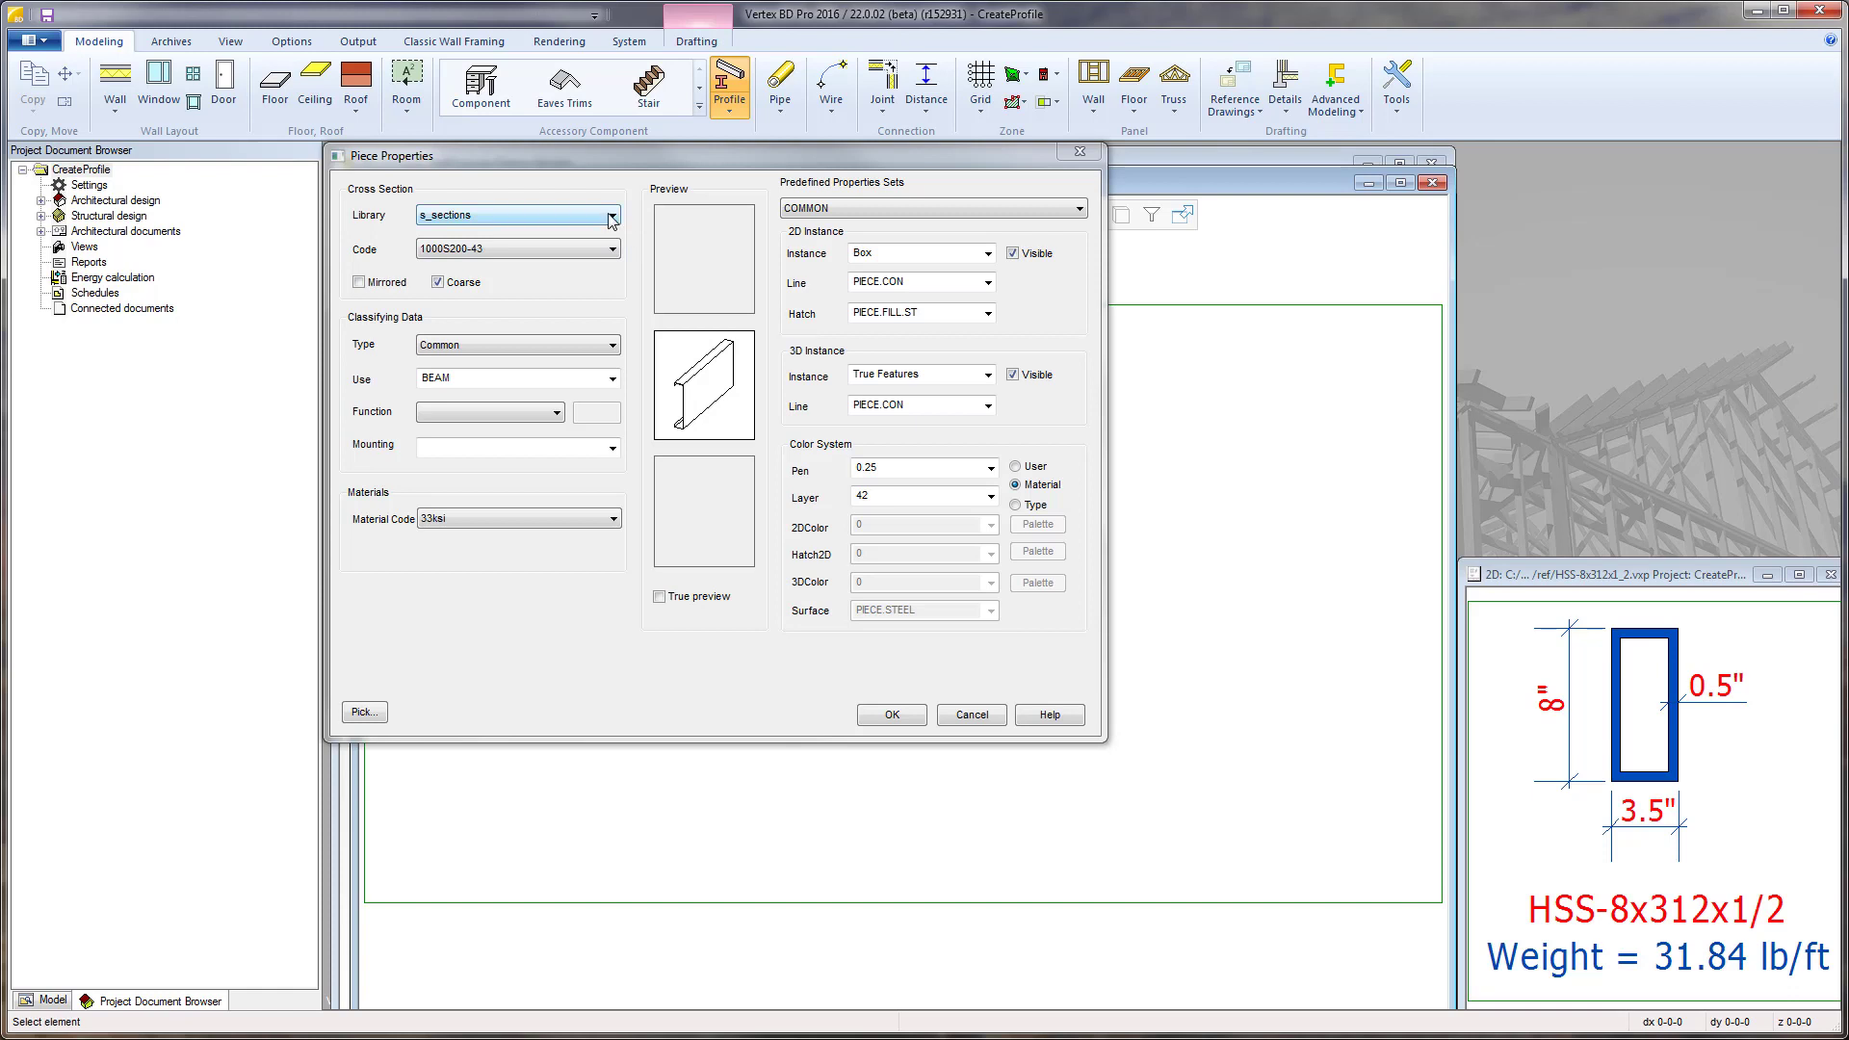
Browse the Library list through hss_rect and s_sections, ending on t_sections with code 162T125-30
left_click(610, 214)
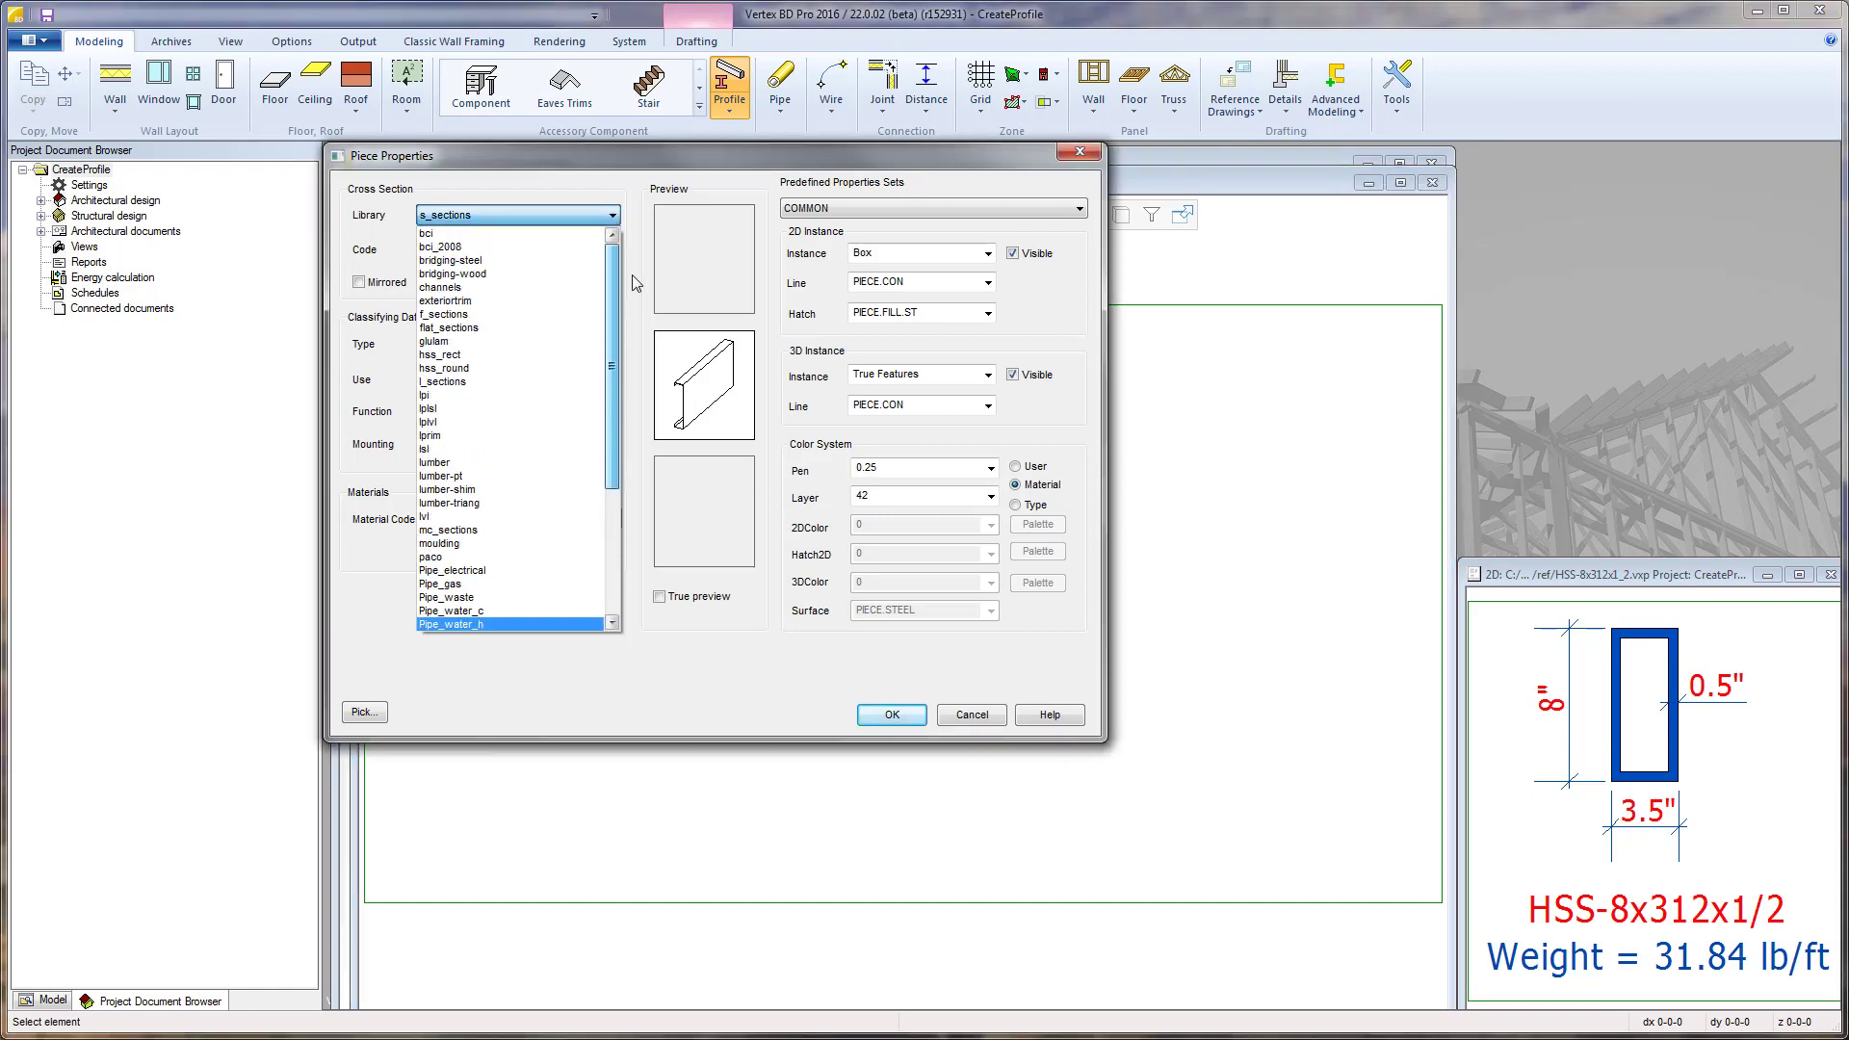
left_click(449, 327)
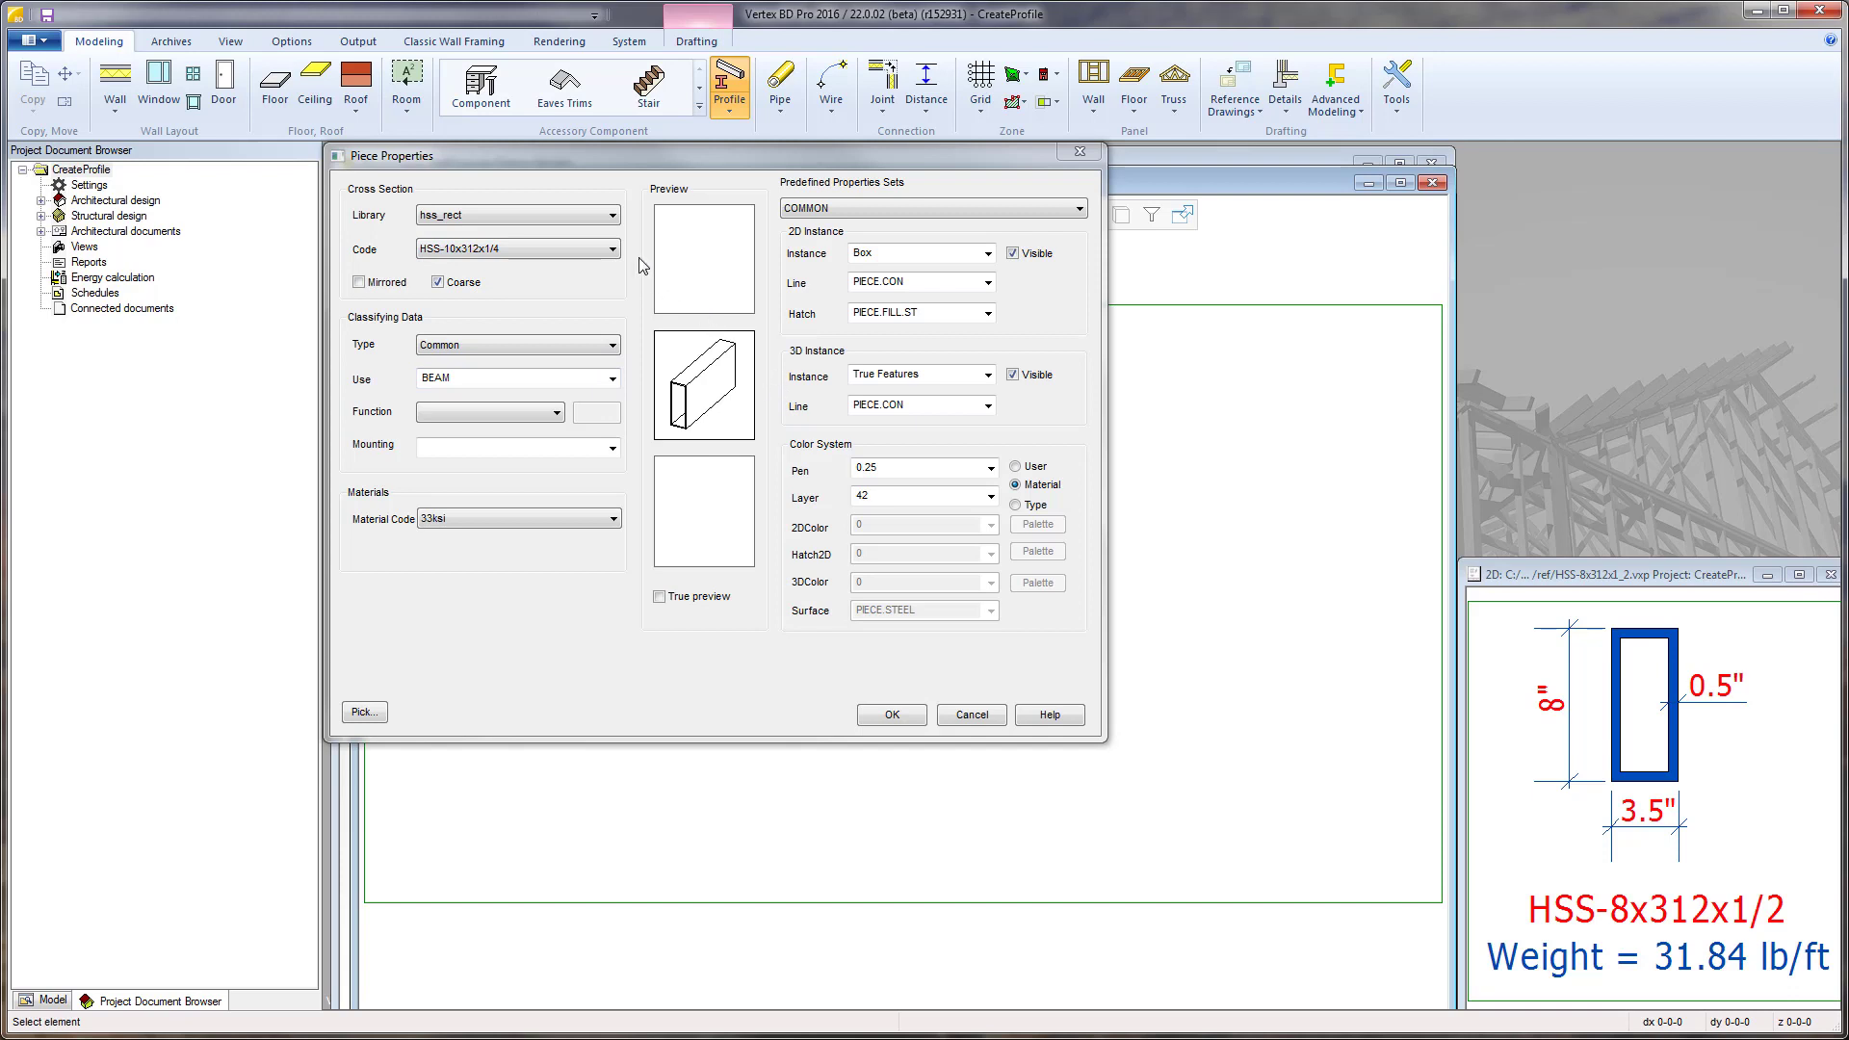
left_click(611, 214)
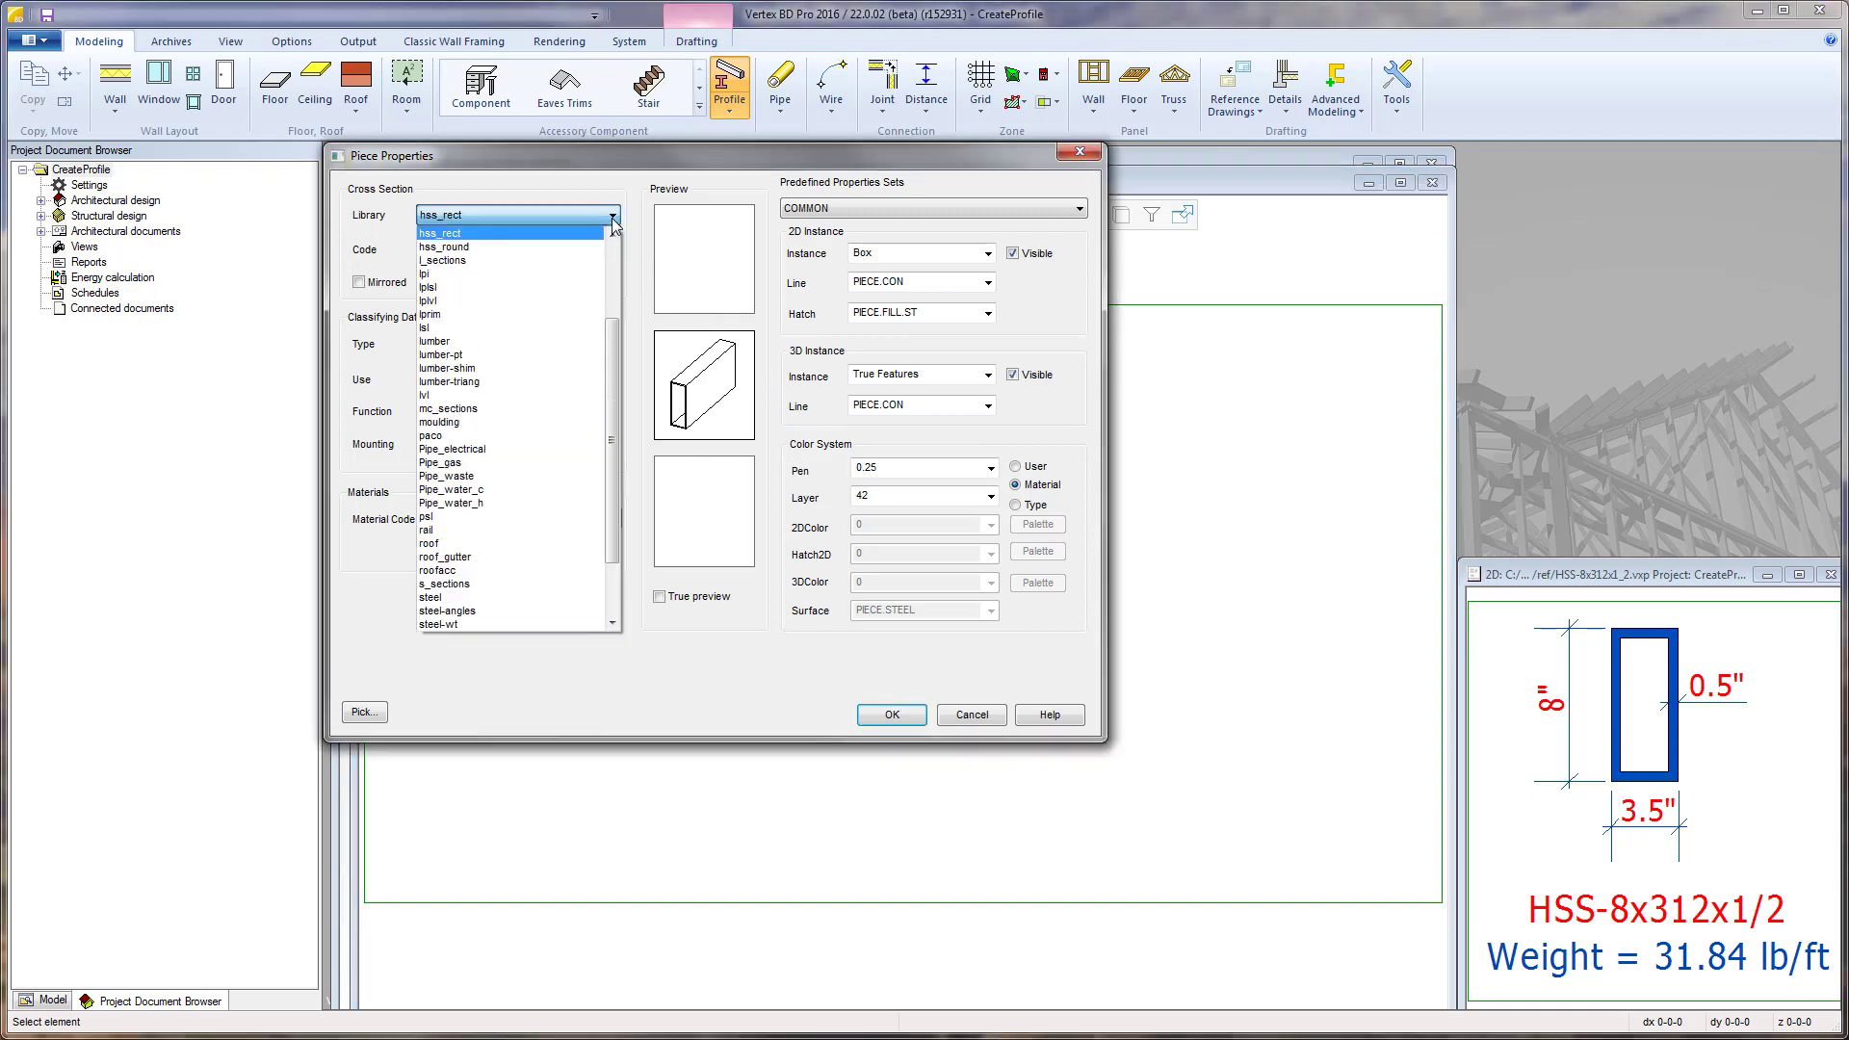
left_click(445, 582)
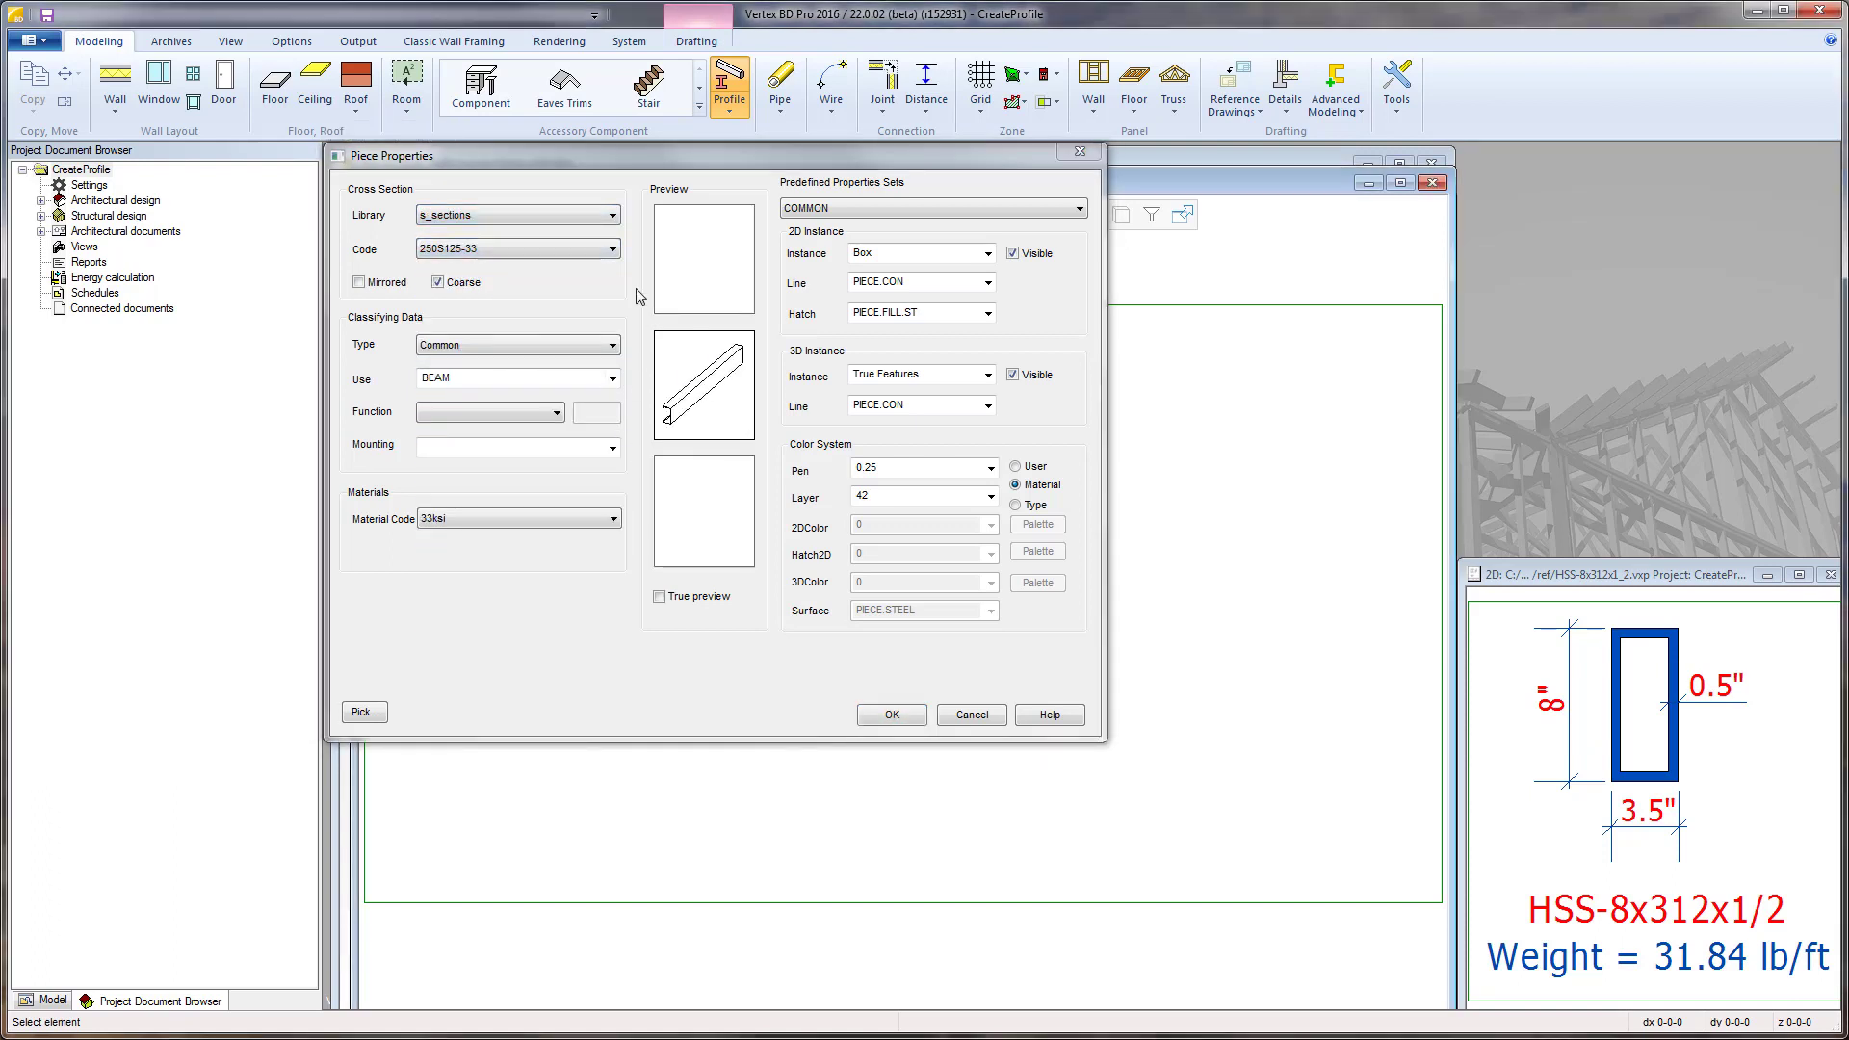
left_click(613, 214)
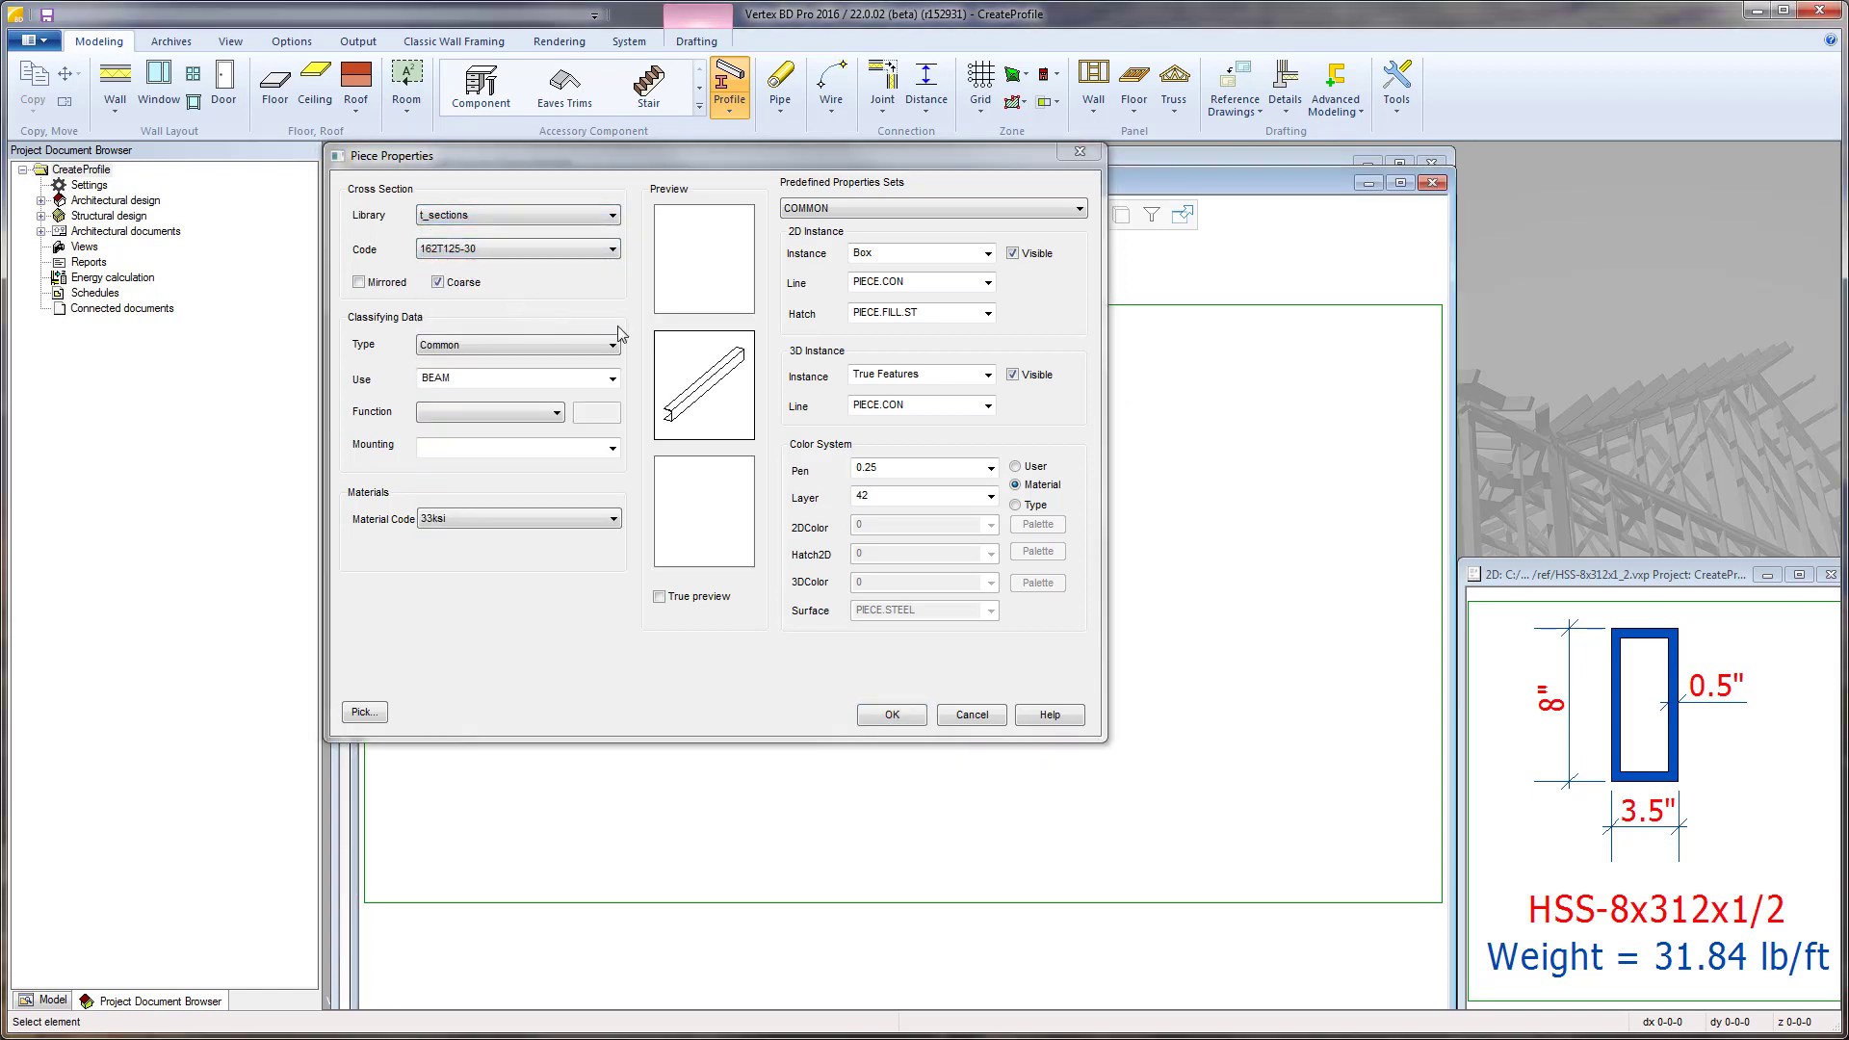
mouse_move(790, 399)
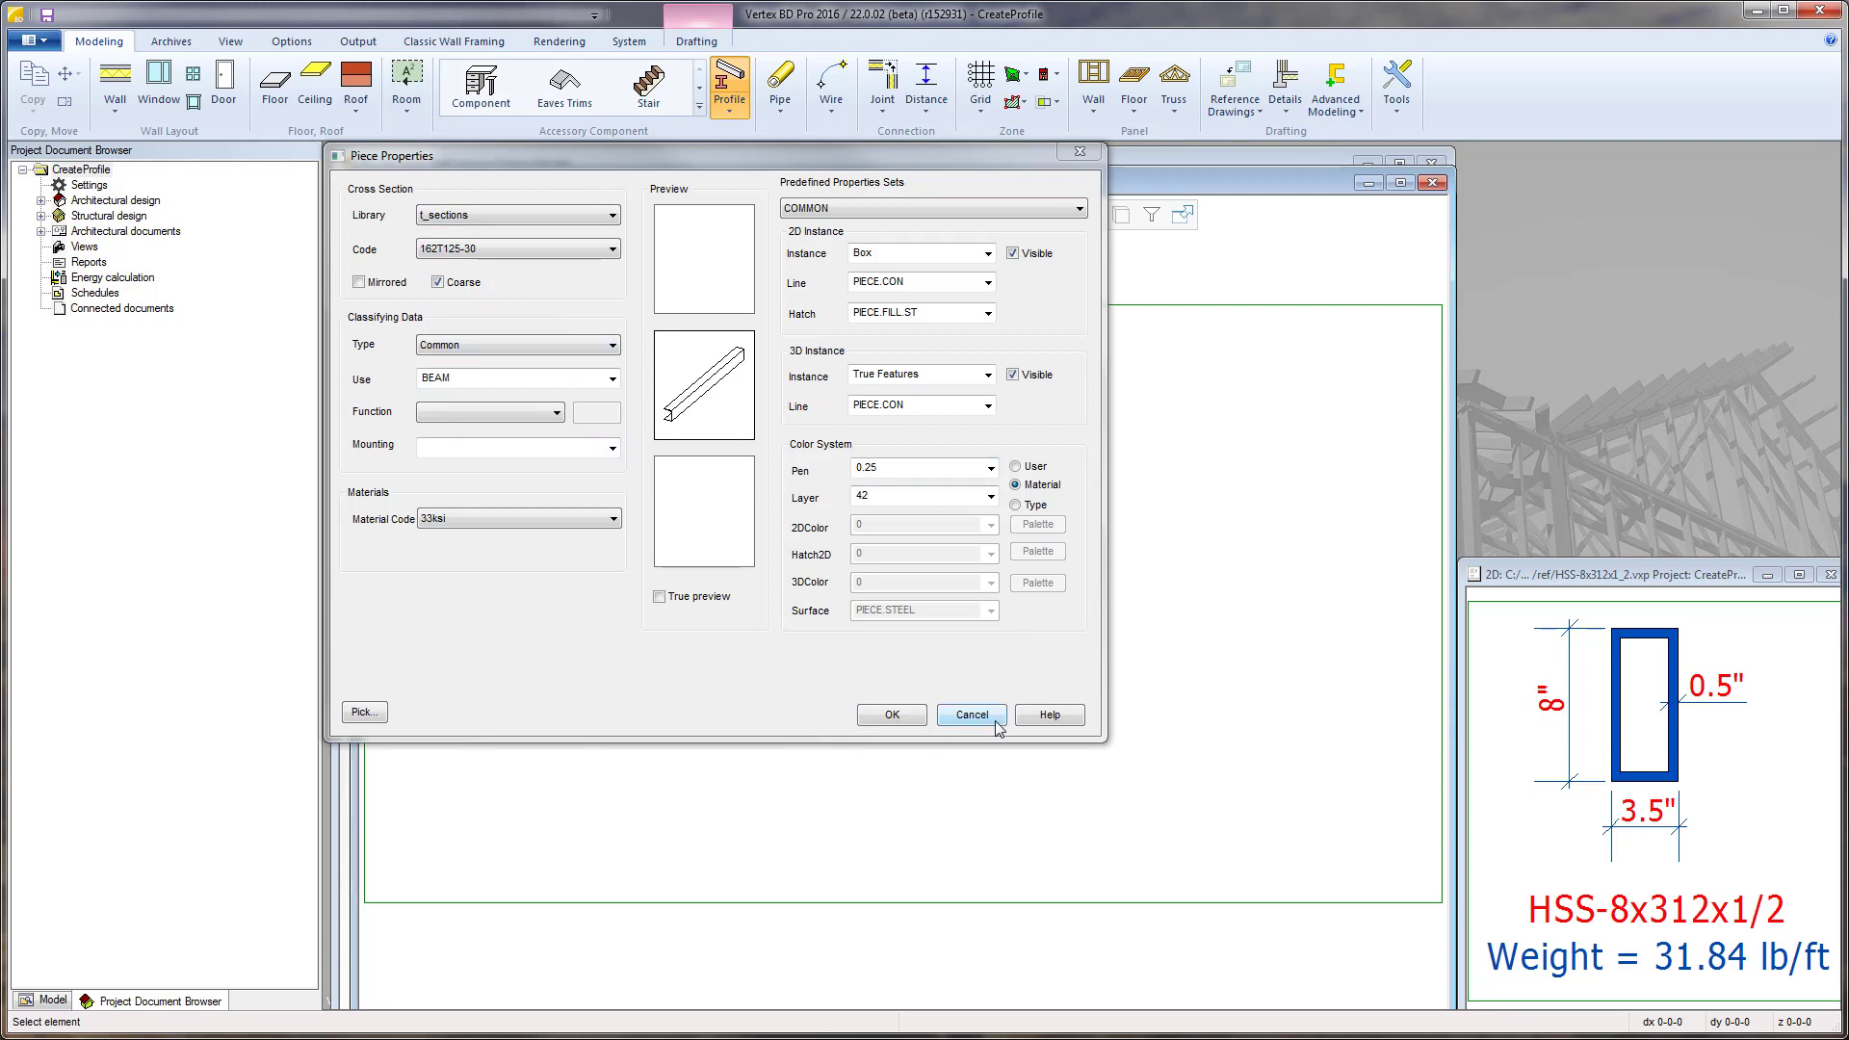
Cancel the Piece Properties and show the System library management tools
left_click(971, 715)
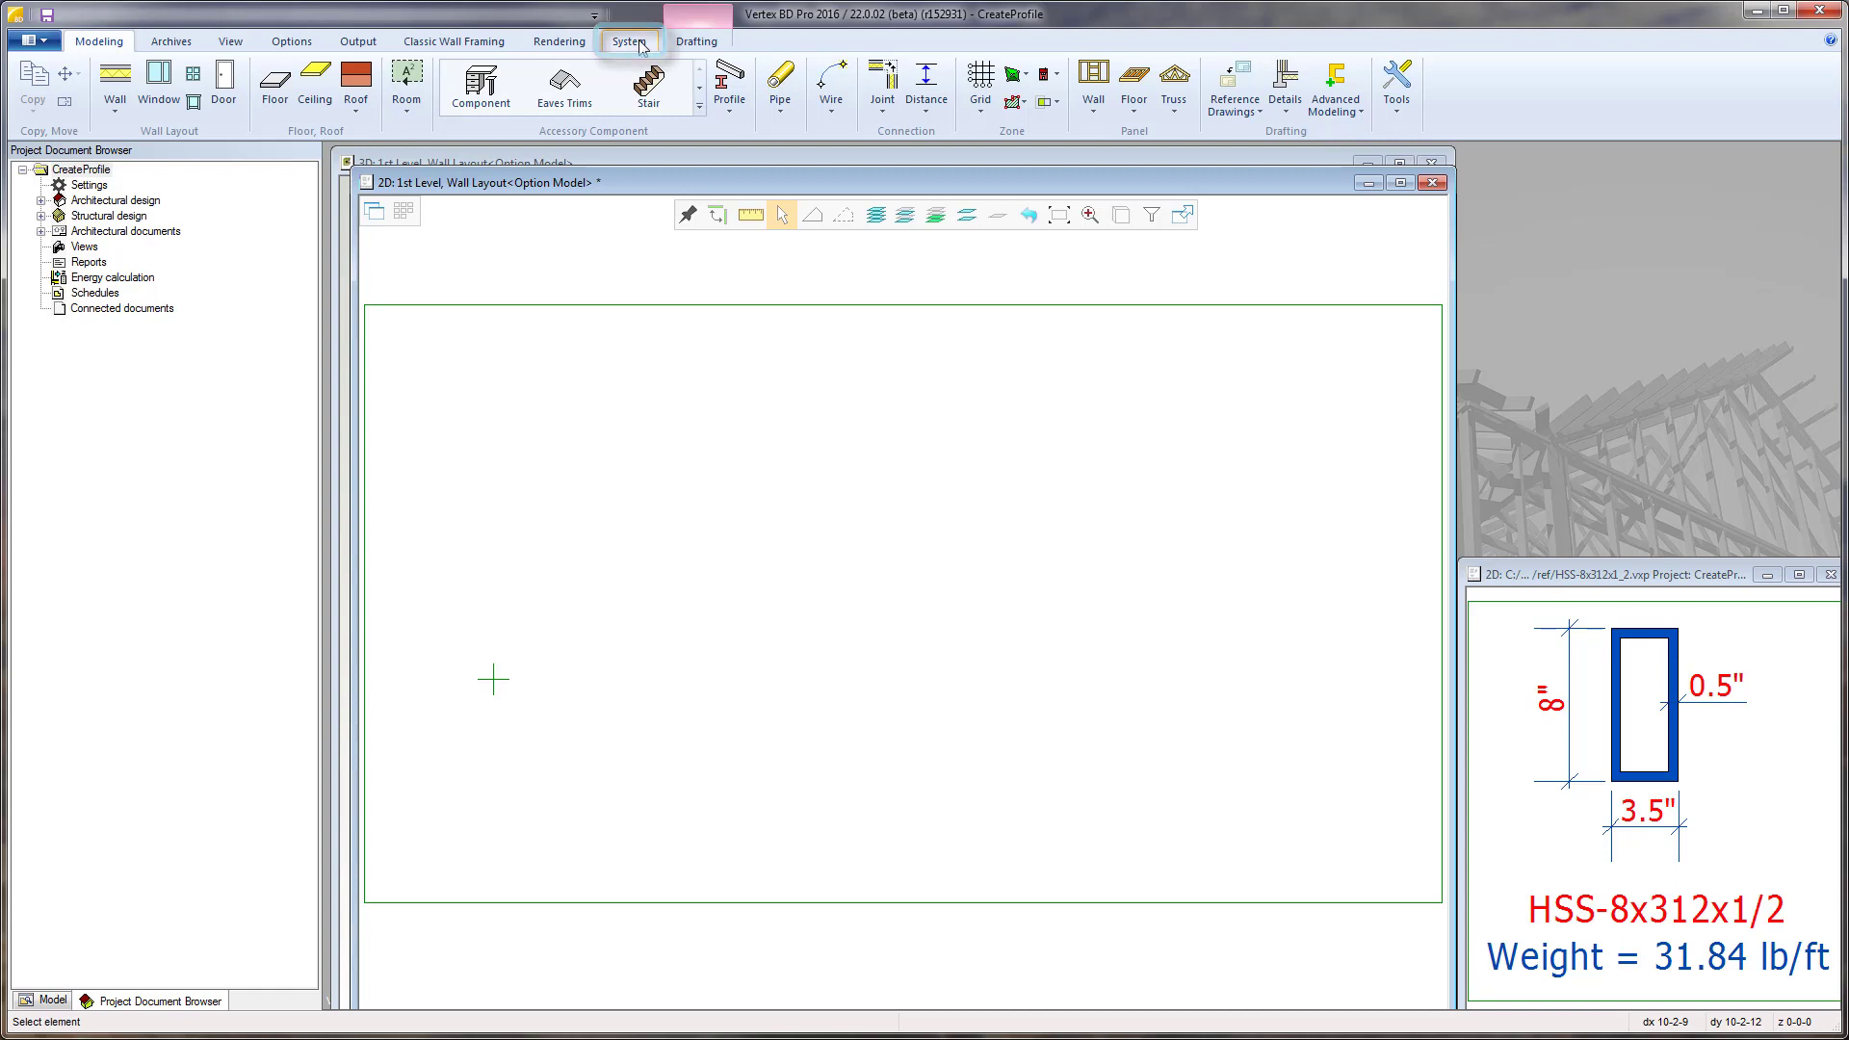
left_click(628, 41)
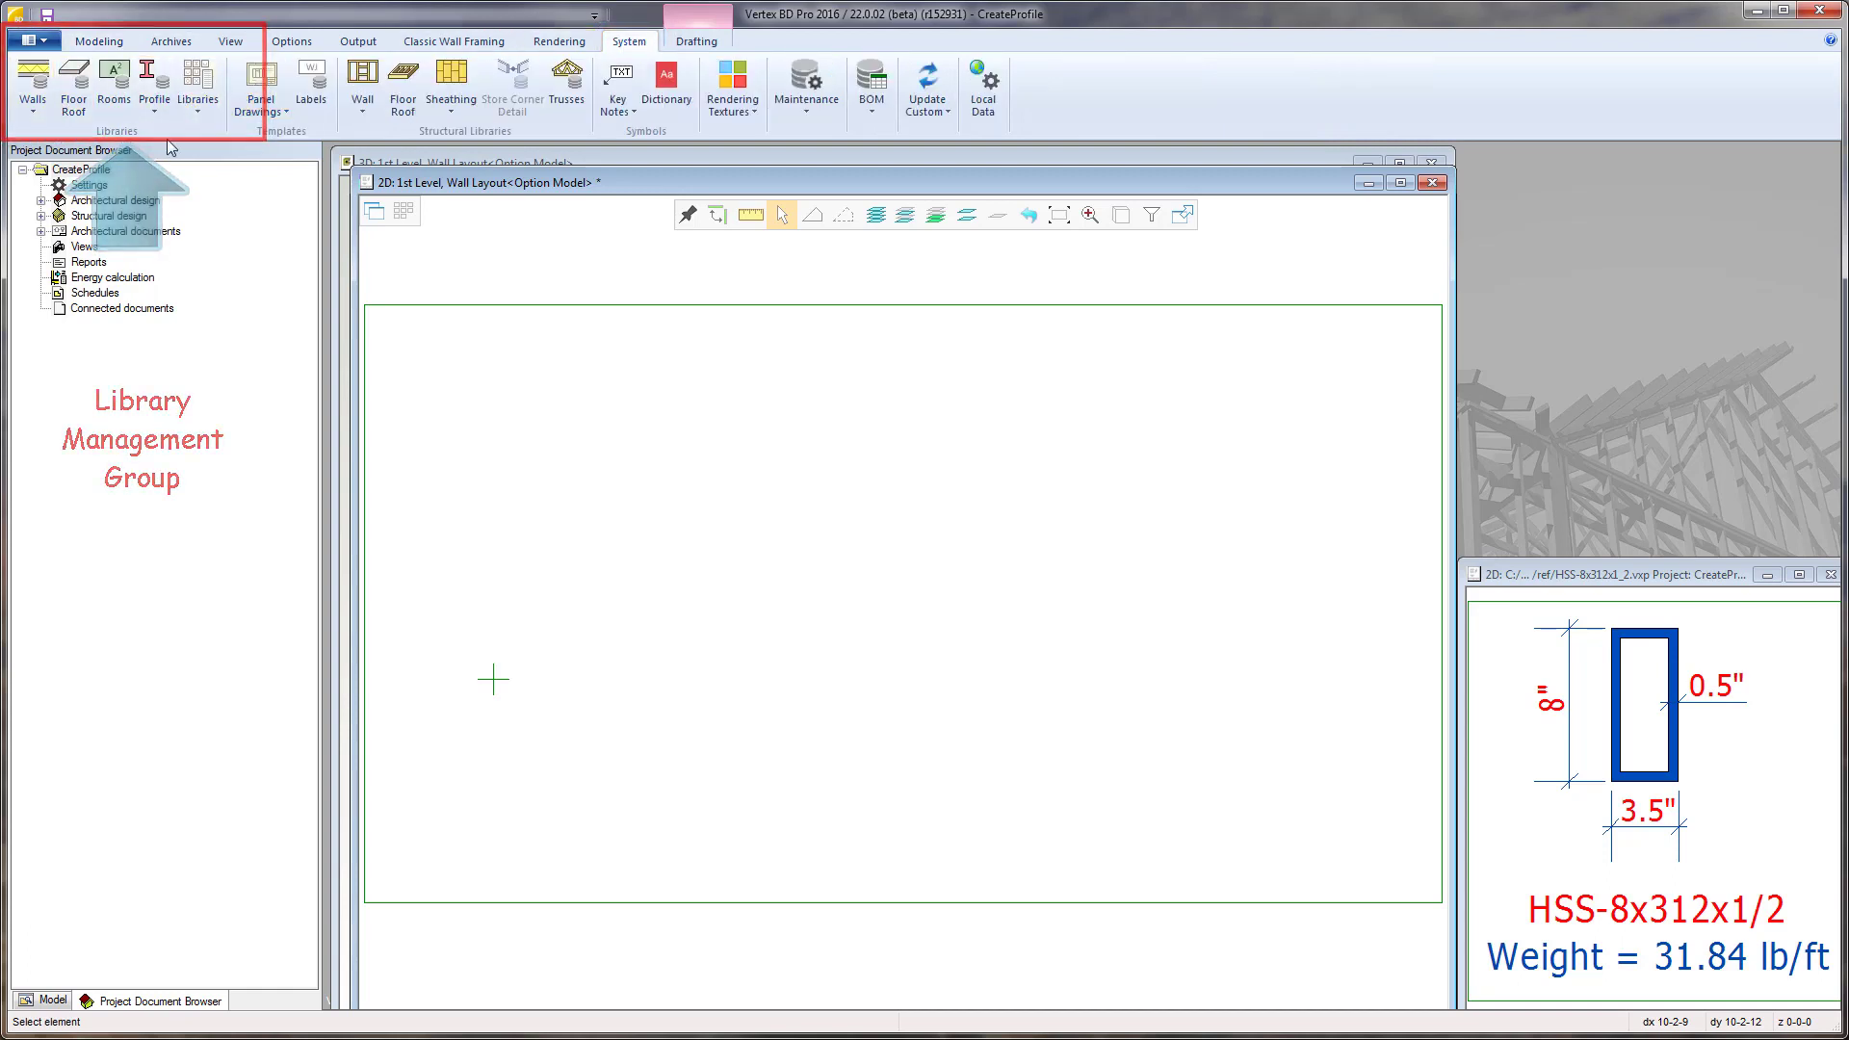
Start Edit Cross Sections from the Profile menu and select the hss_rect type
left_click(155, 82)
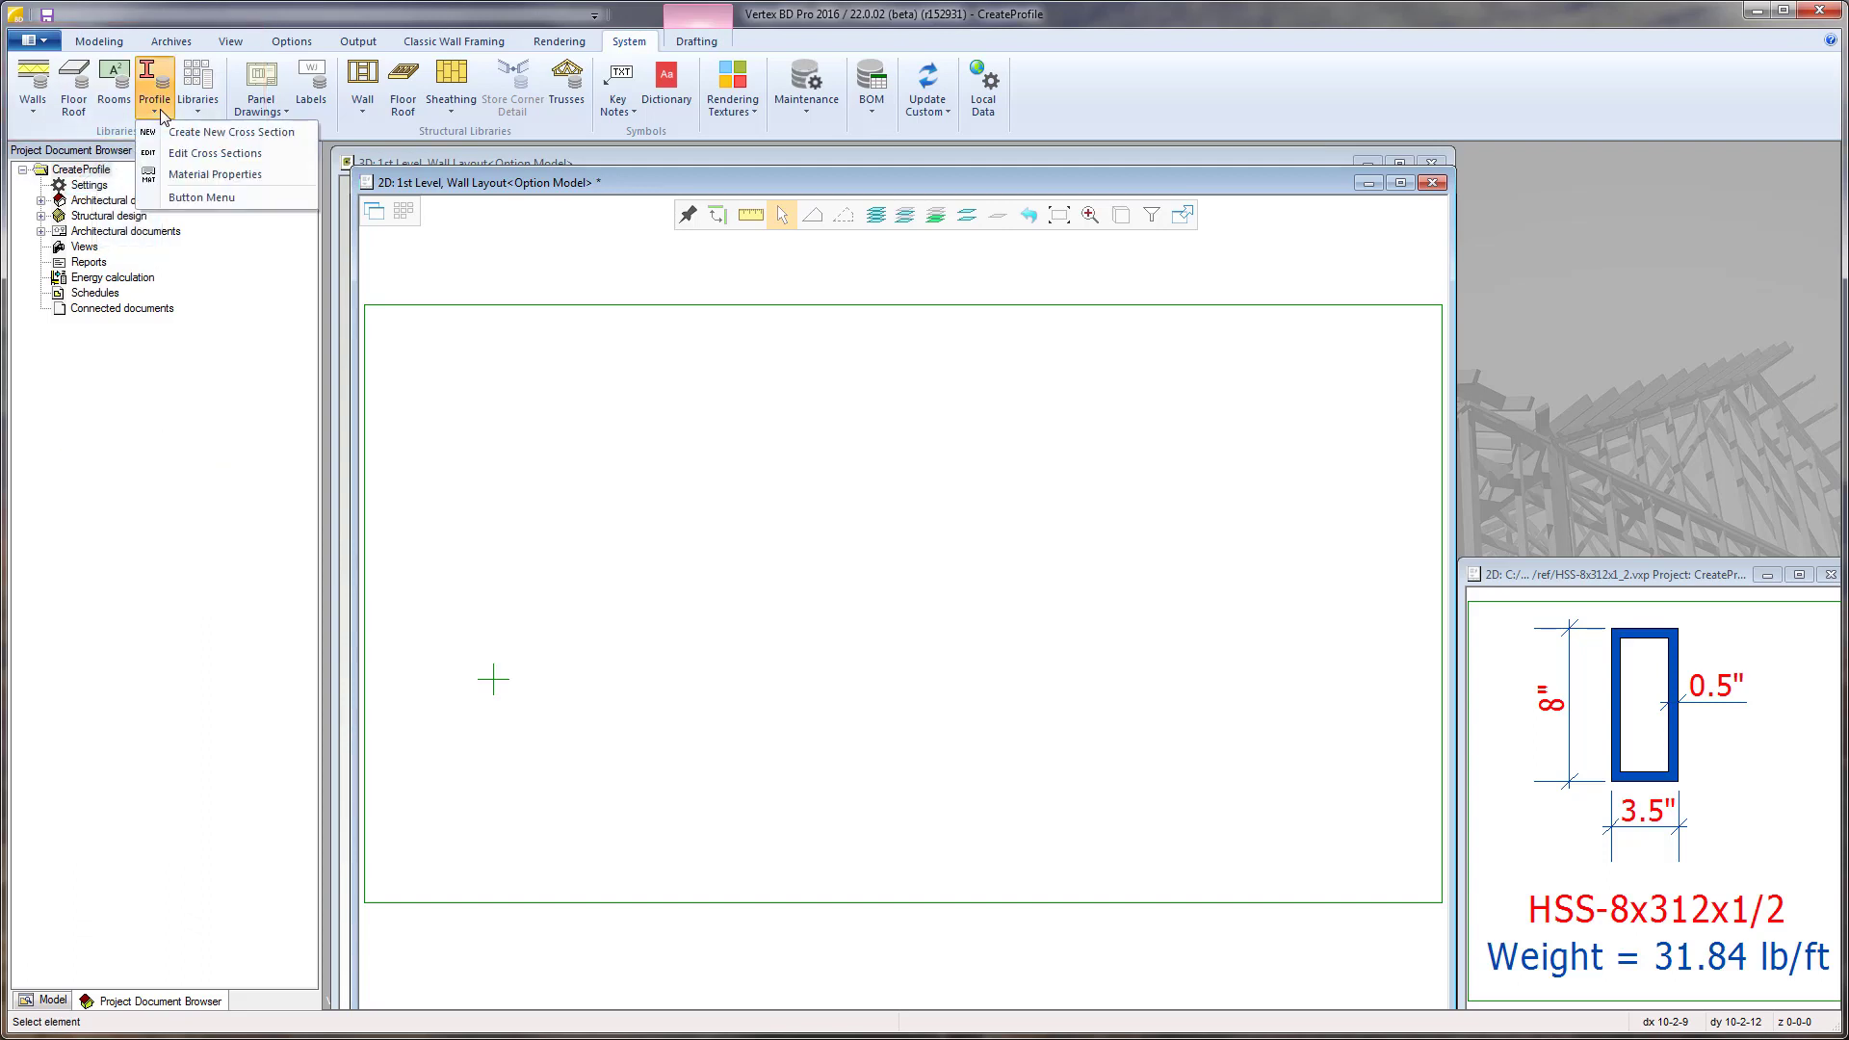
mouse_move(229, 131)
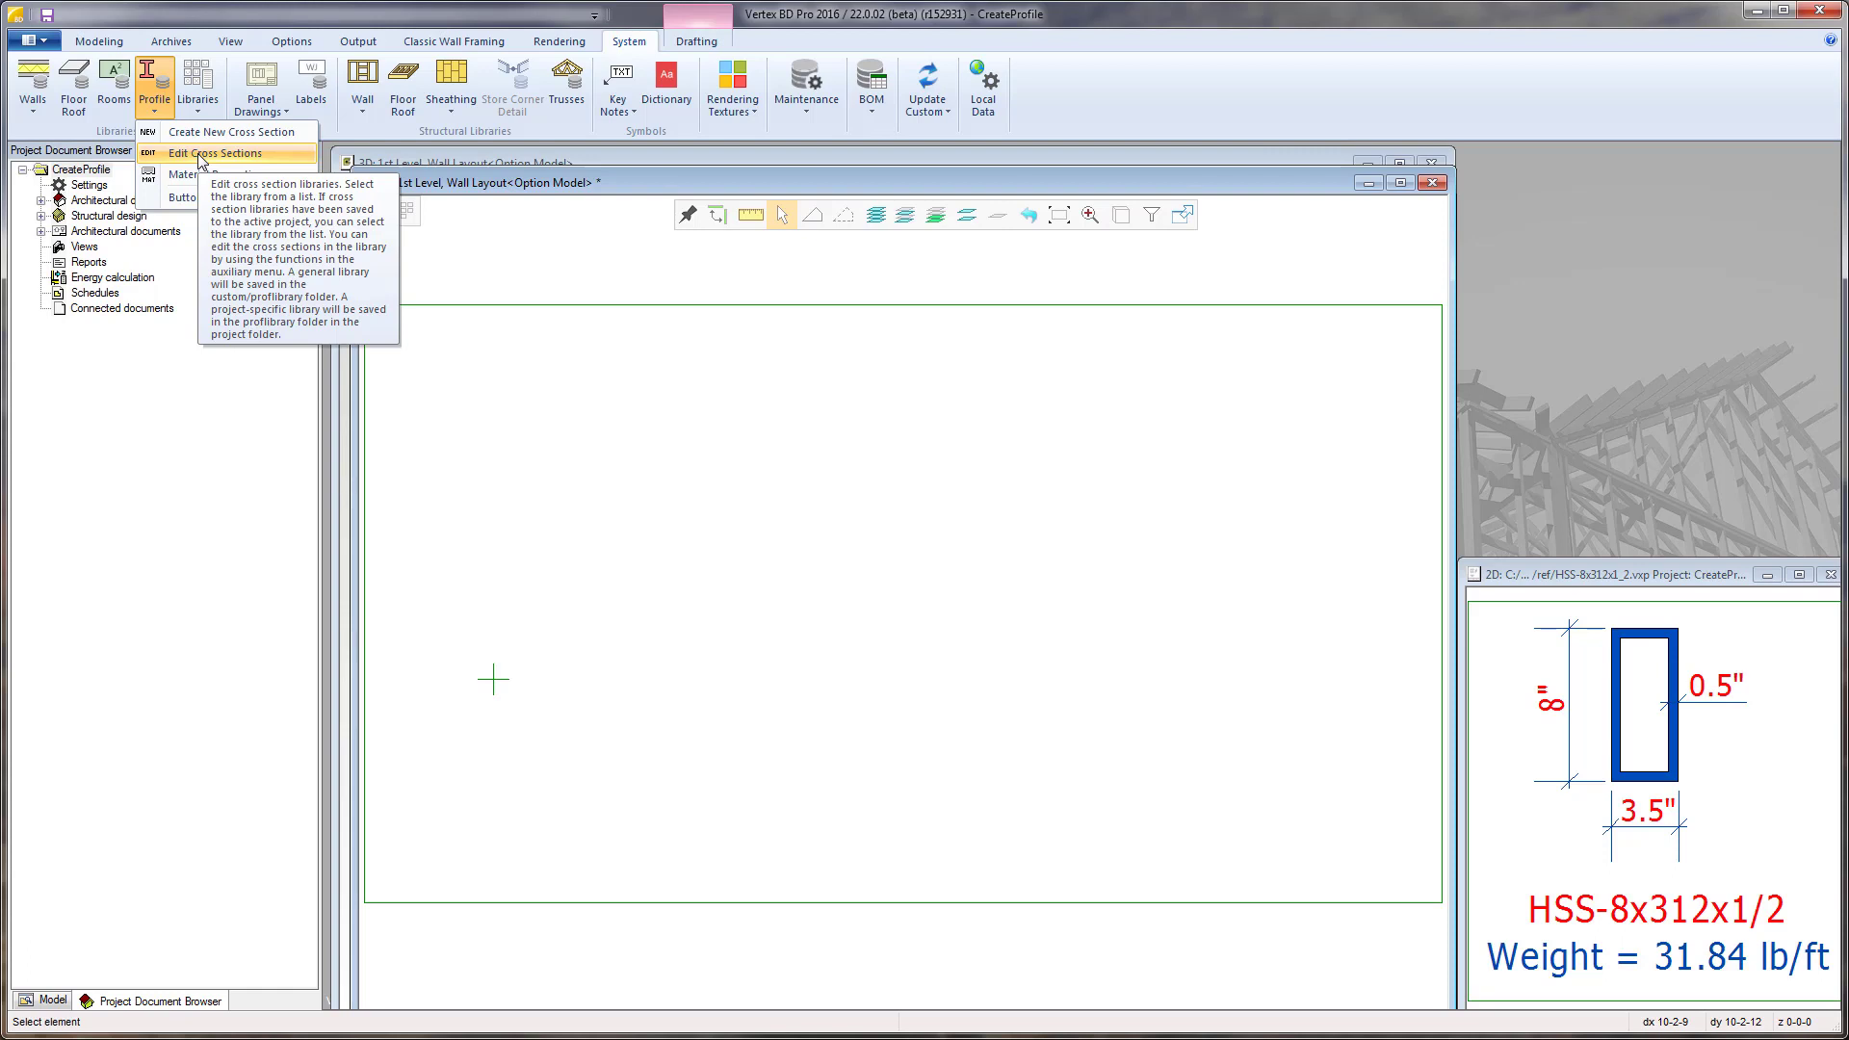
left_click(216, 154)
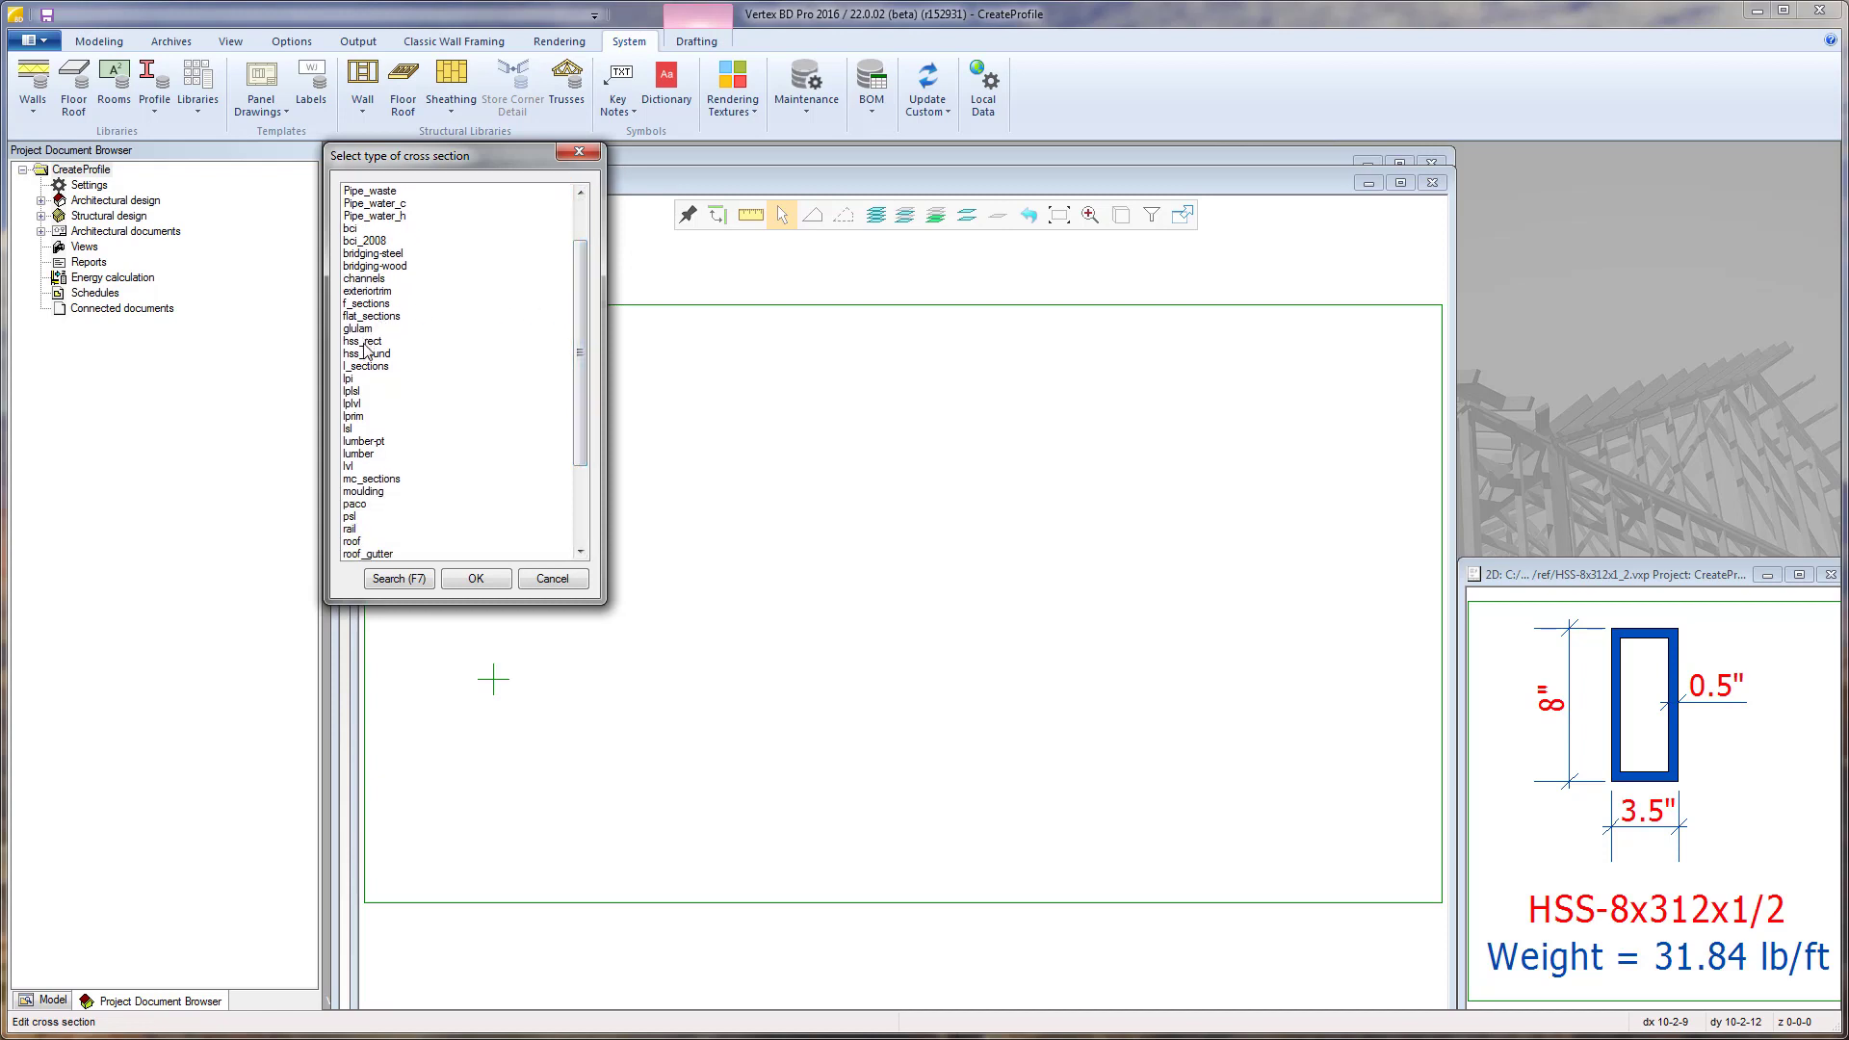
left_click(366, 343)
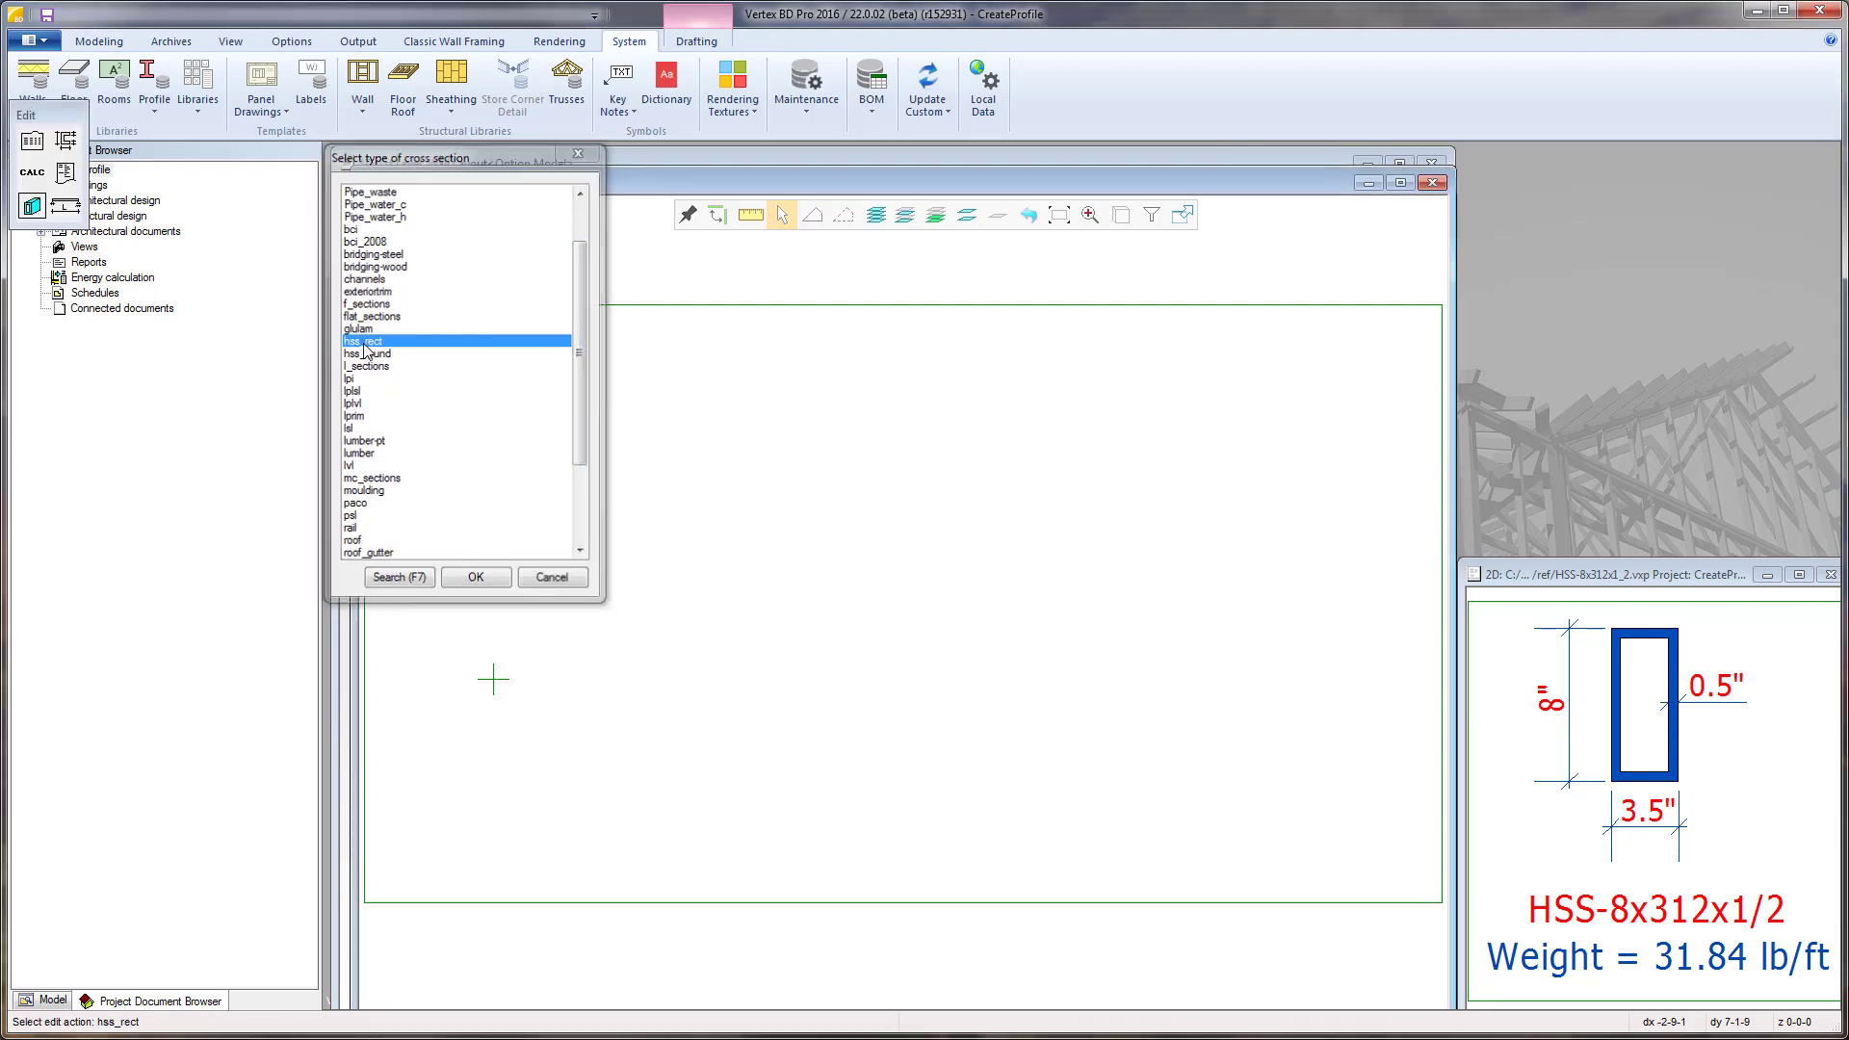
Confirm hss_rect so its Edit action toolbar is offered
left_click(474, 576)
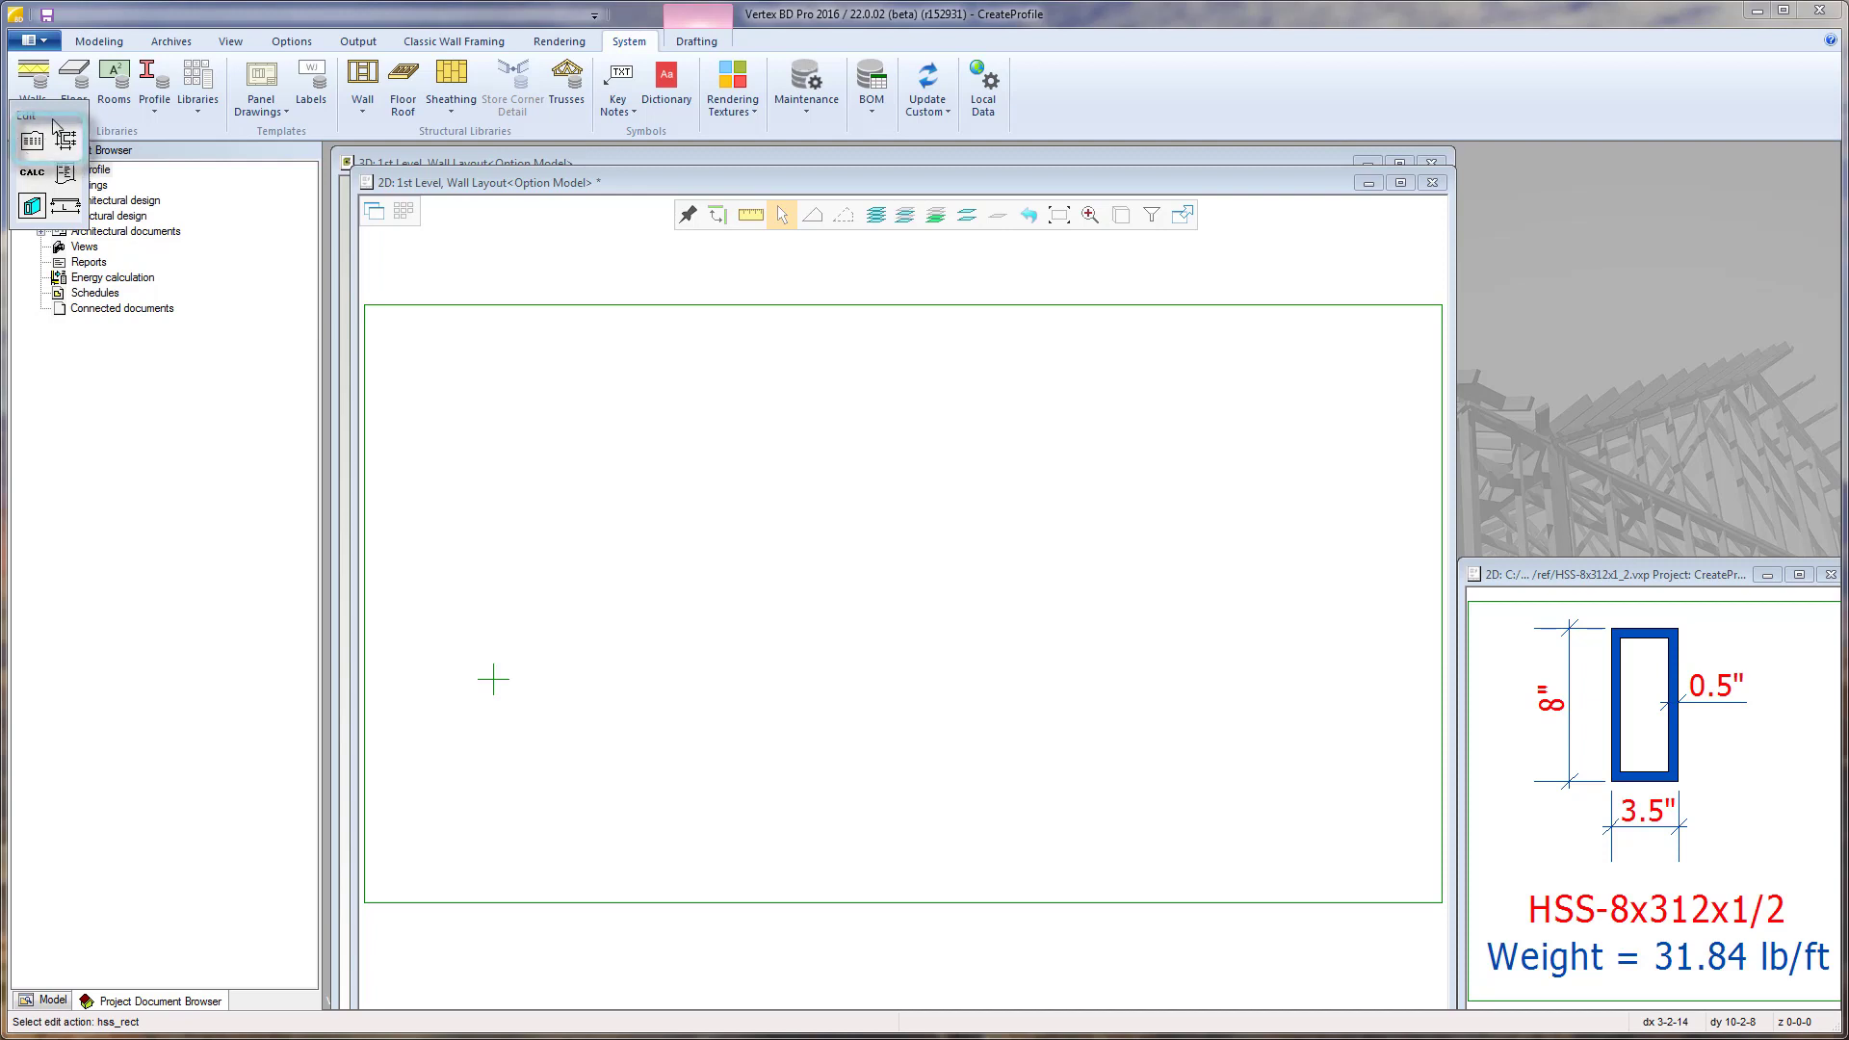
mouse_move(38, 153)
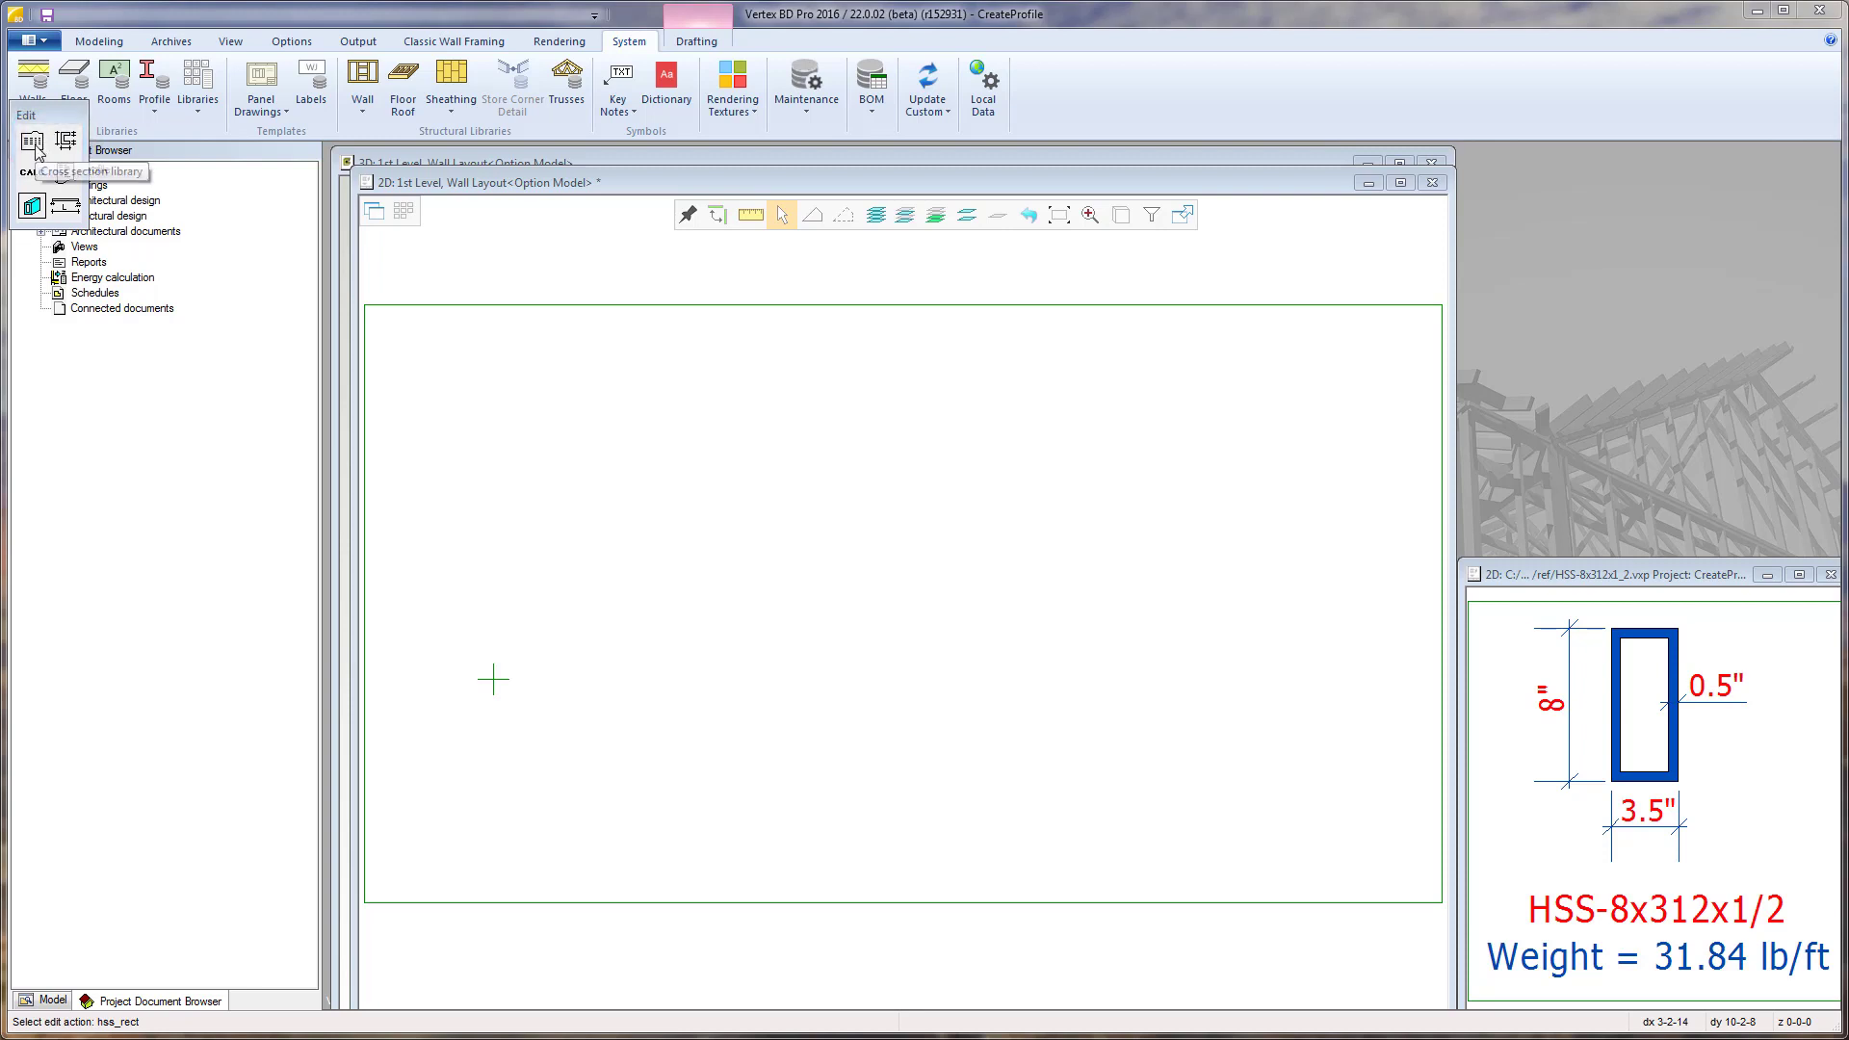
mouse_move(65, 141)
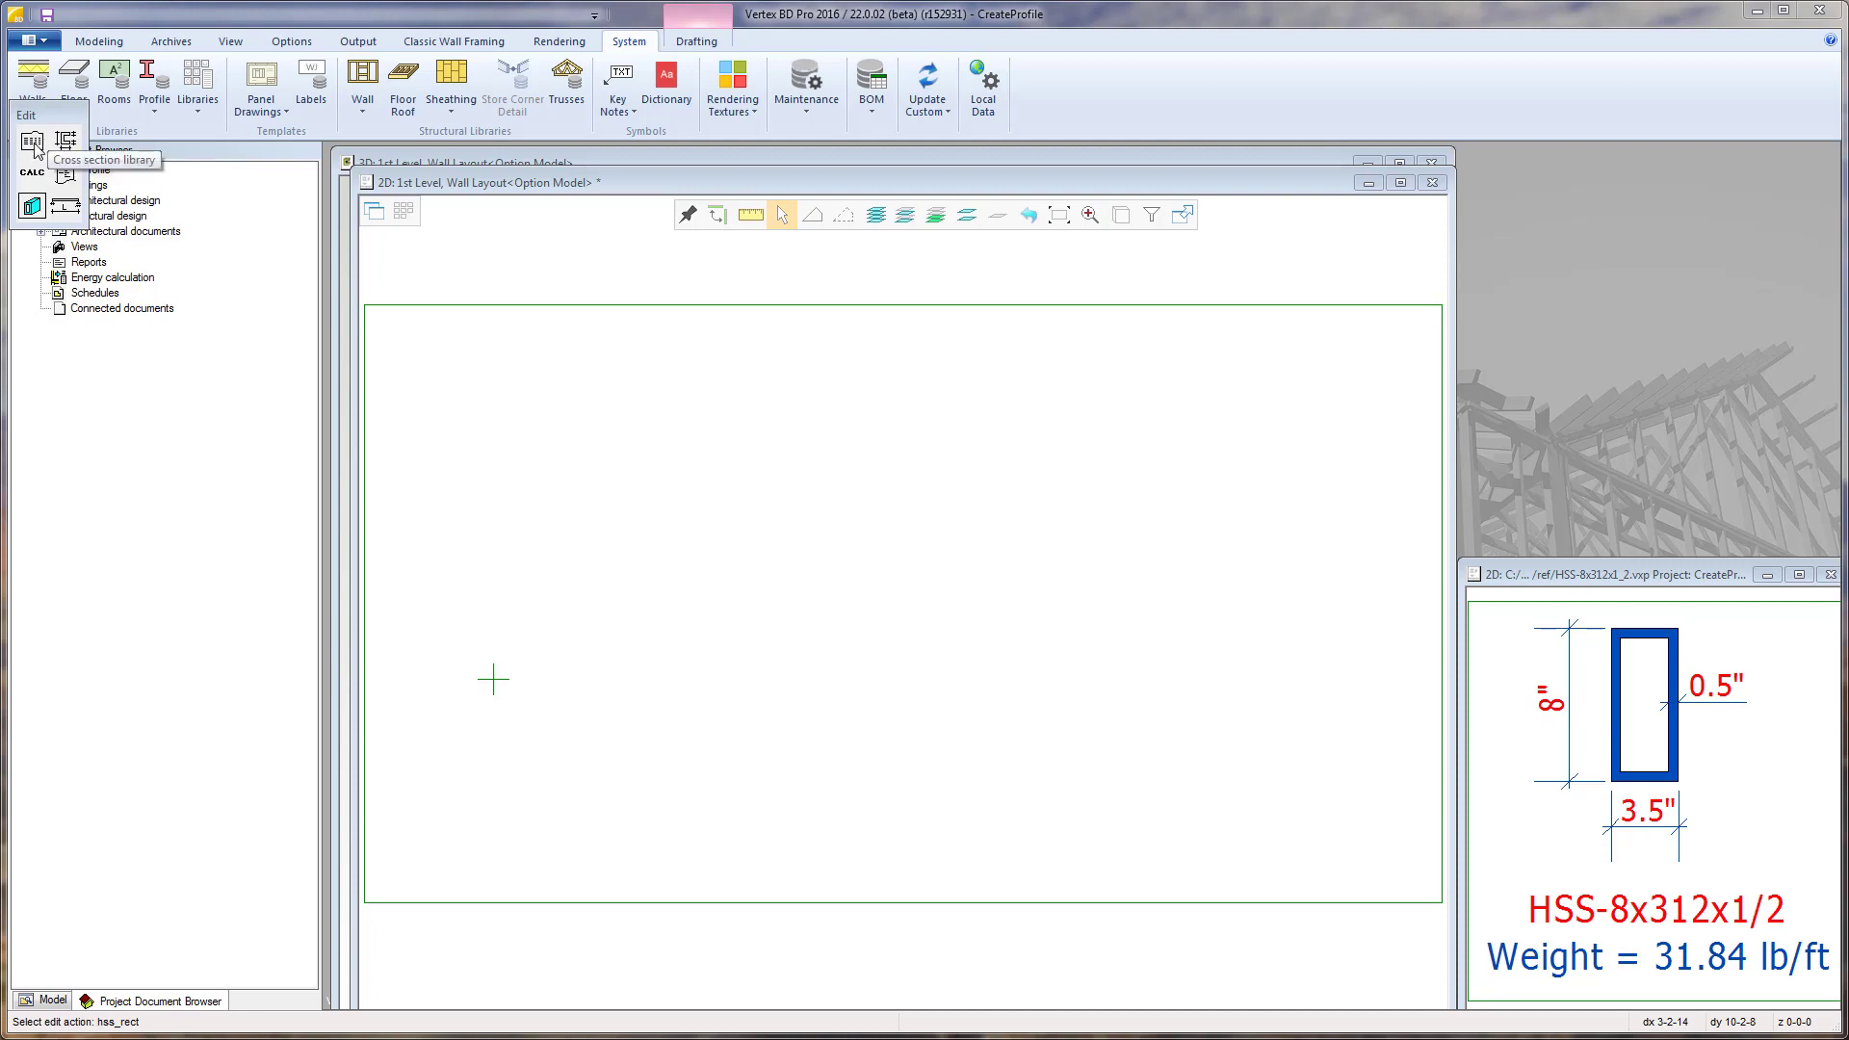
Open the hss_rect cross-section table and scroll down to the HSS-8 rows
left_click(31, 141)
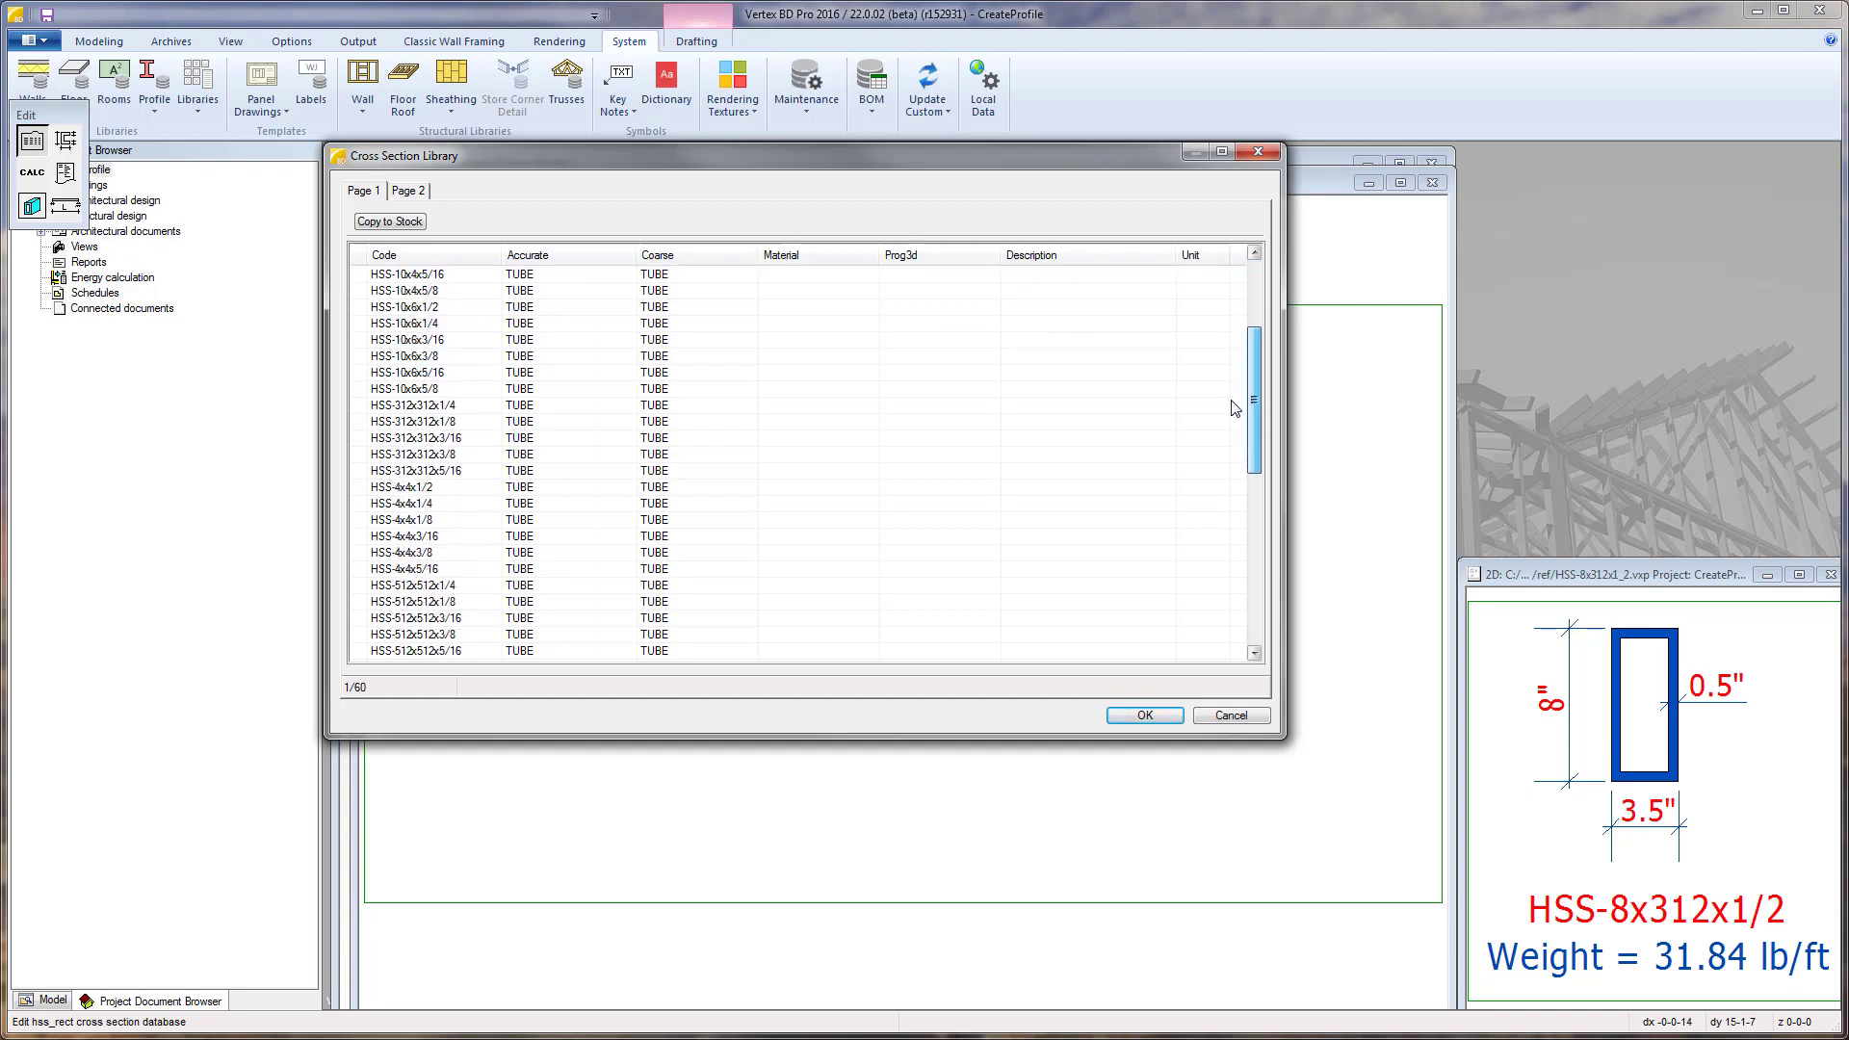
scroll("down", 3)
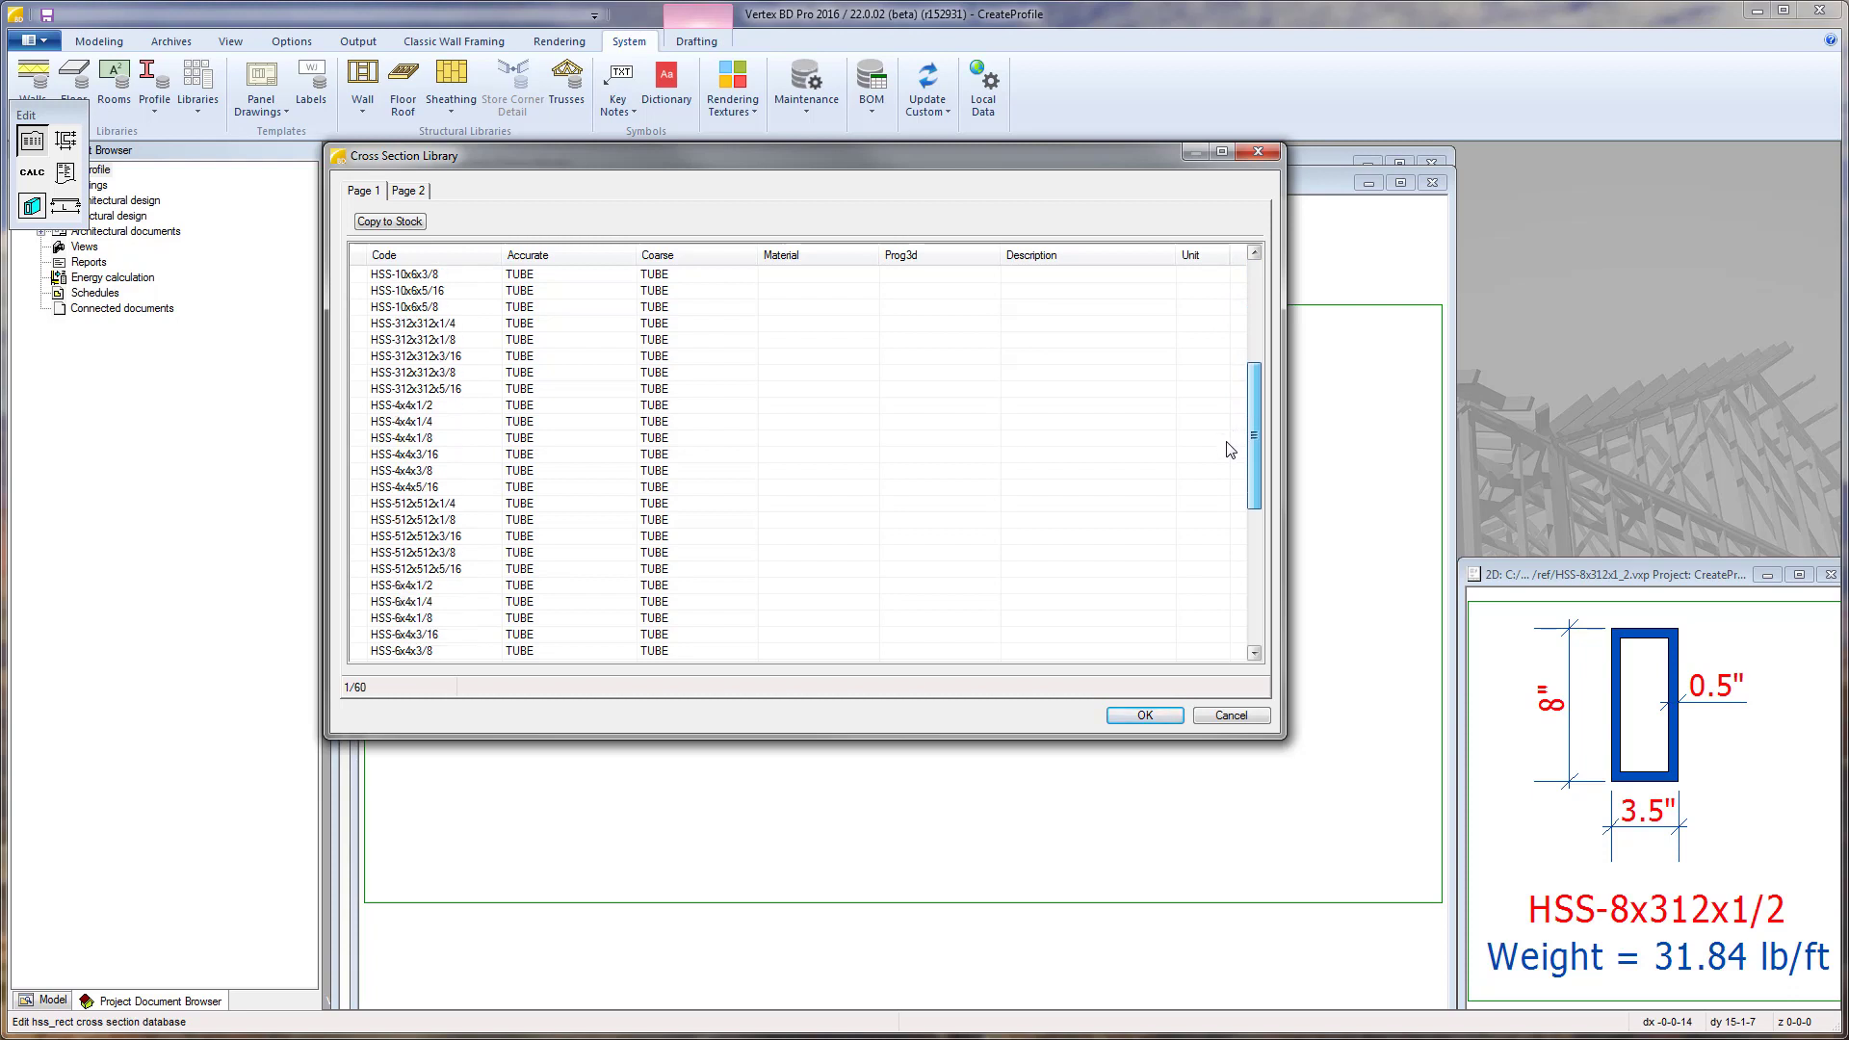
scroll("down", 3)
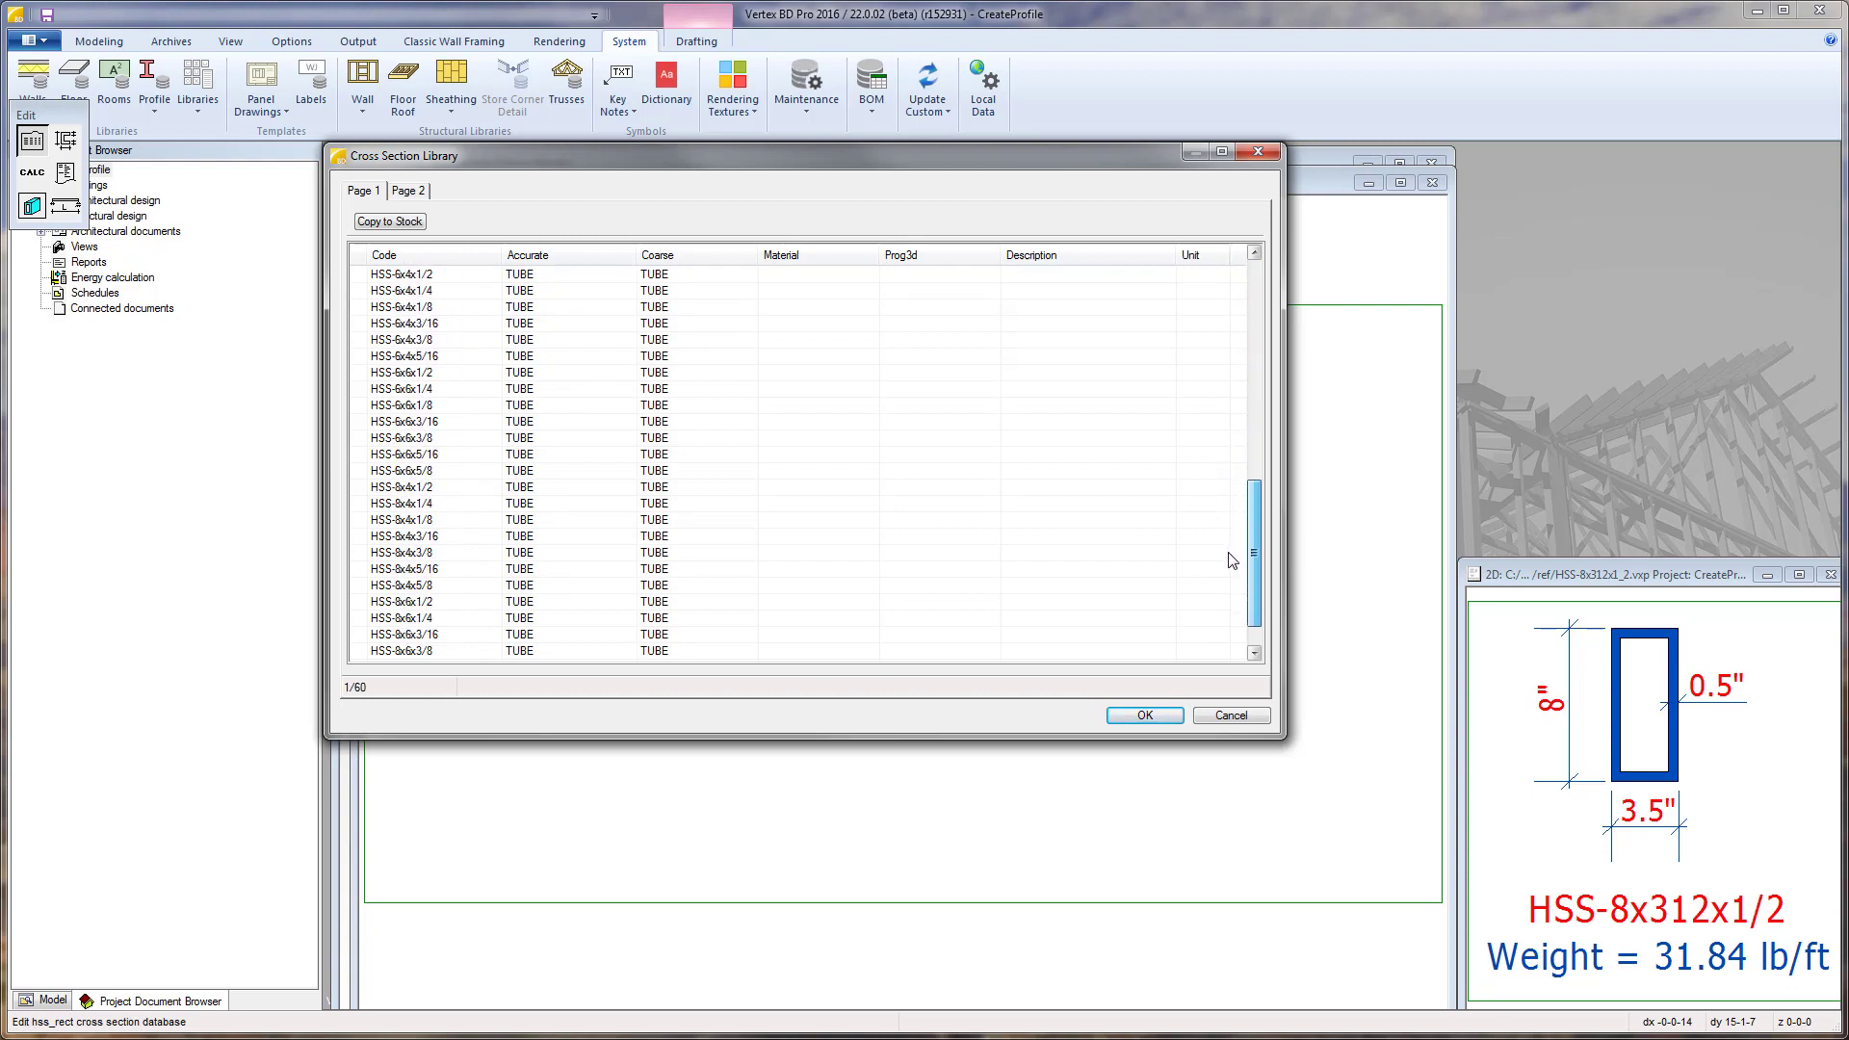
scroll("down", 3)
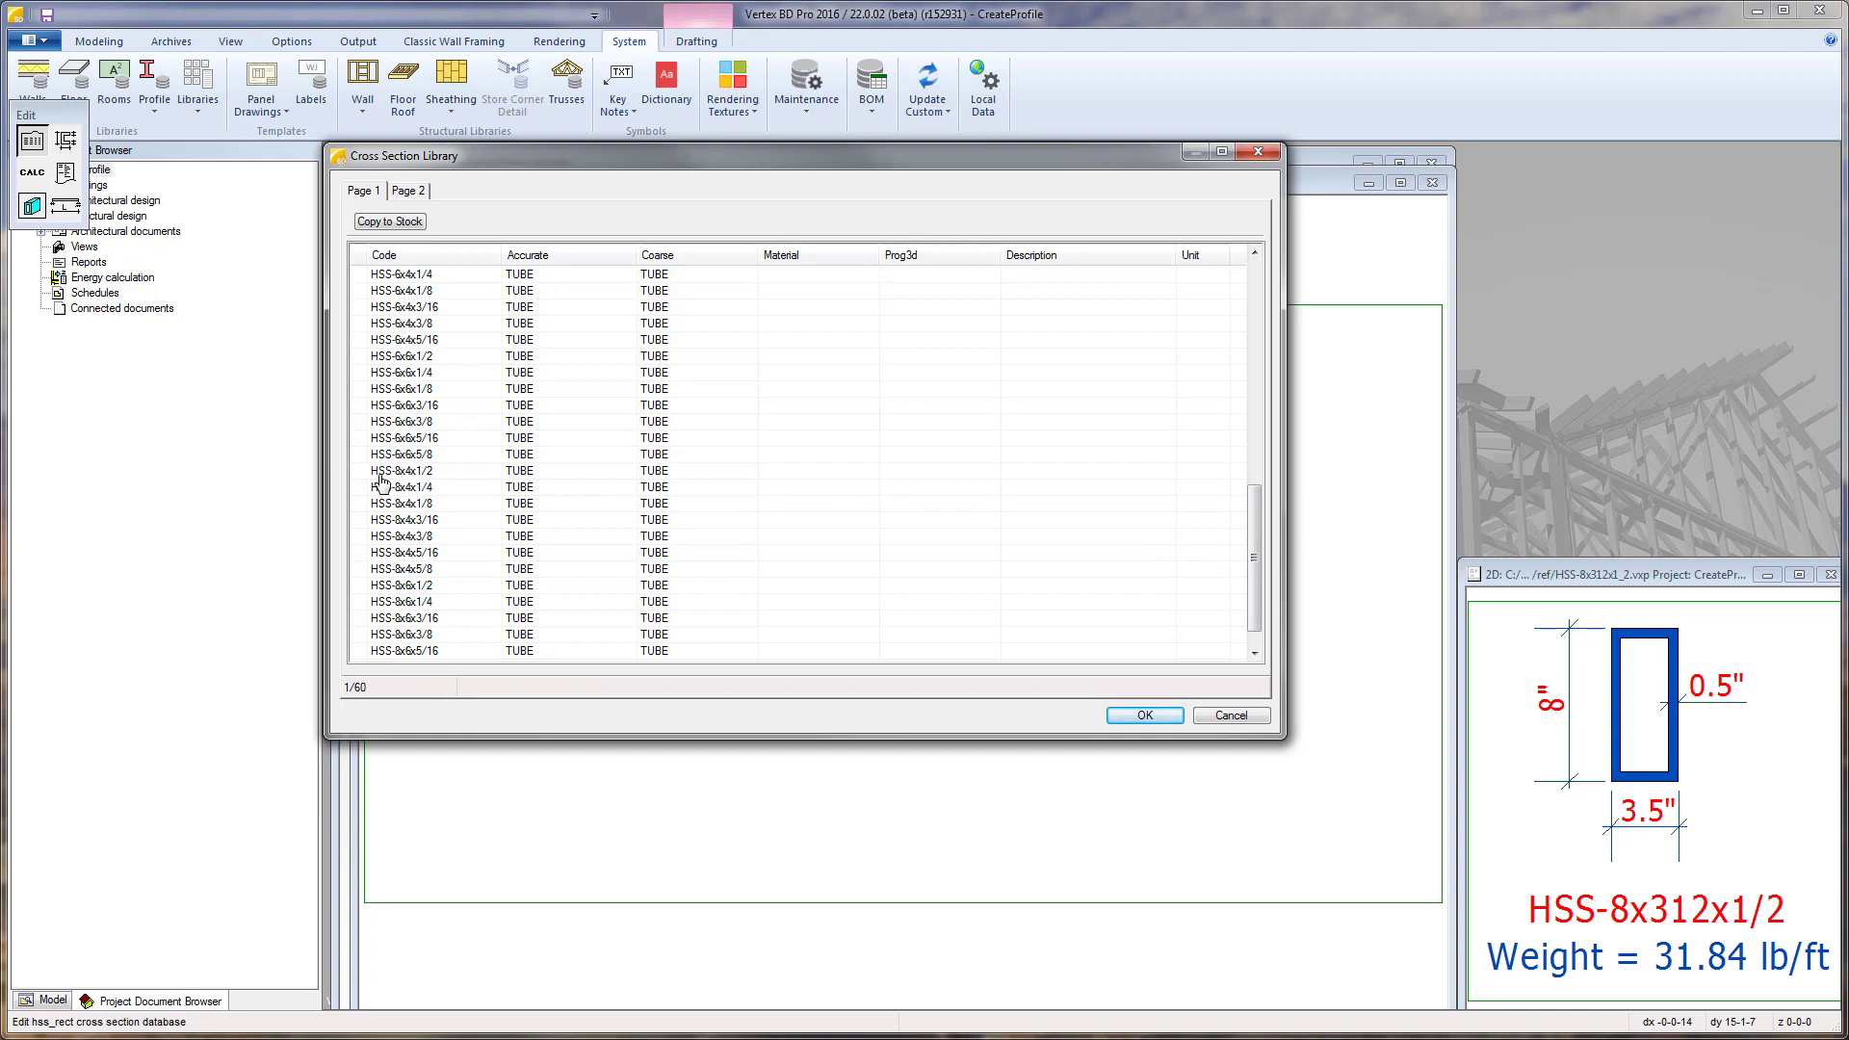
mouse_move(391, 485)
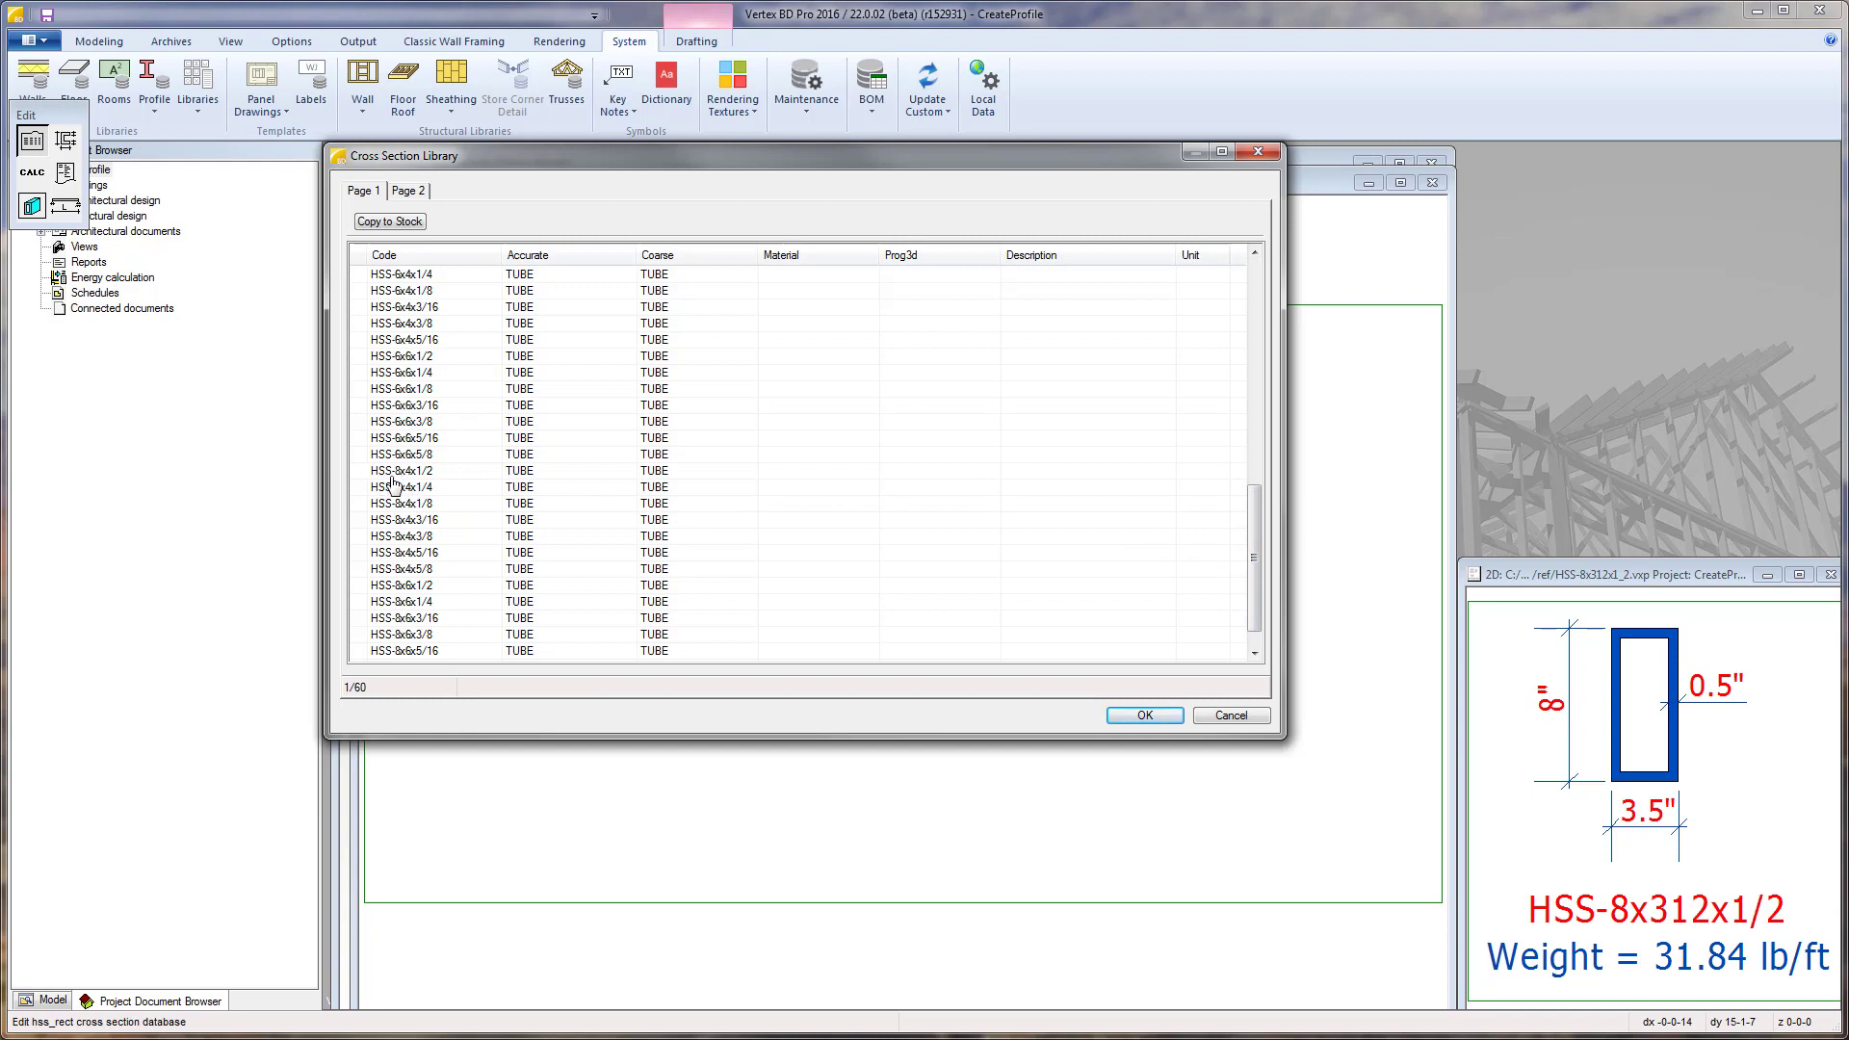
mouse_move(437, 476)
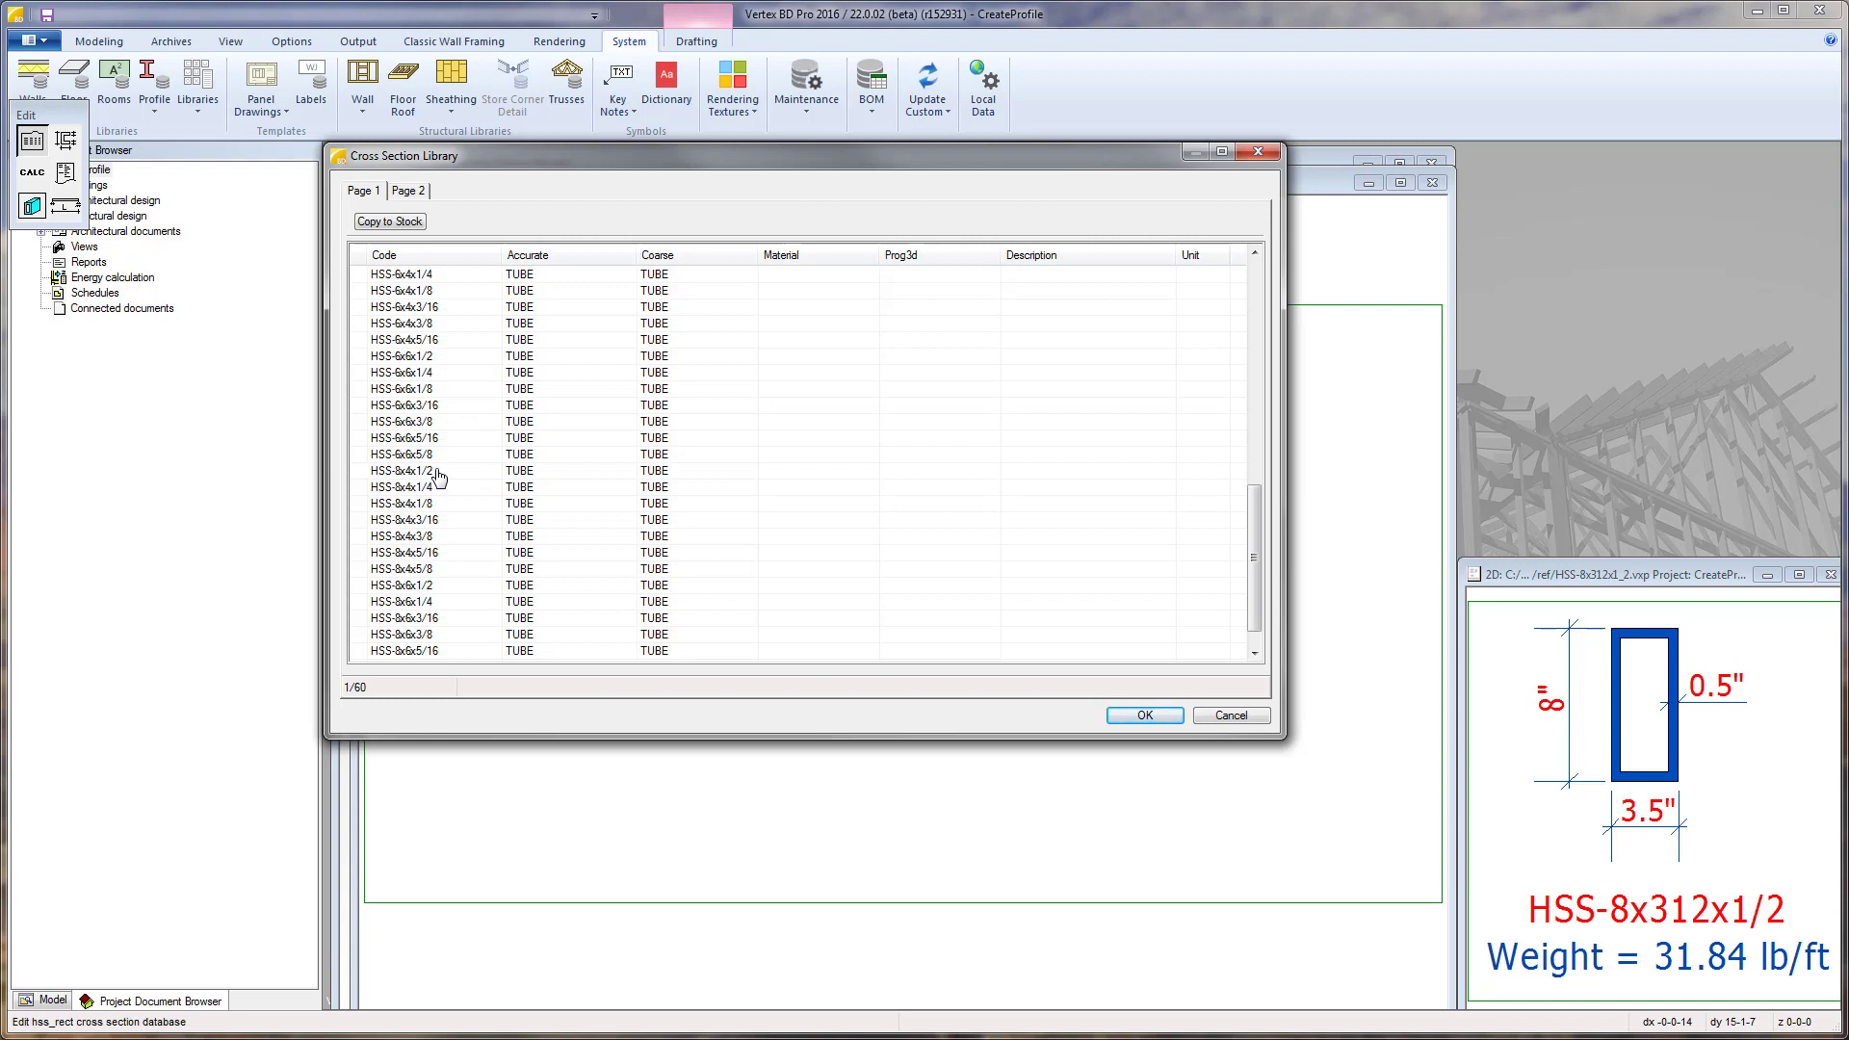
Duplicate an existing 8-inch profile row as the basis for the new entry
left_click(424, 470)
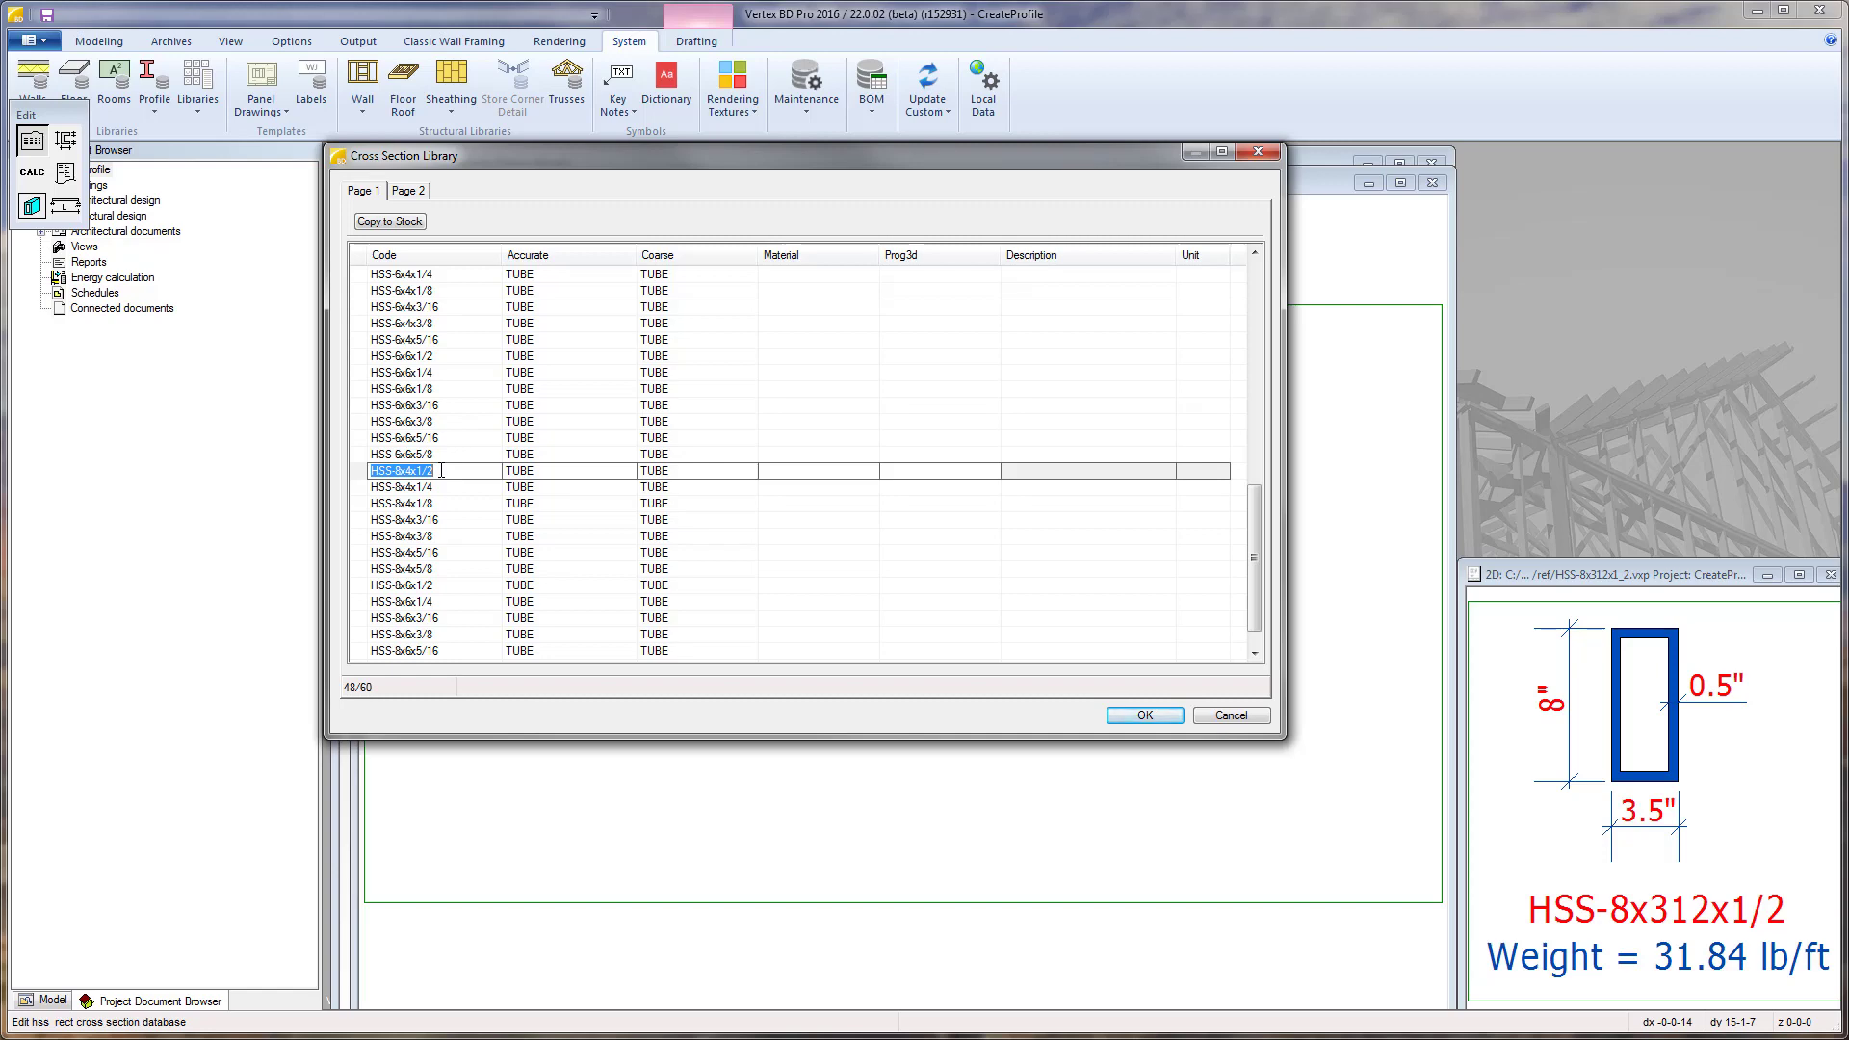
right_click(401, 470)
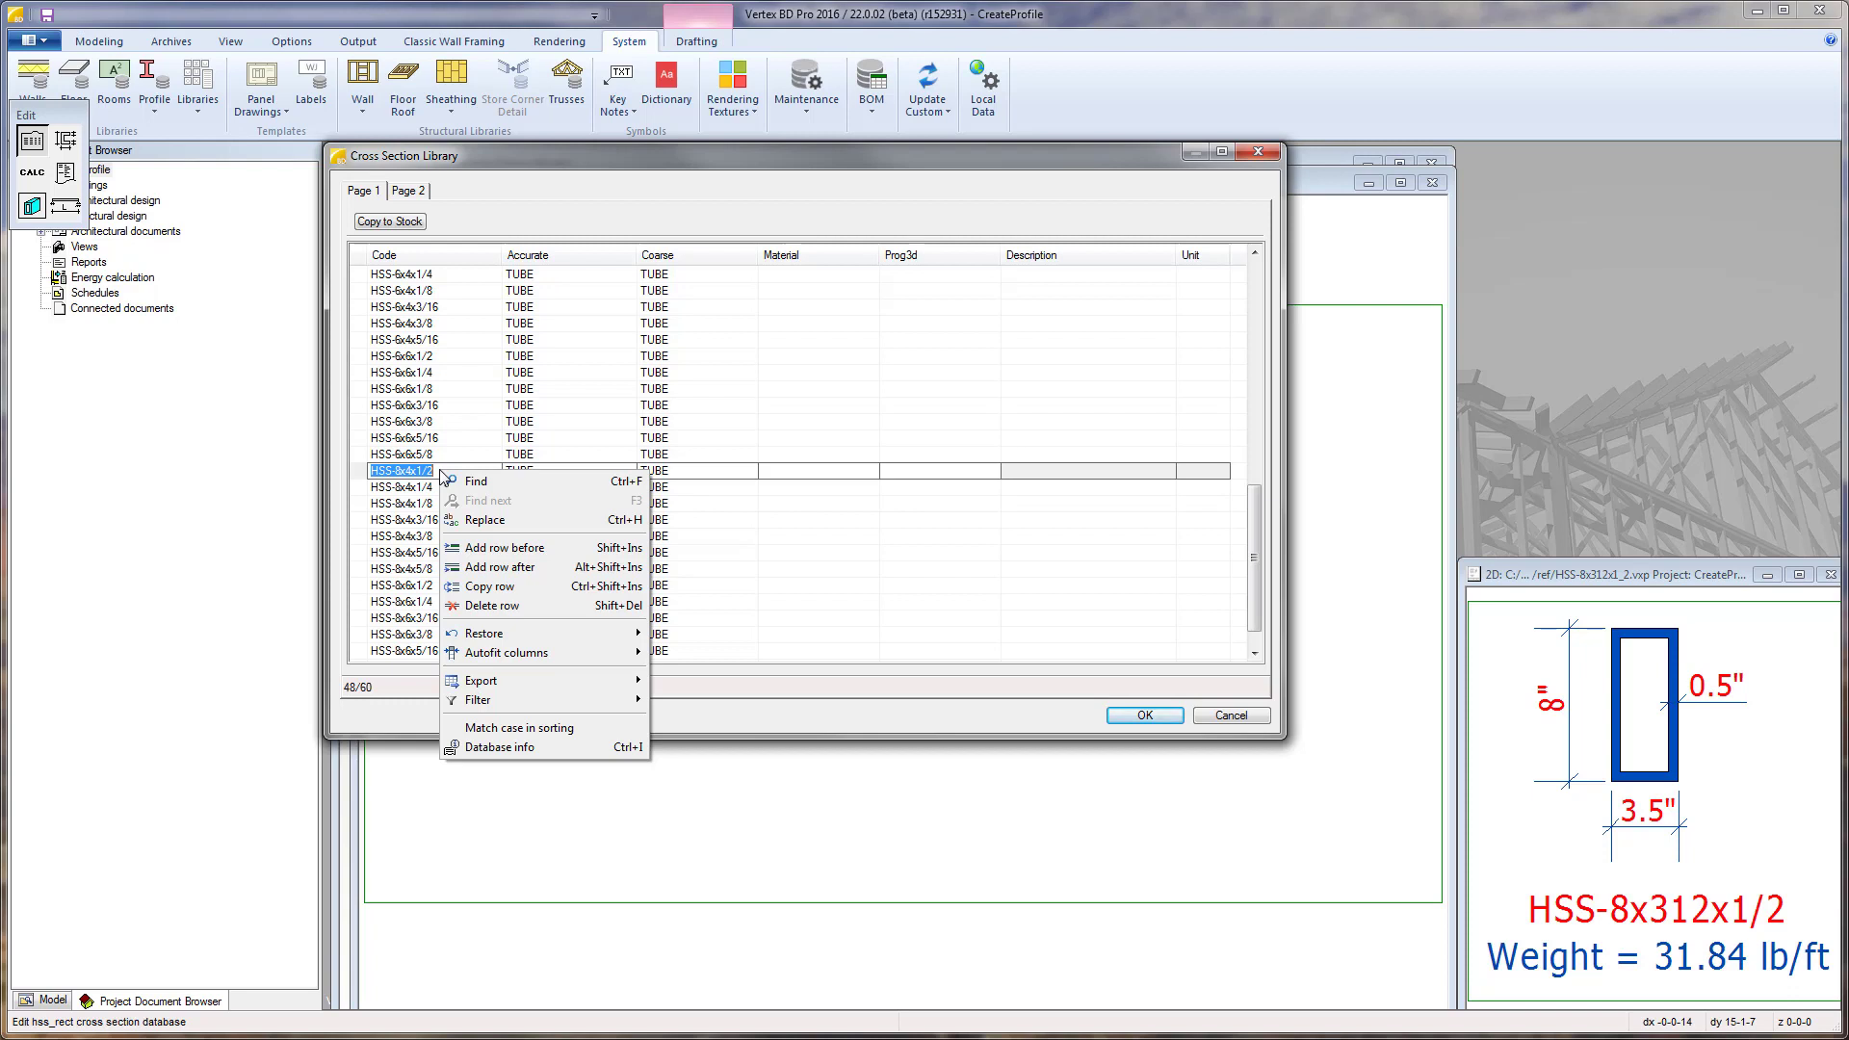
mouse_move(487, 586)
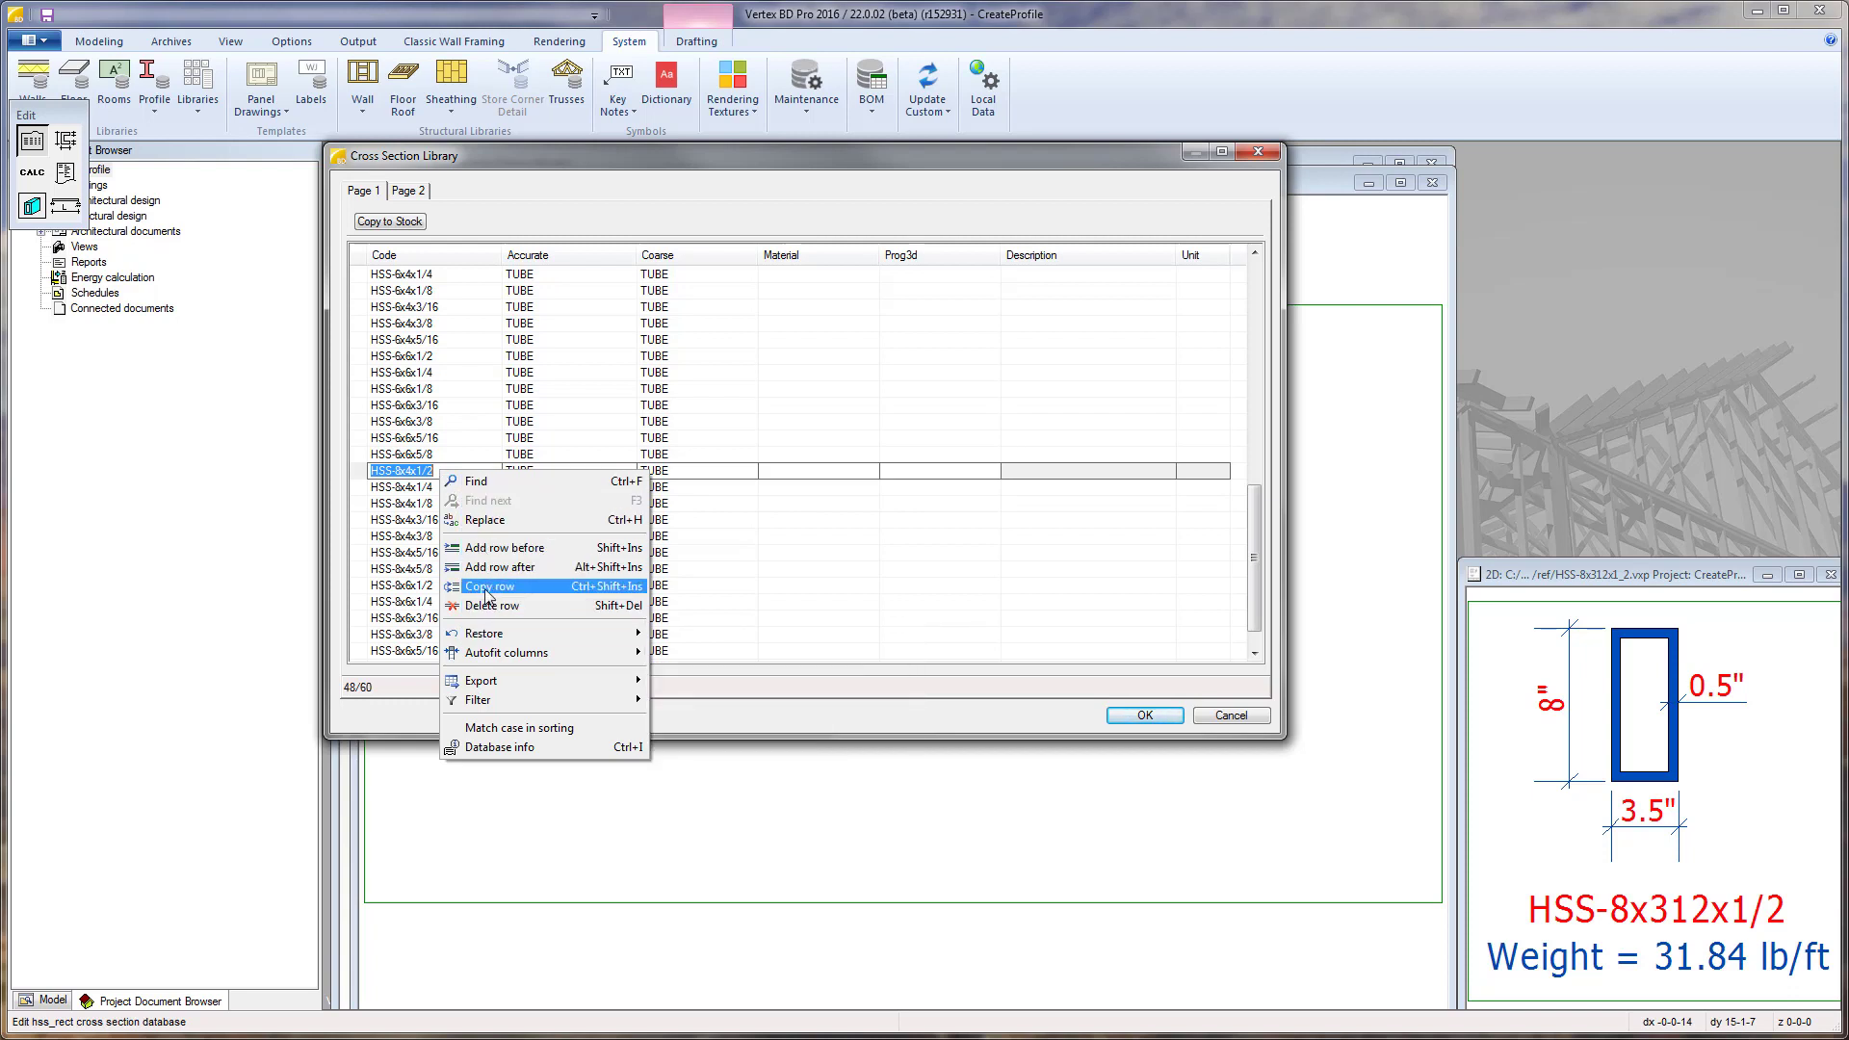
left_click(487, 586)
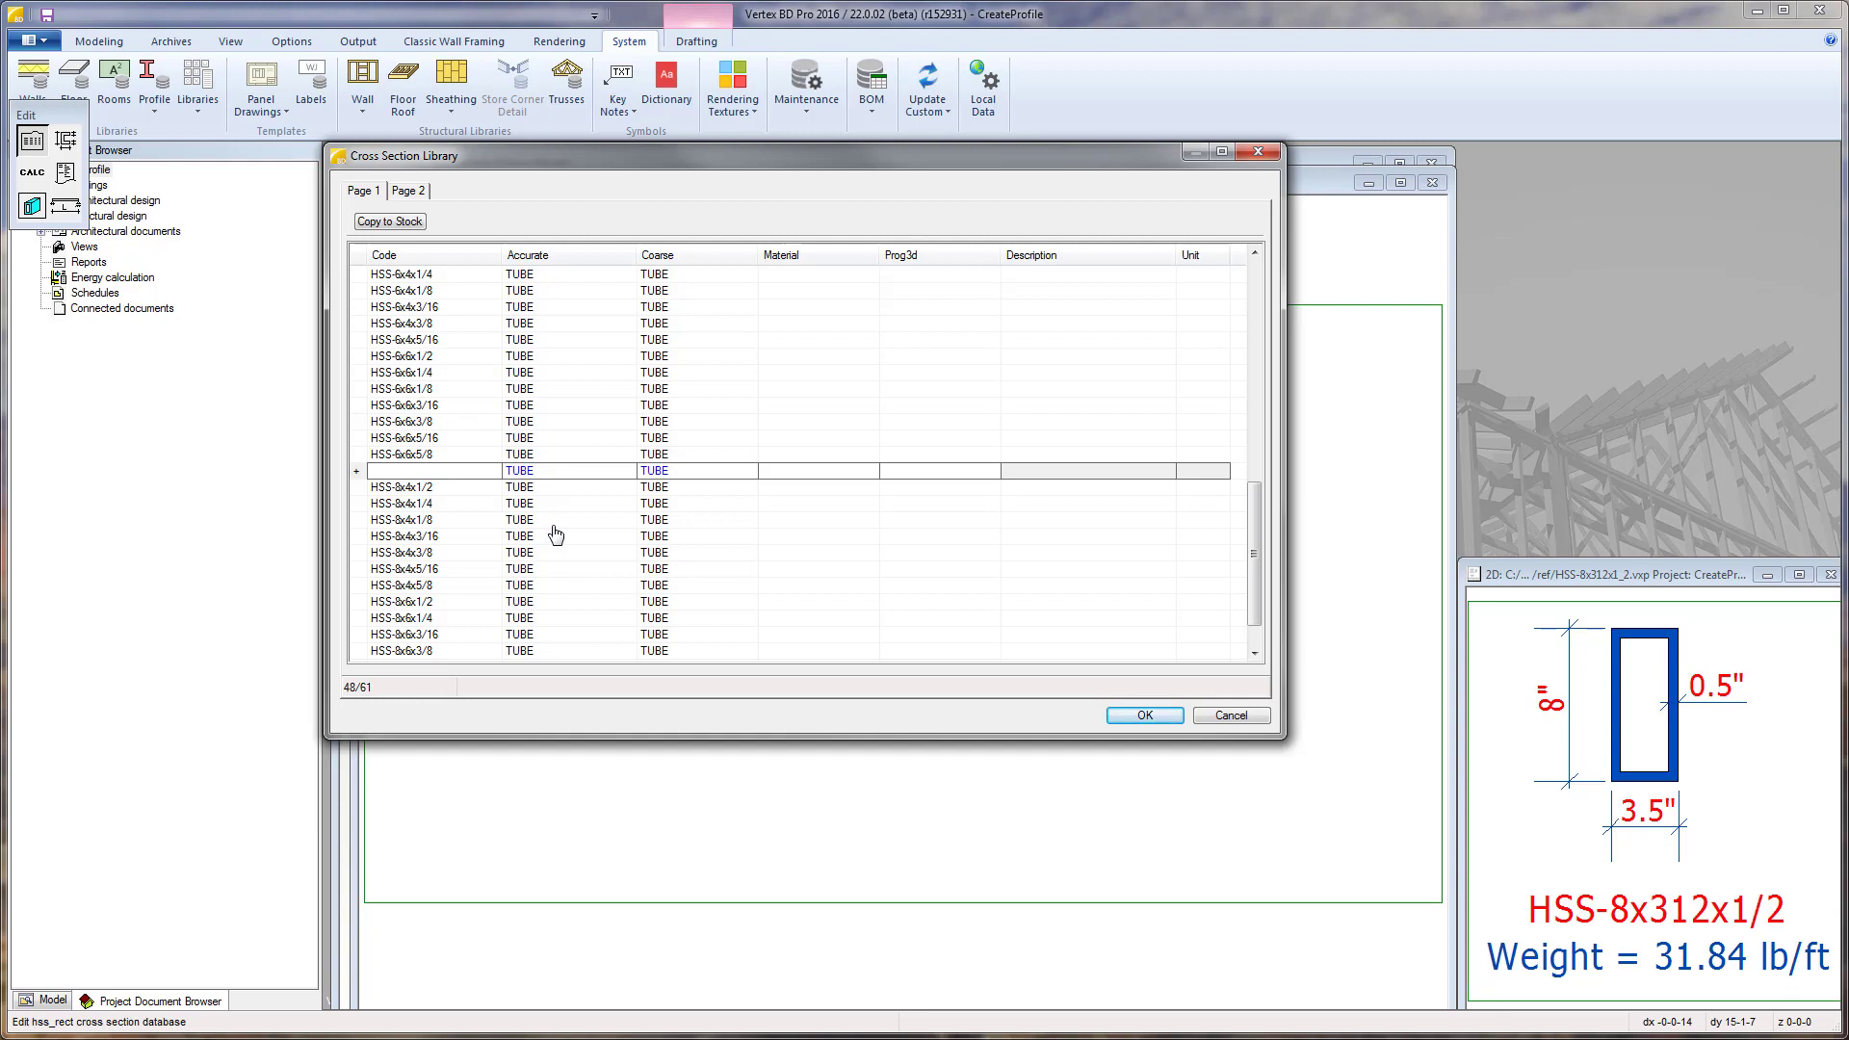
Enter the code HSS-8x312x1/2 for the duplicated row
left_click(424, 470)
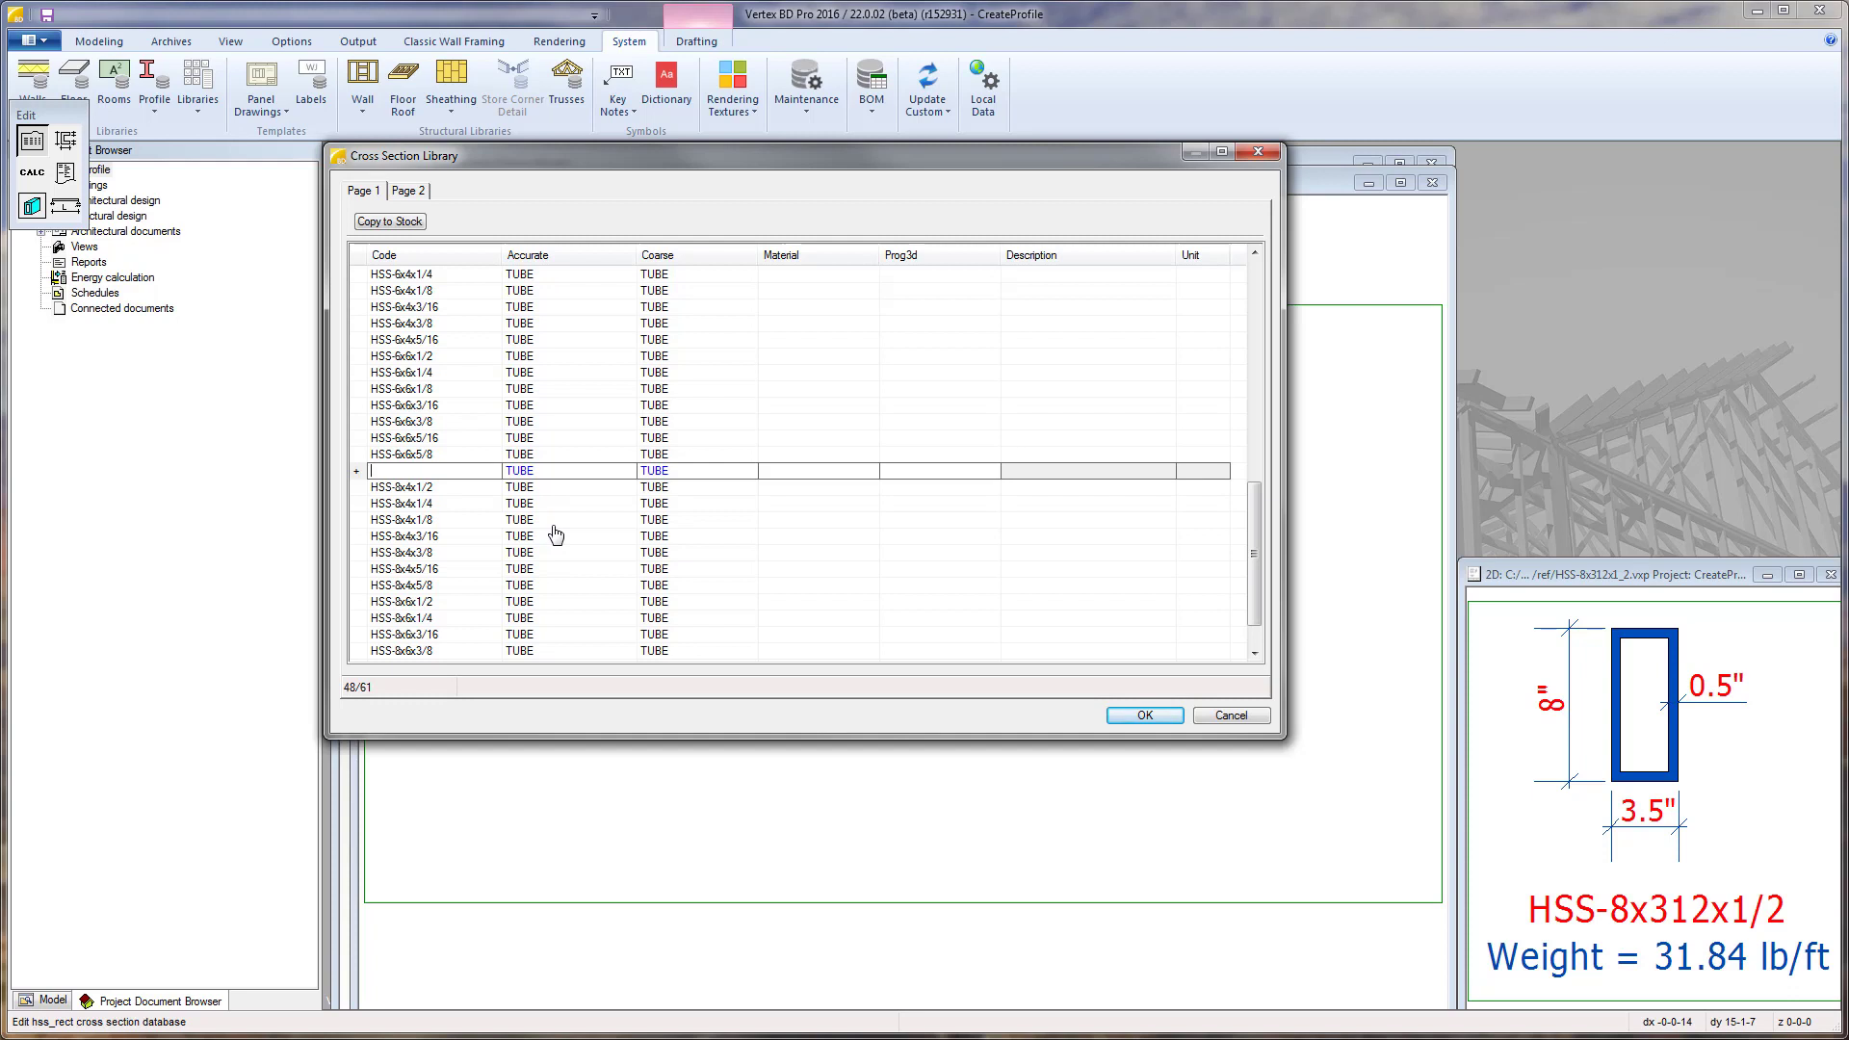
type("H")
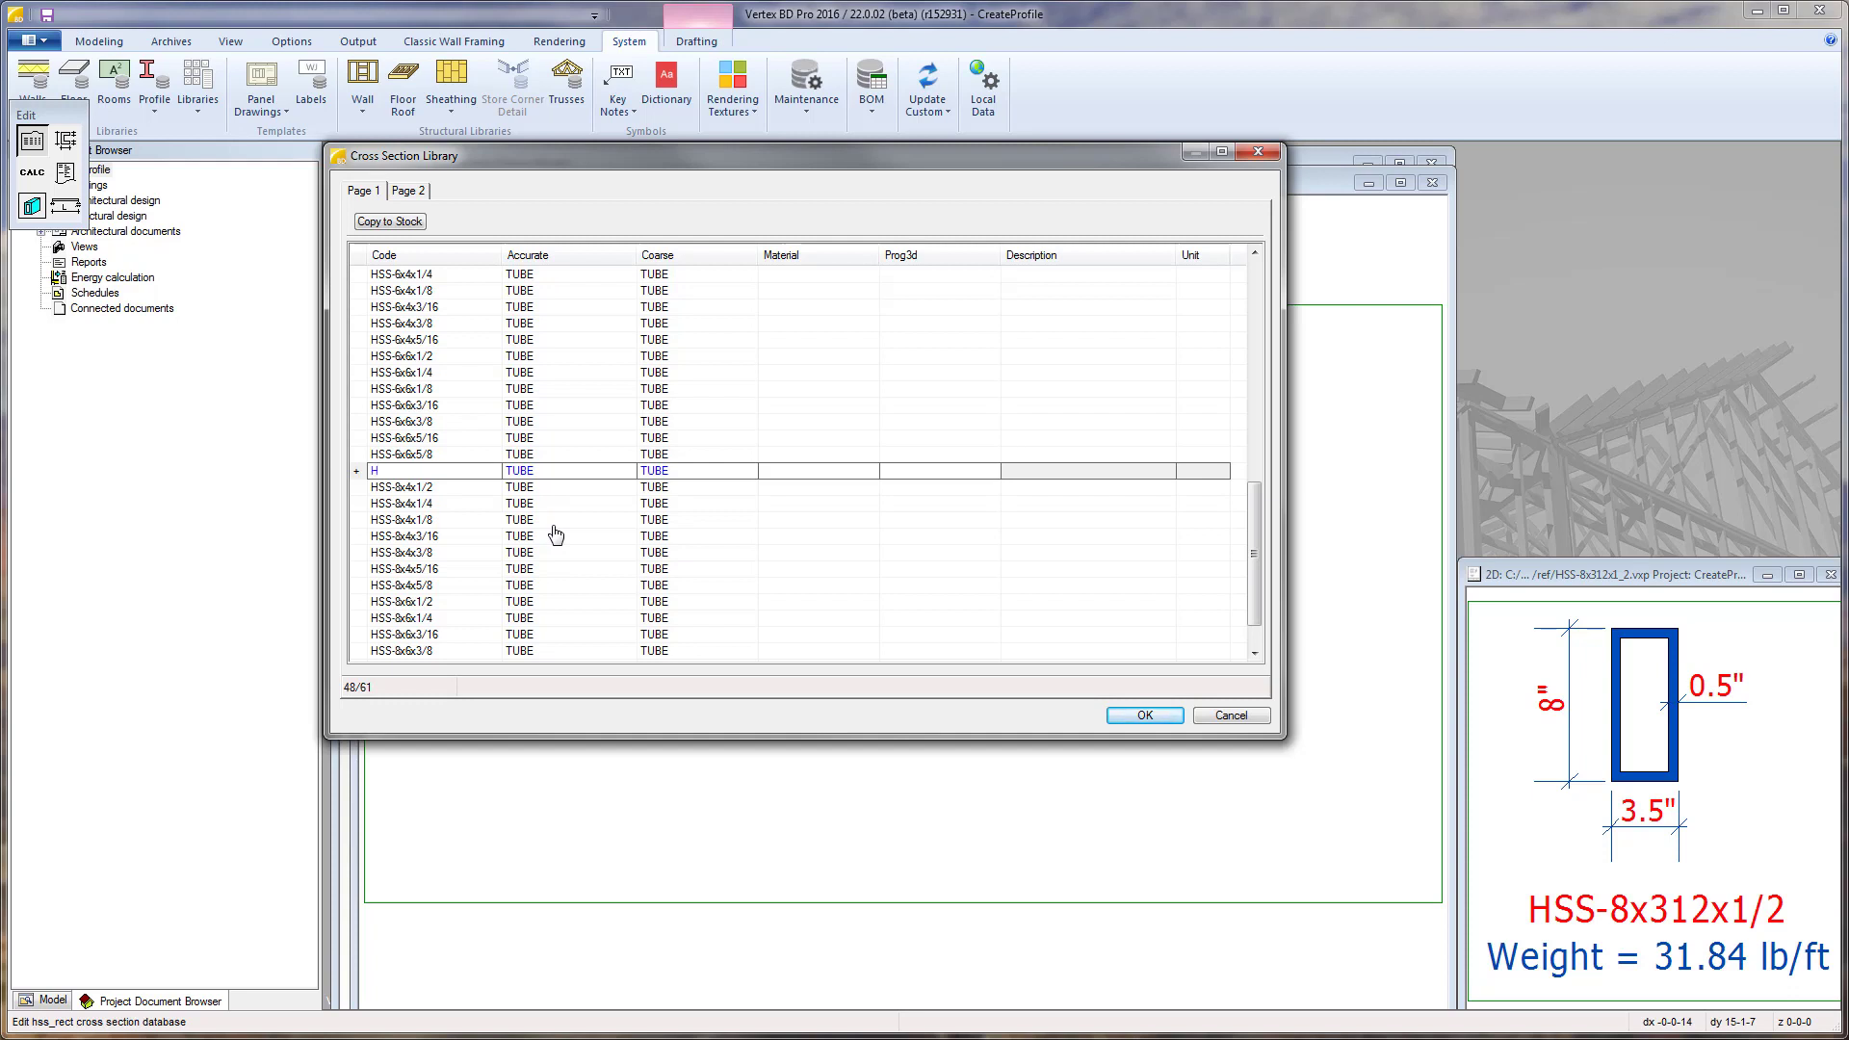
type("SS-8x")
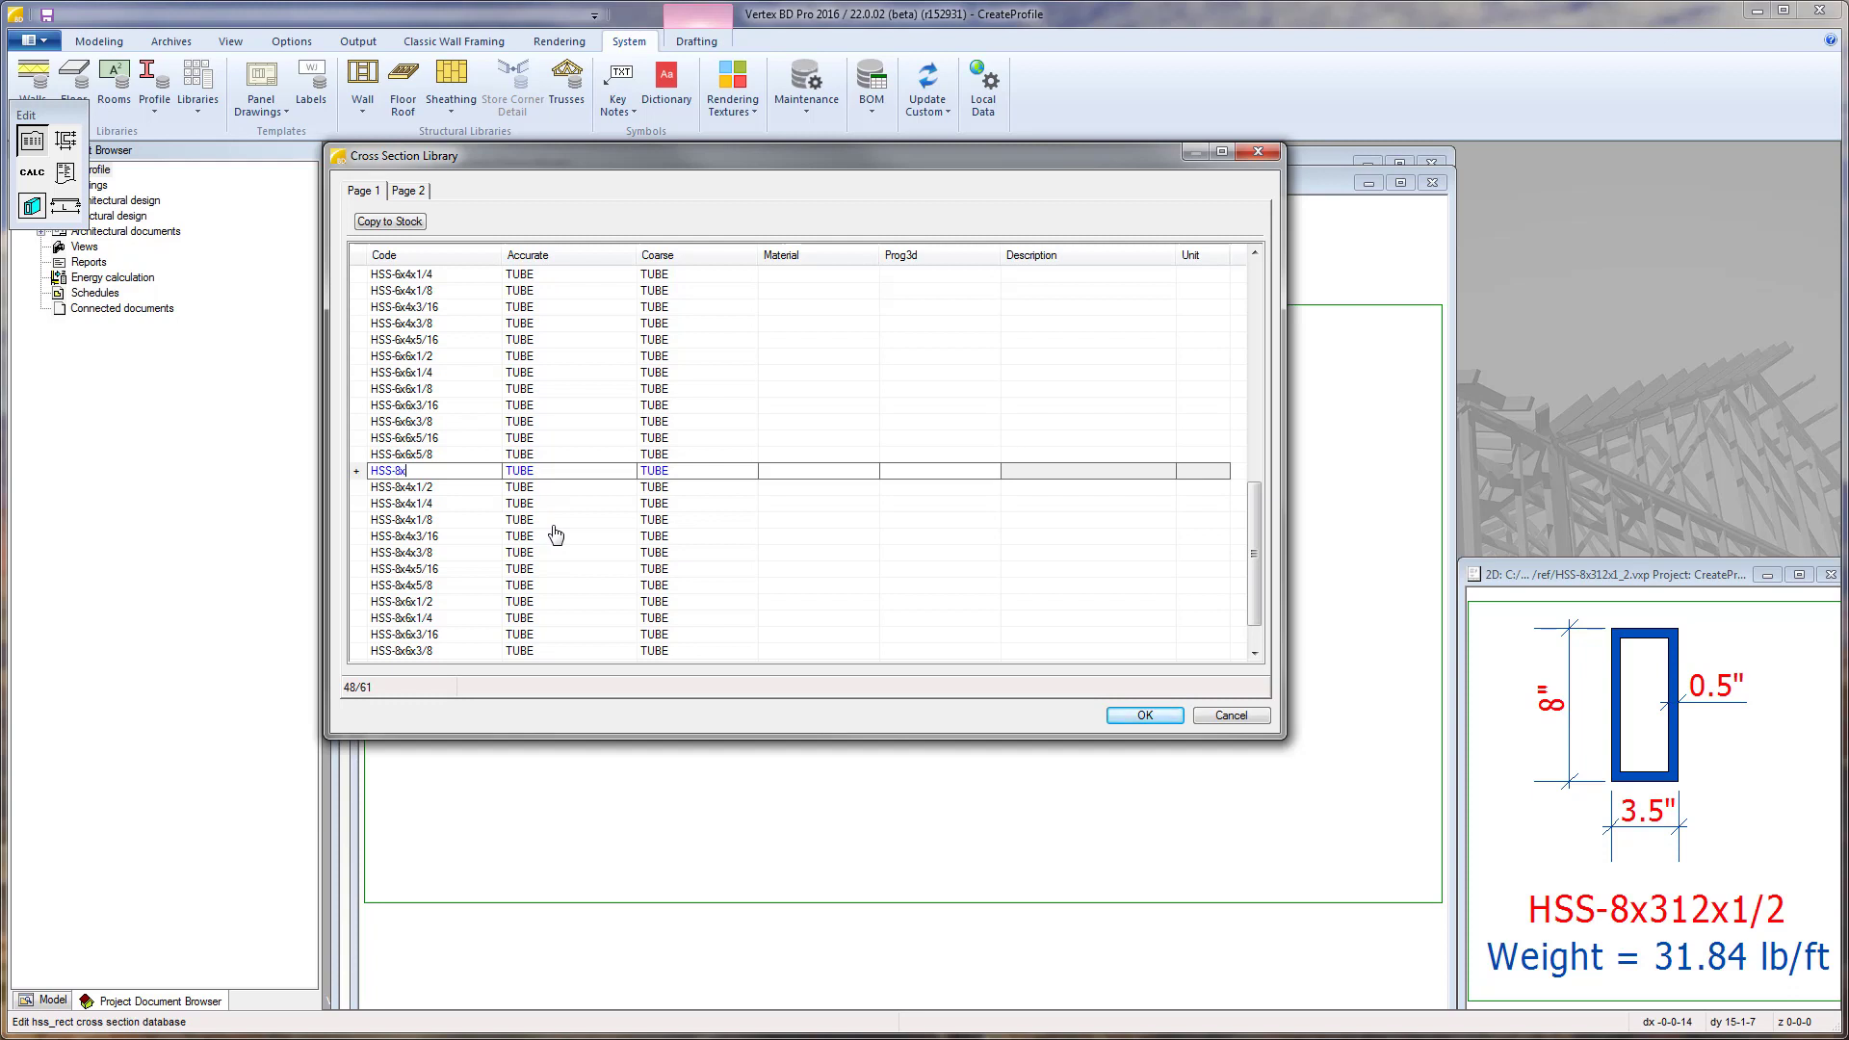
type("312x1")
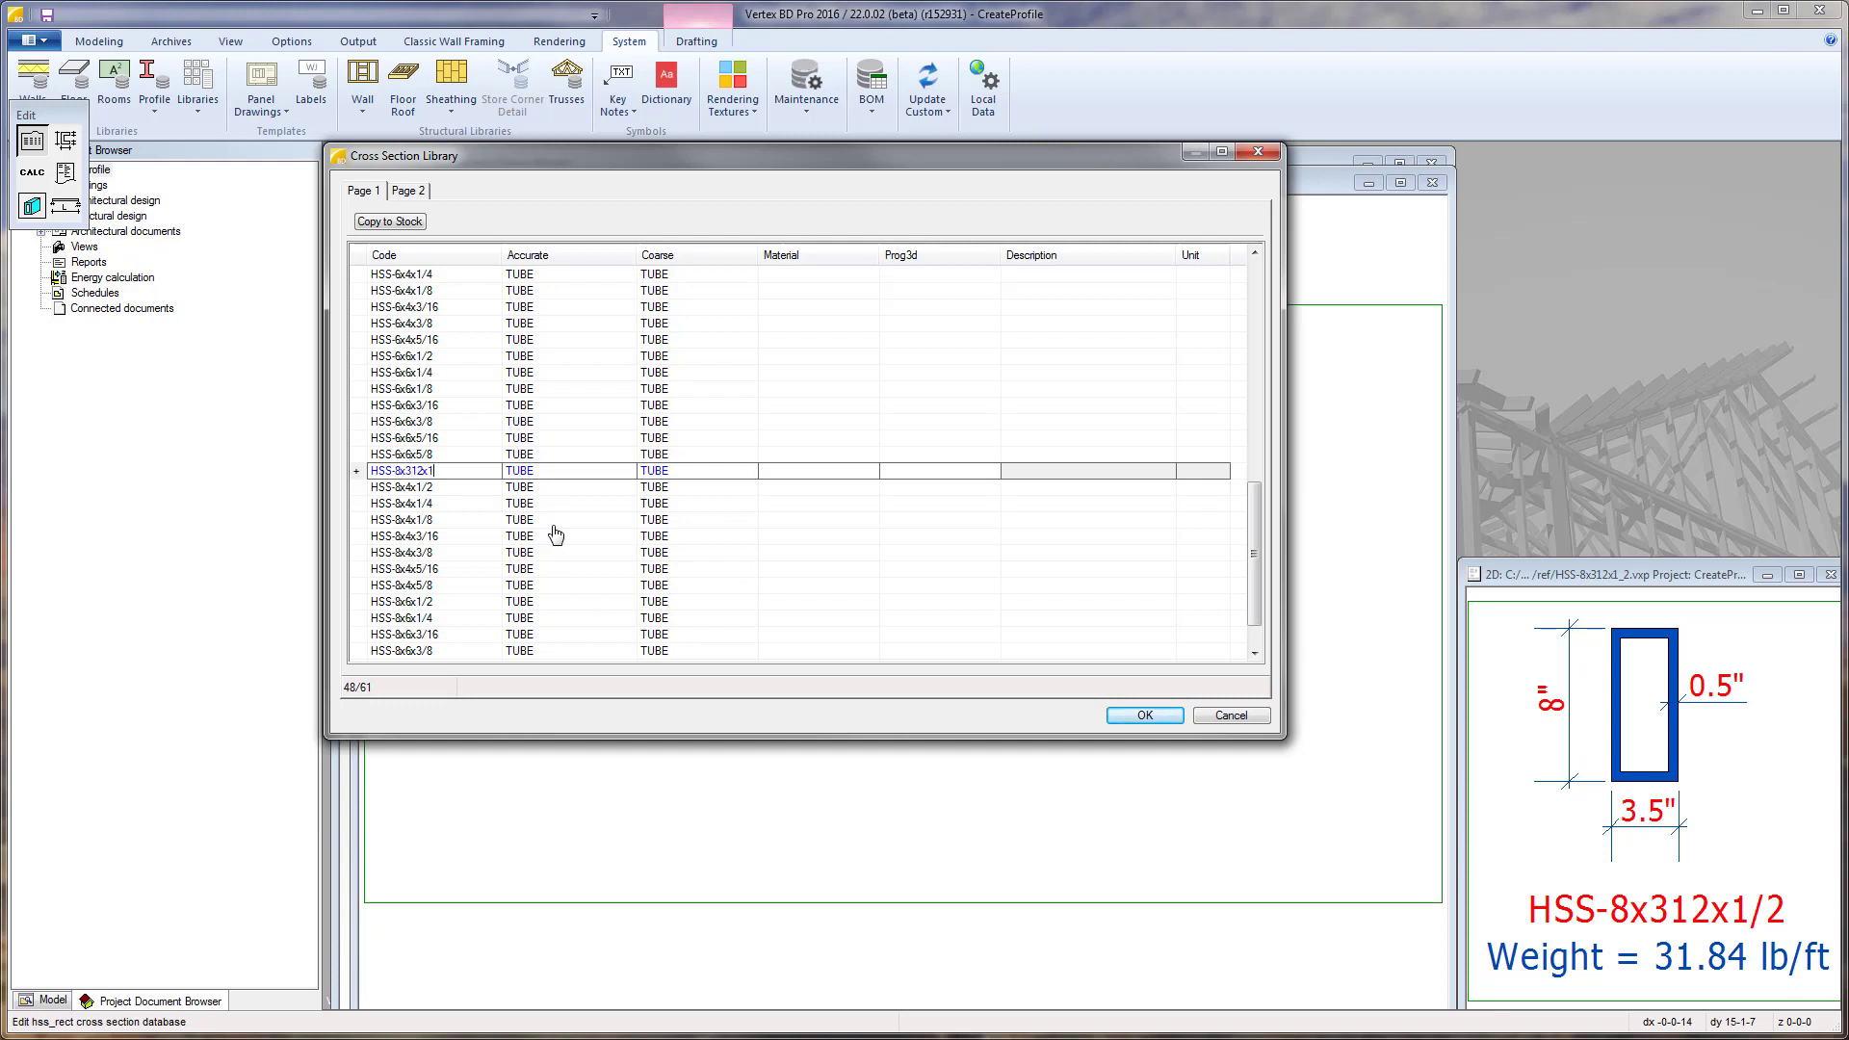
type("/2")
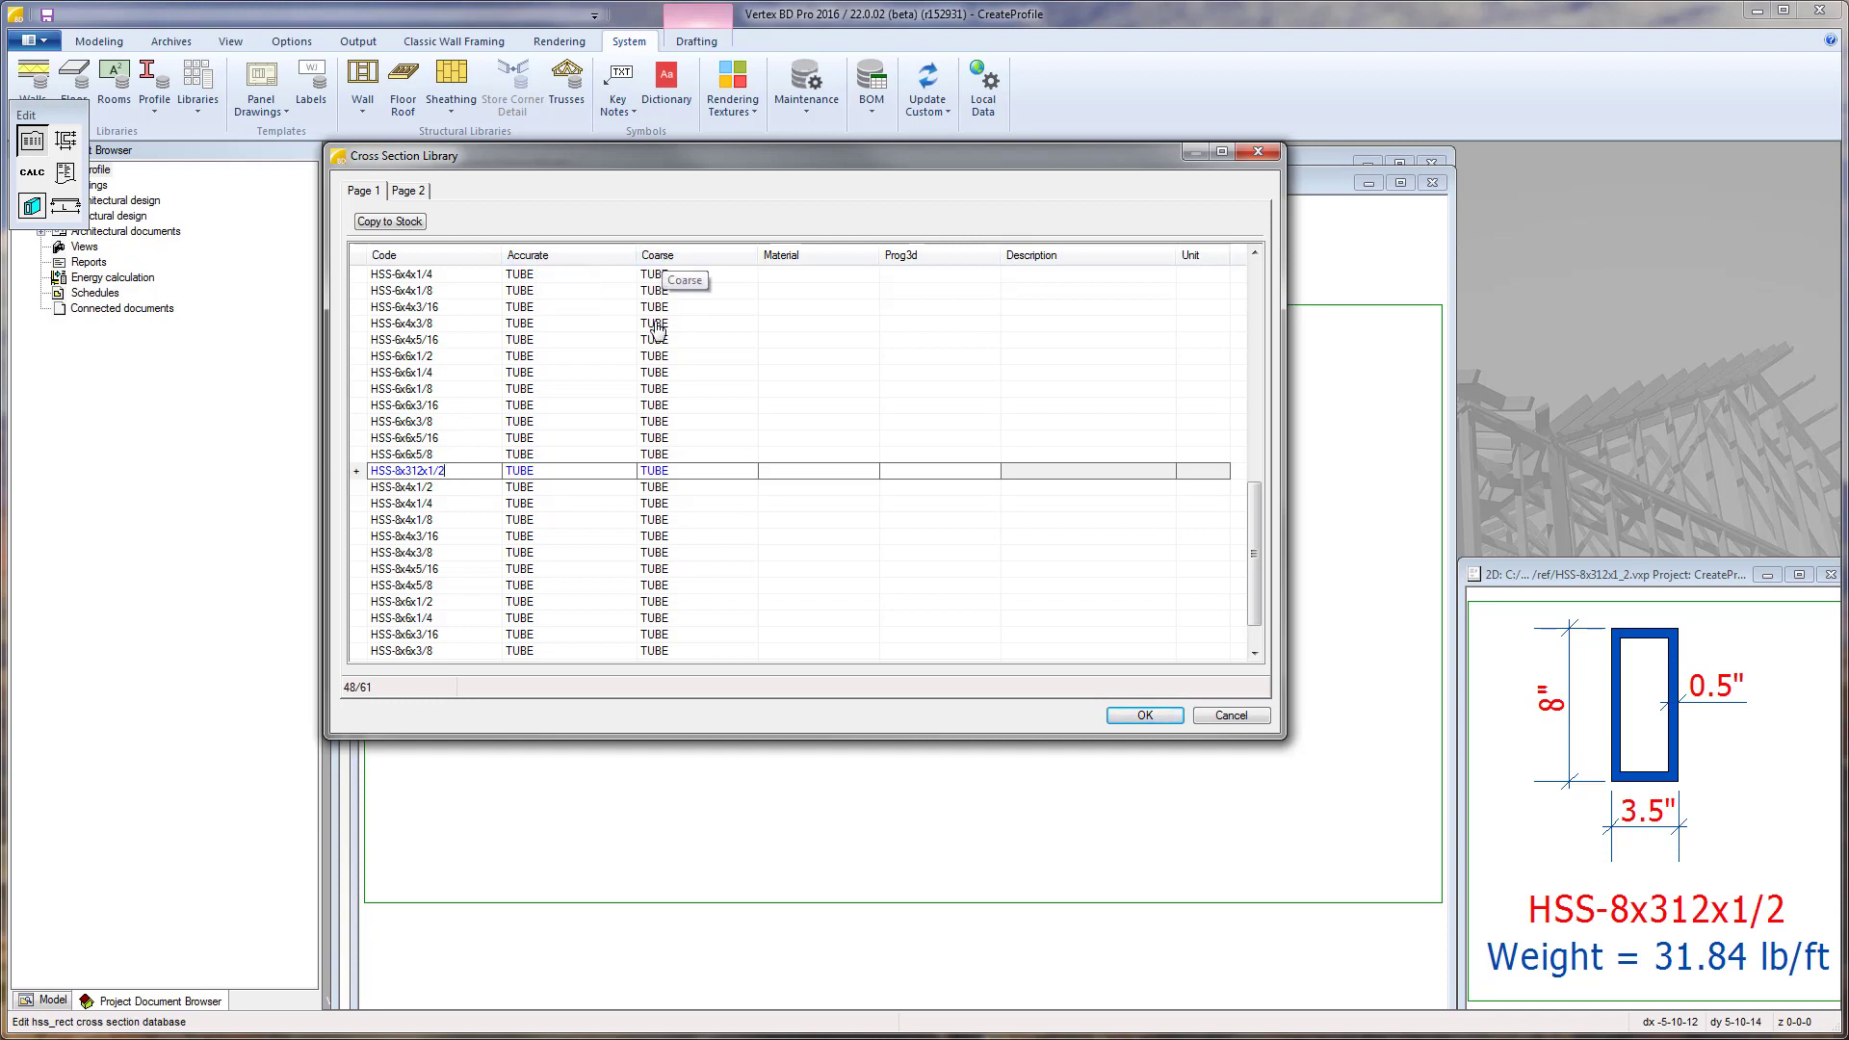
mouse_move(538, 449)
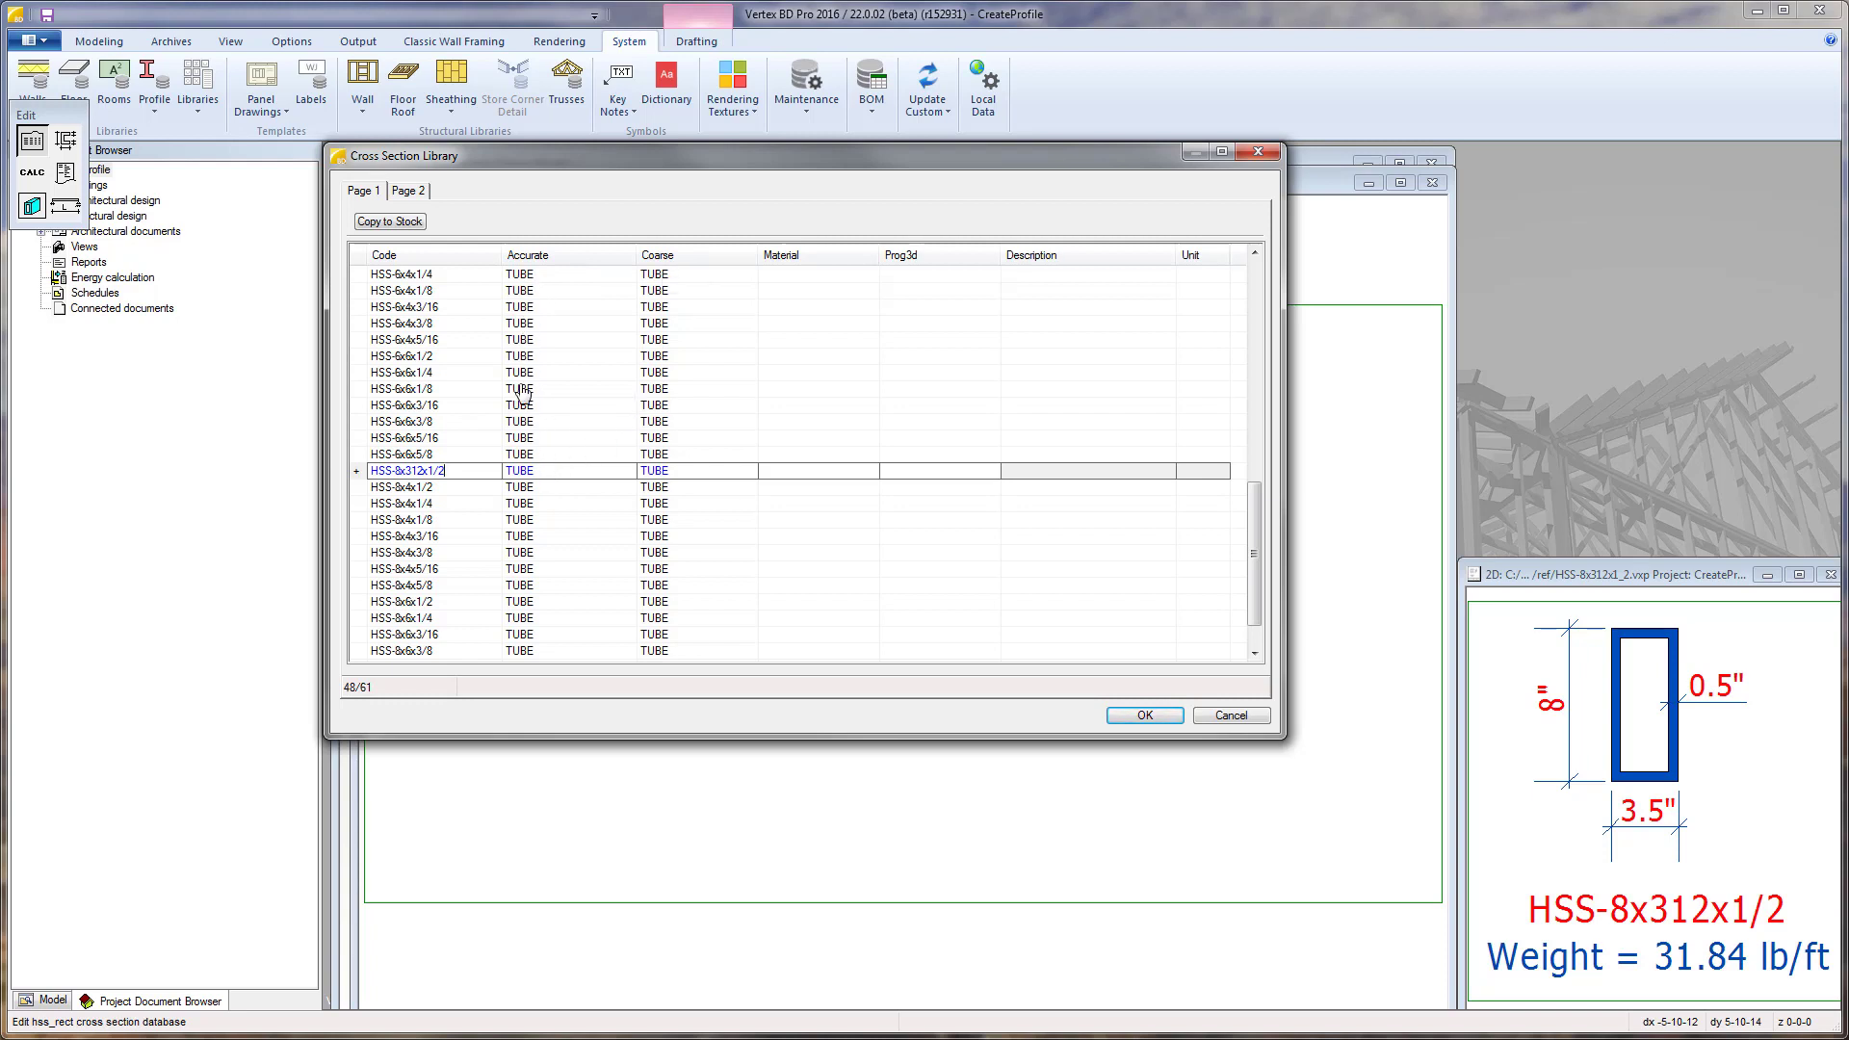
mouse_move(536, 637)
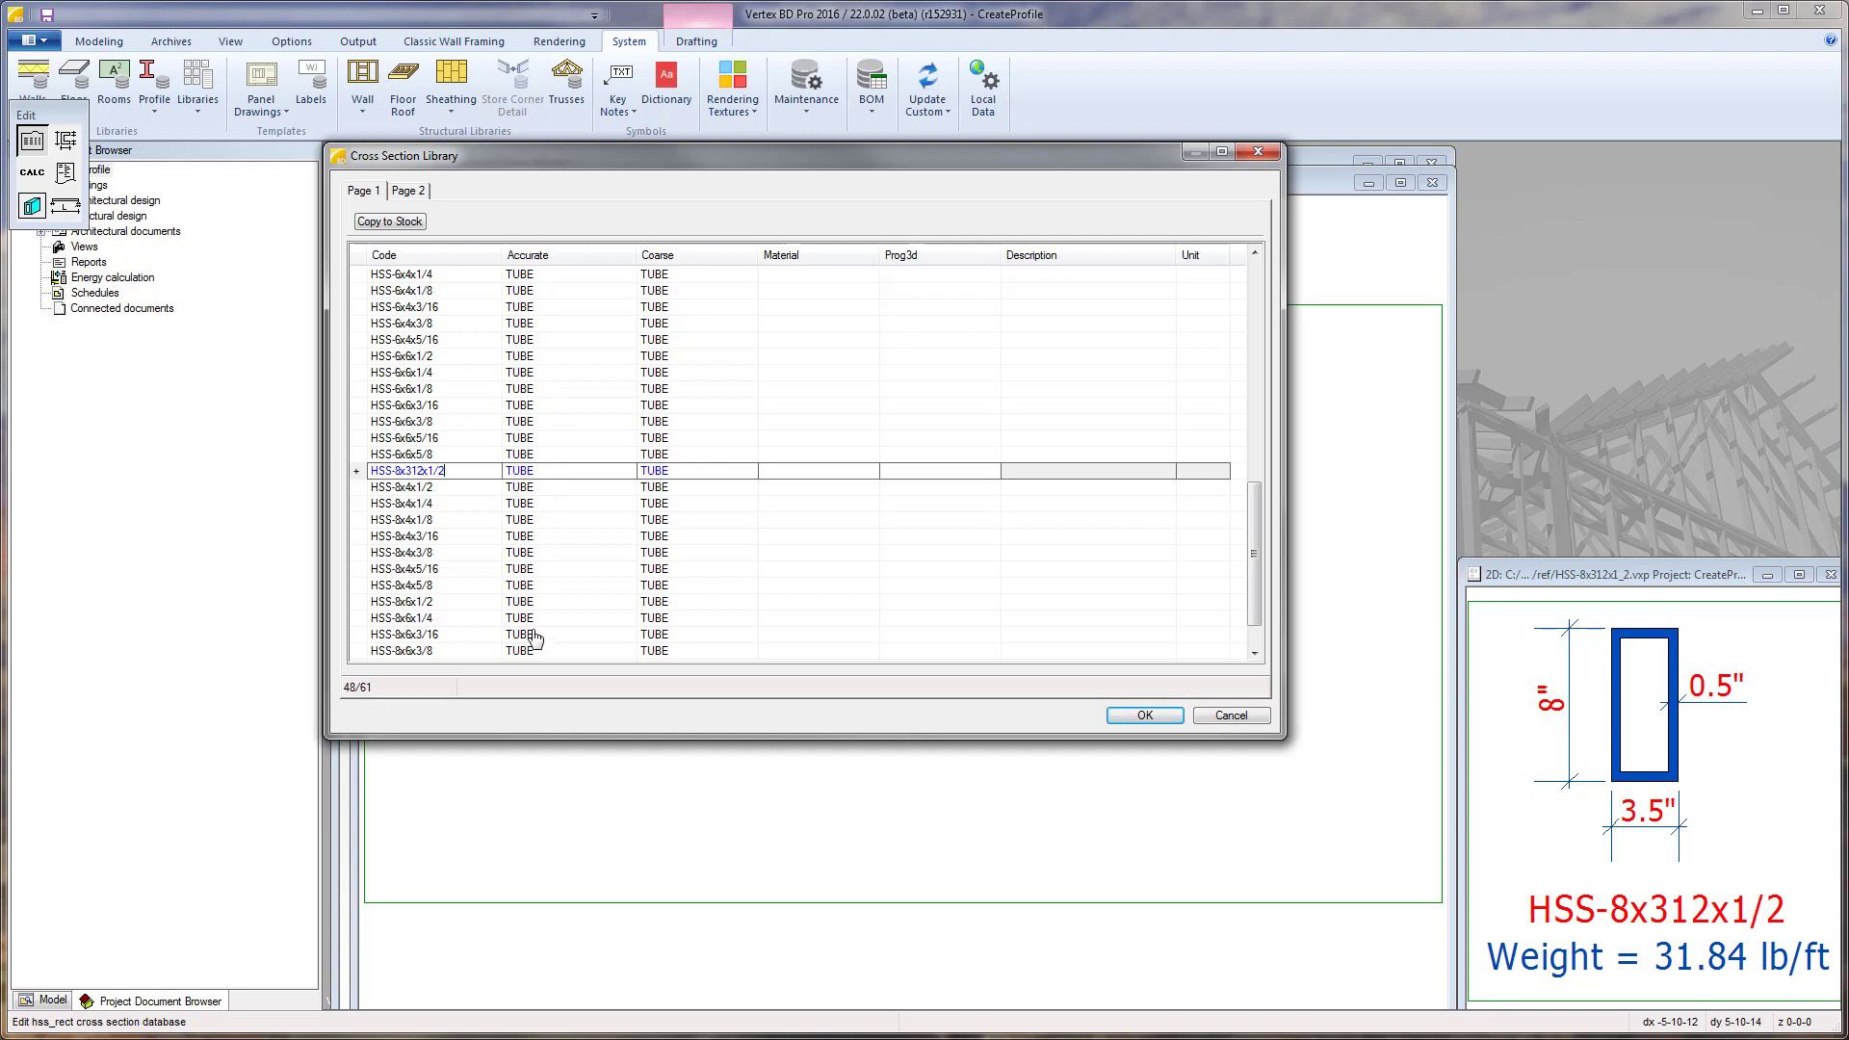
mouse_move(599, 307)
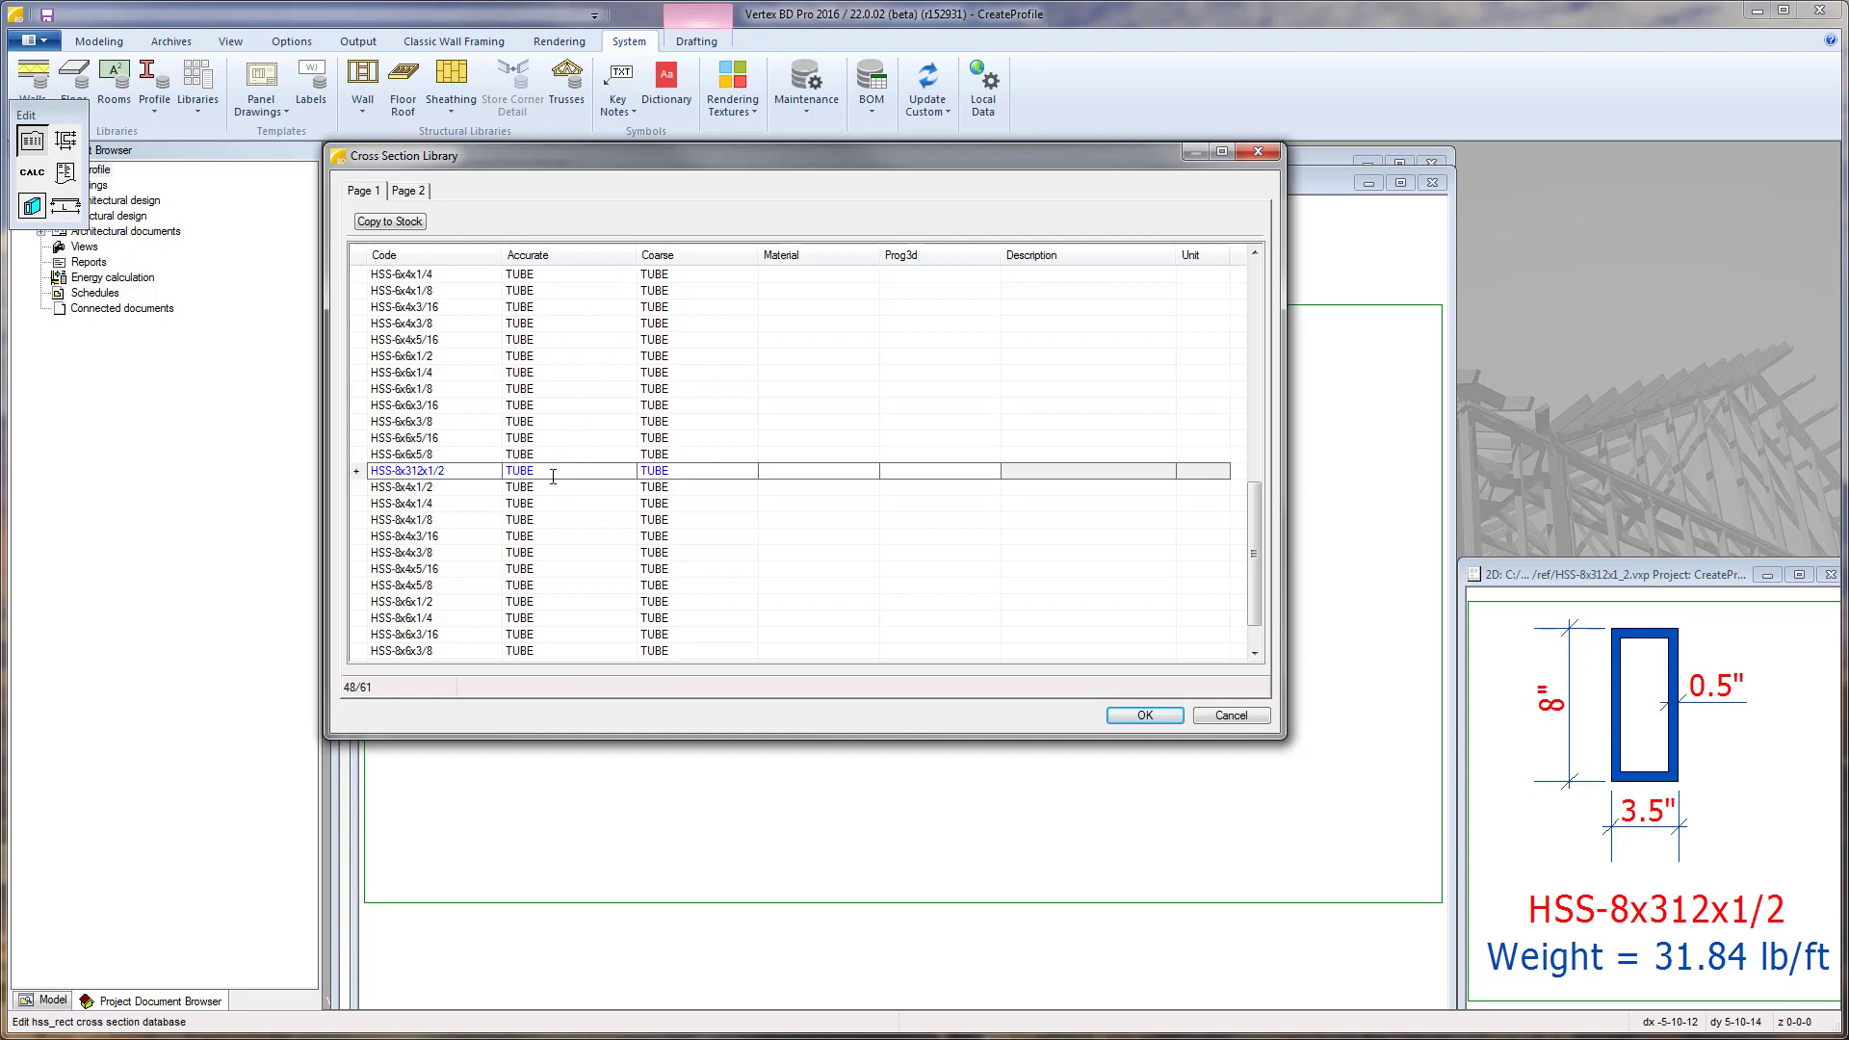
double_click(519, 470)
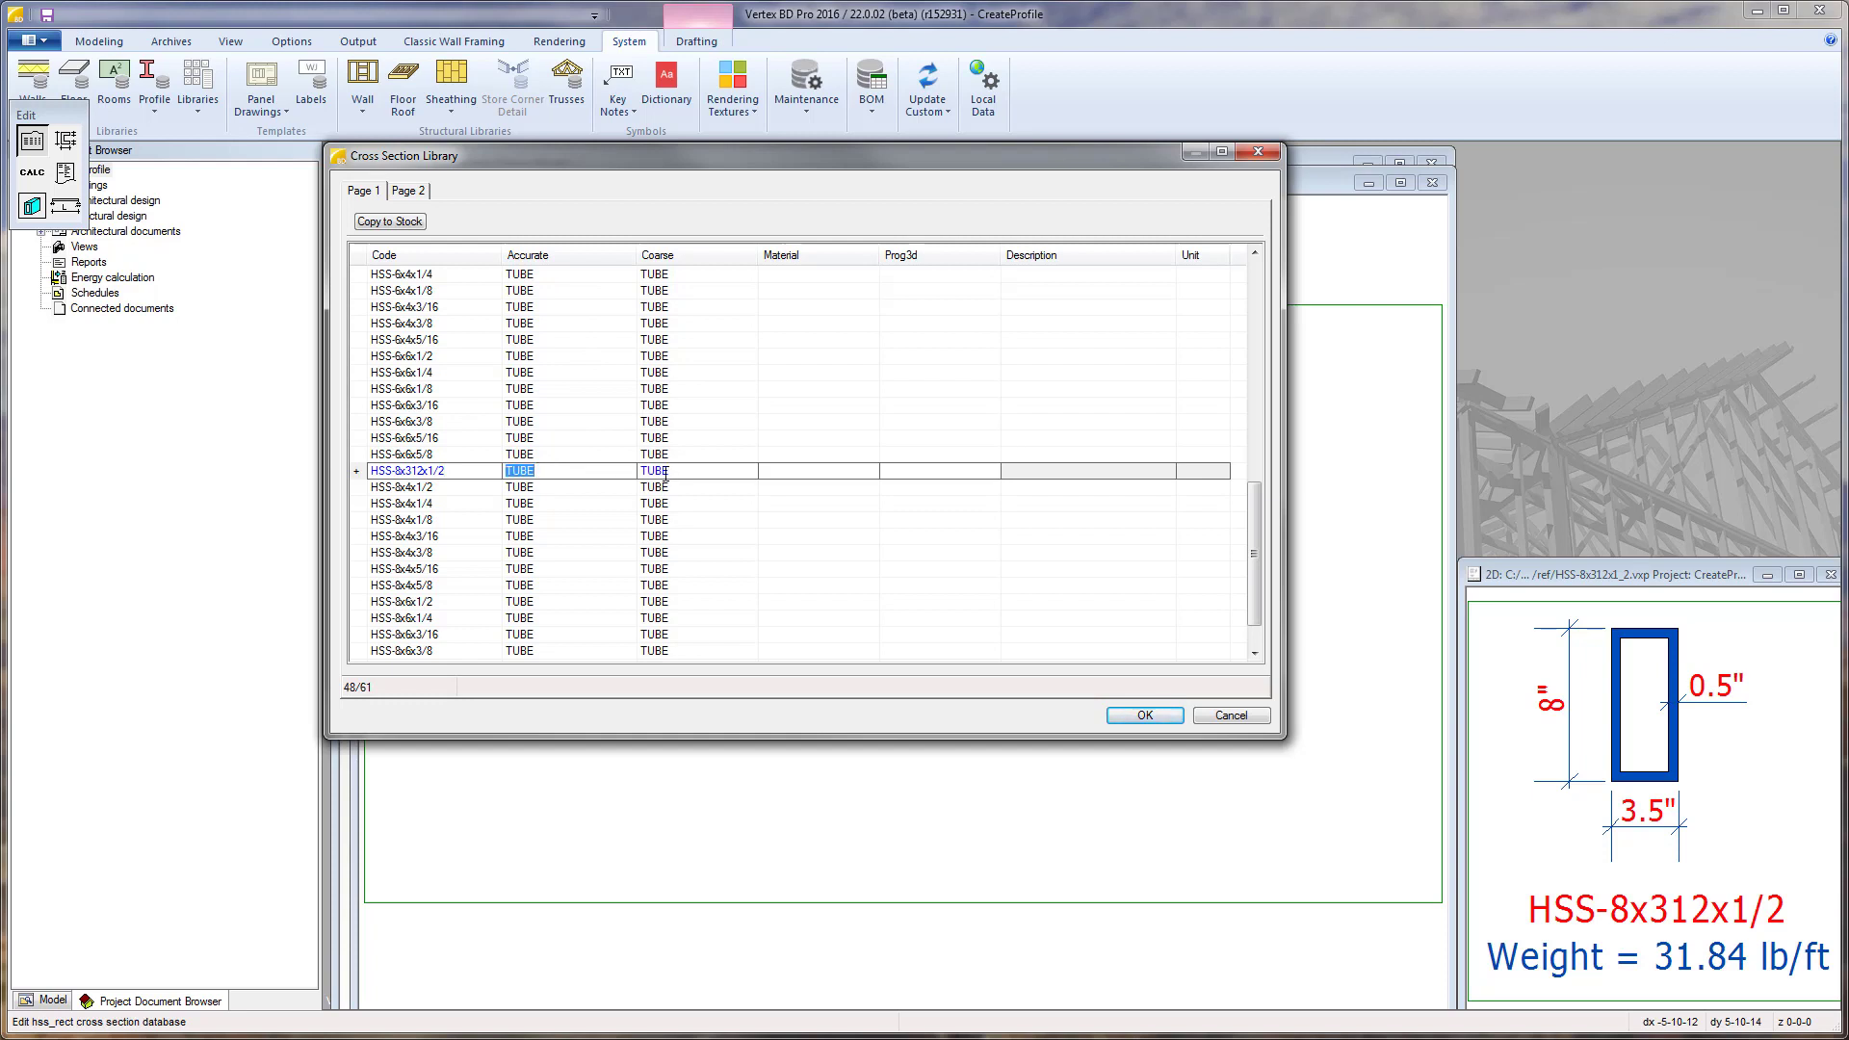
left_click(653, 470)
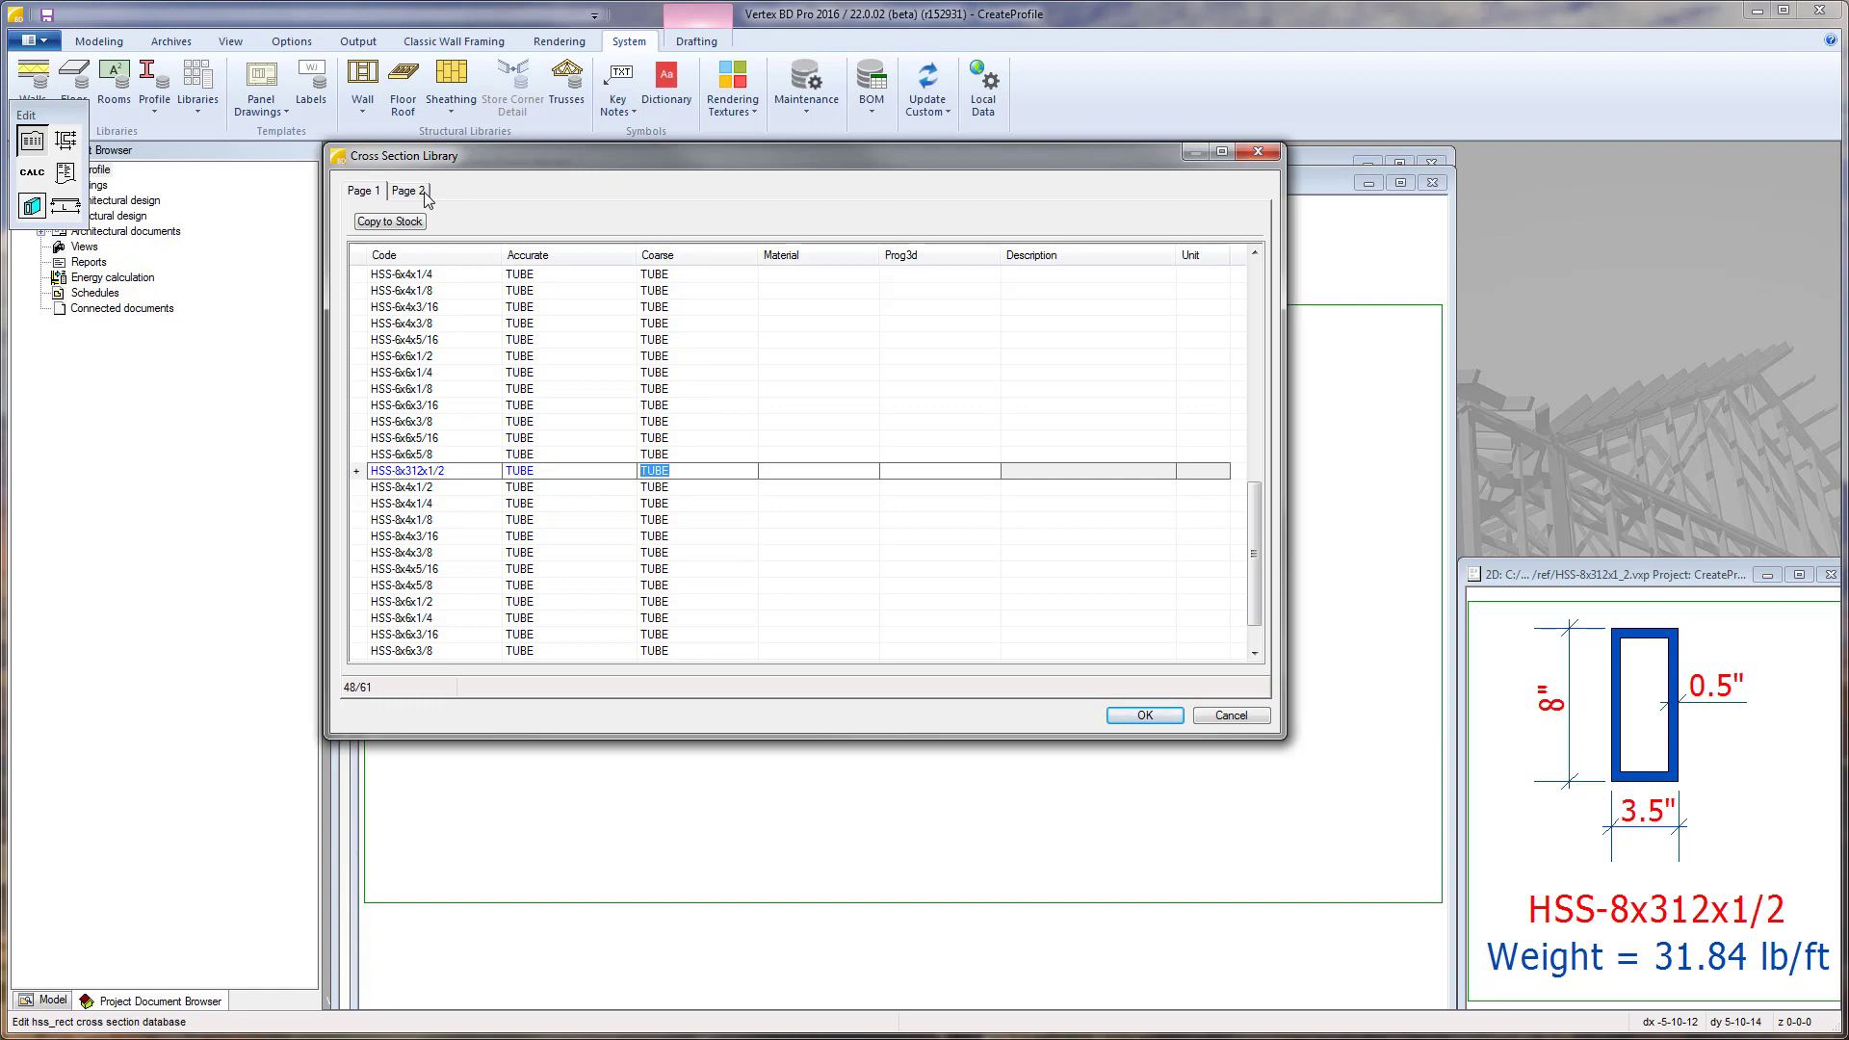
On Page 2 set the new row's weight to 31.84 lb/ft and accept the library with OK
left_click(407, 191)
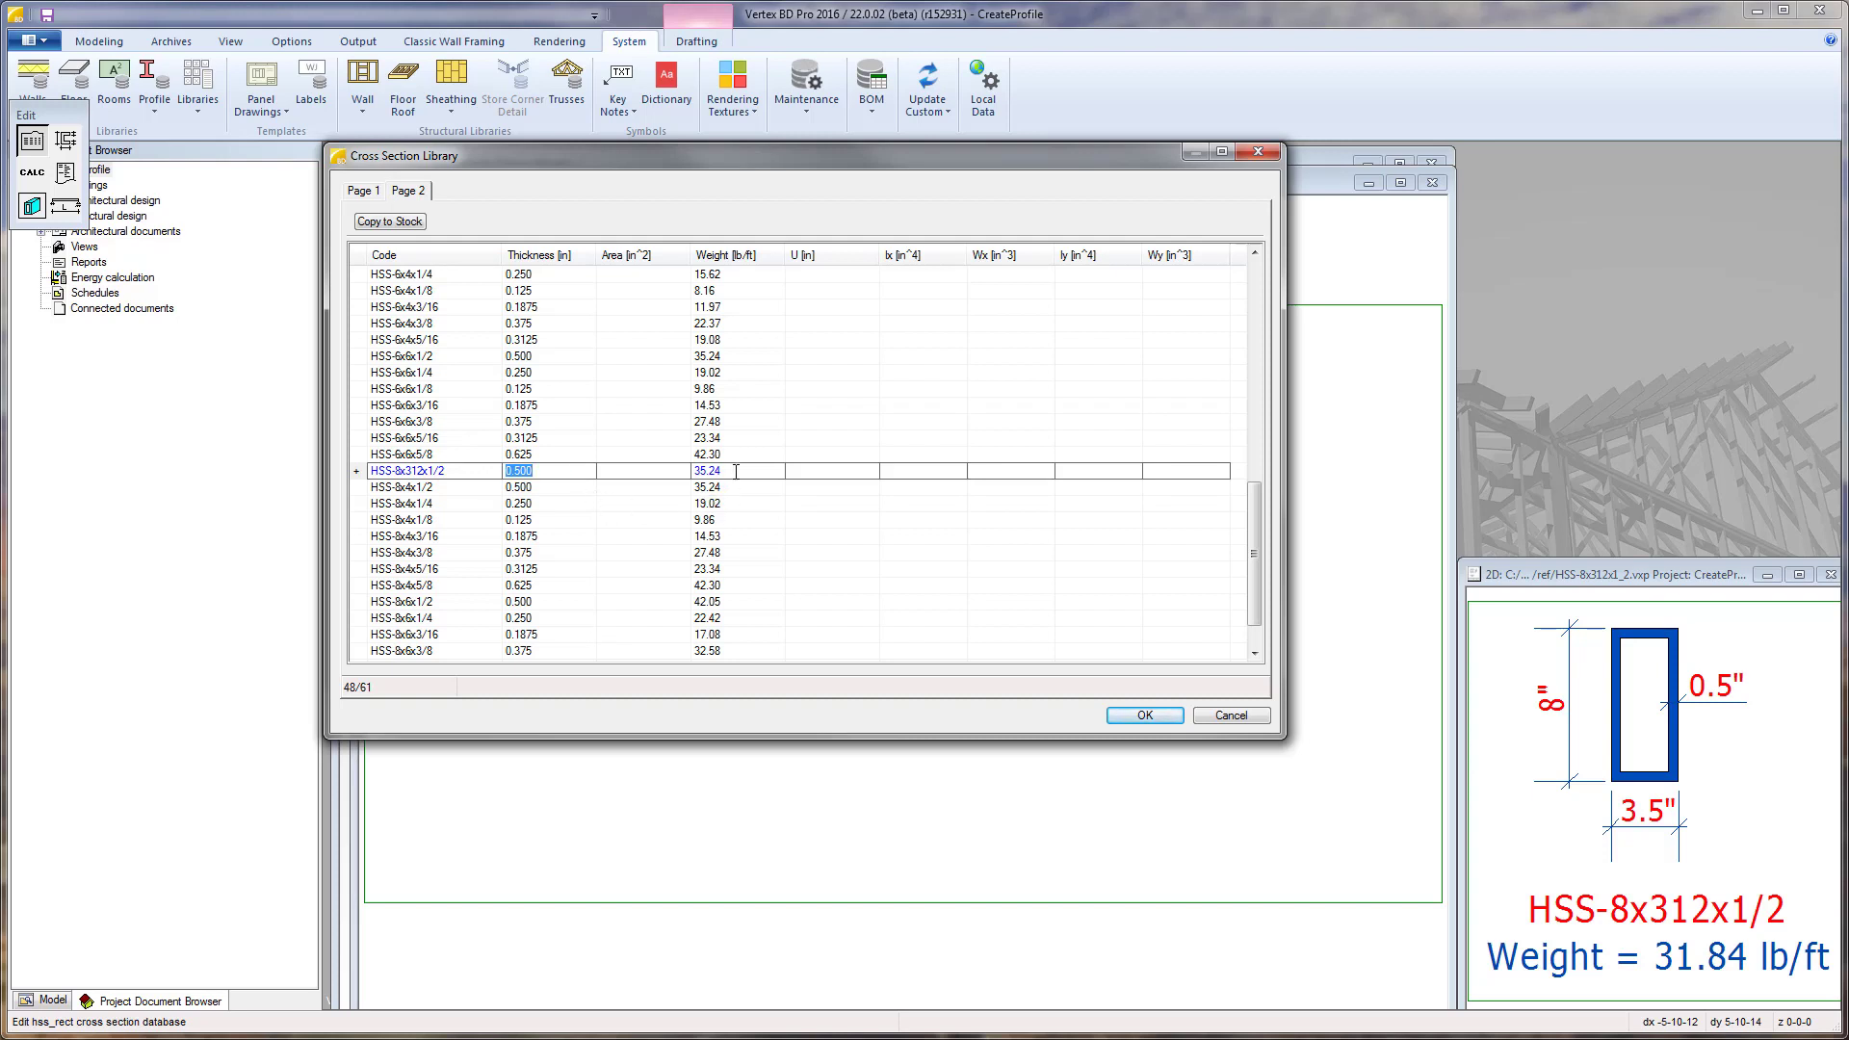
type("31")
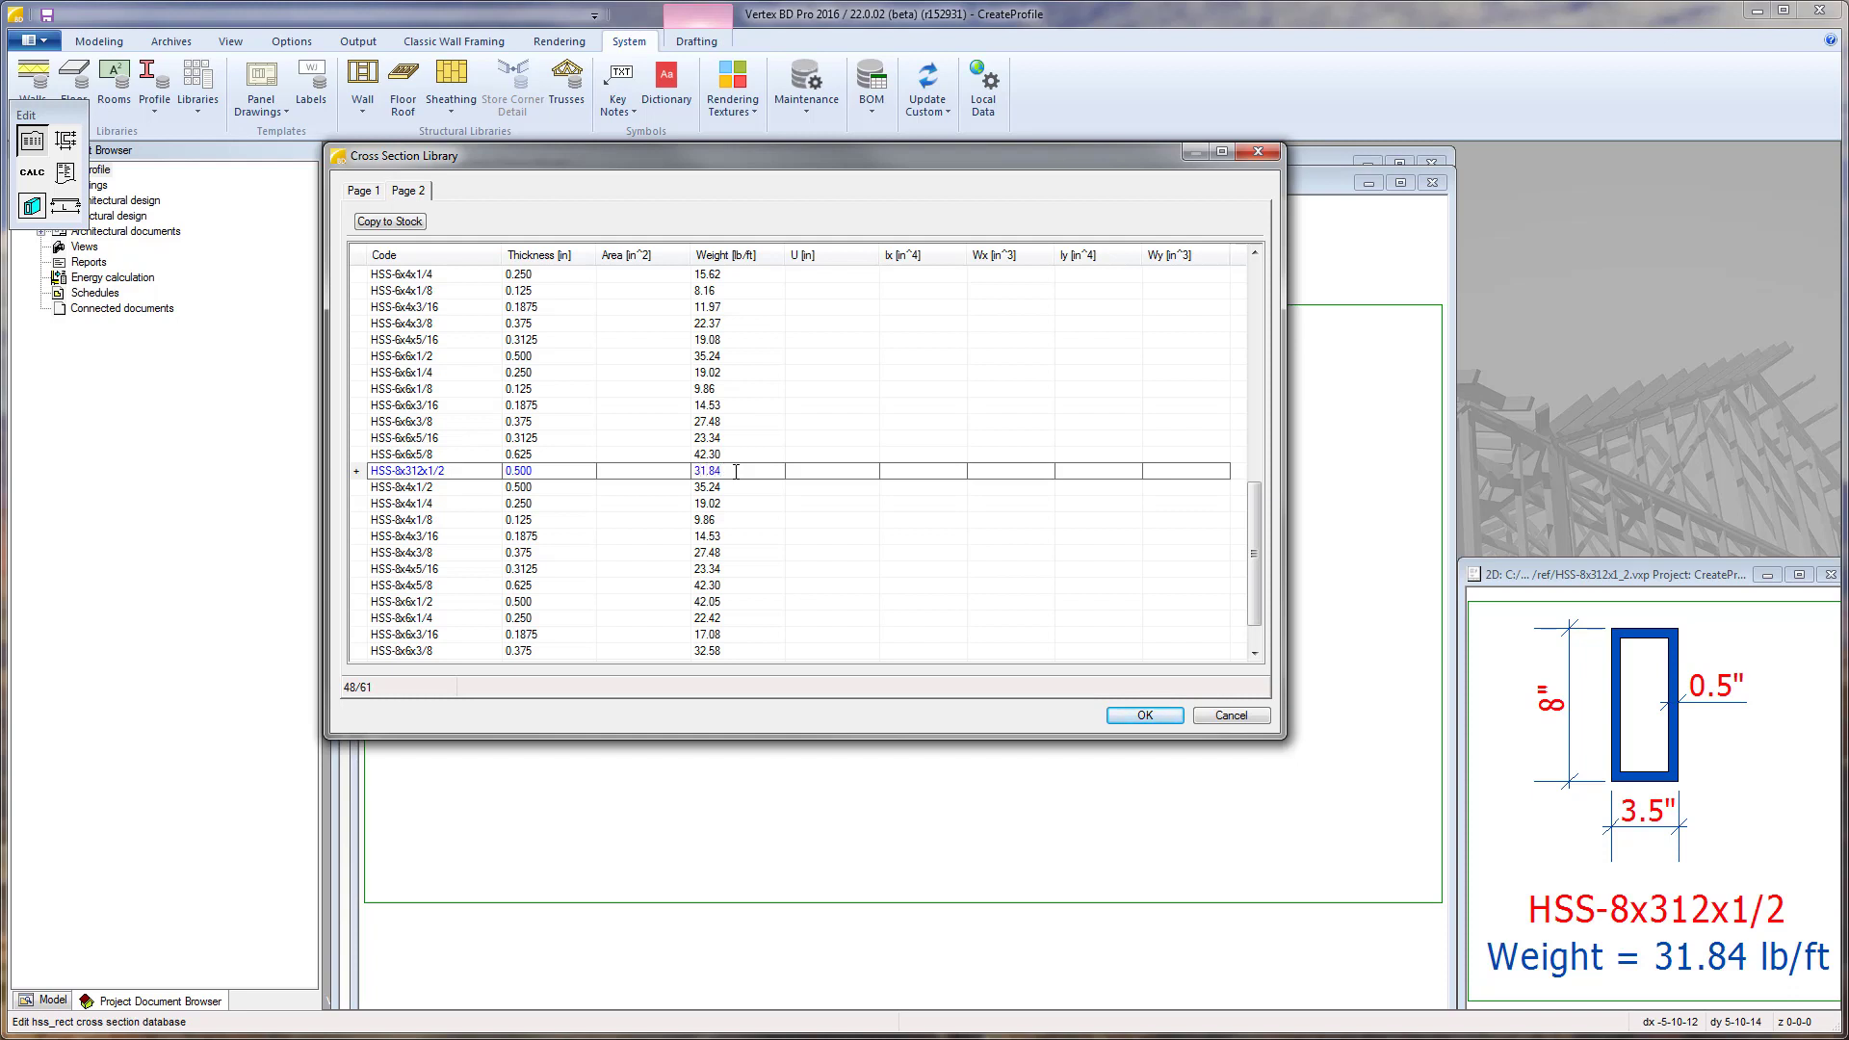
mouse_move(842, 480)
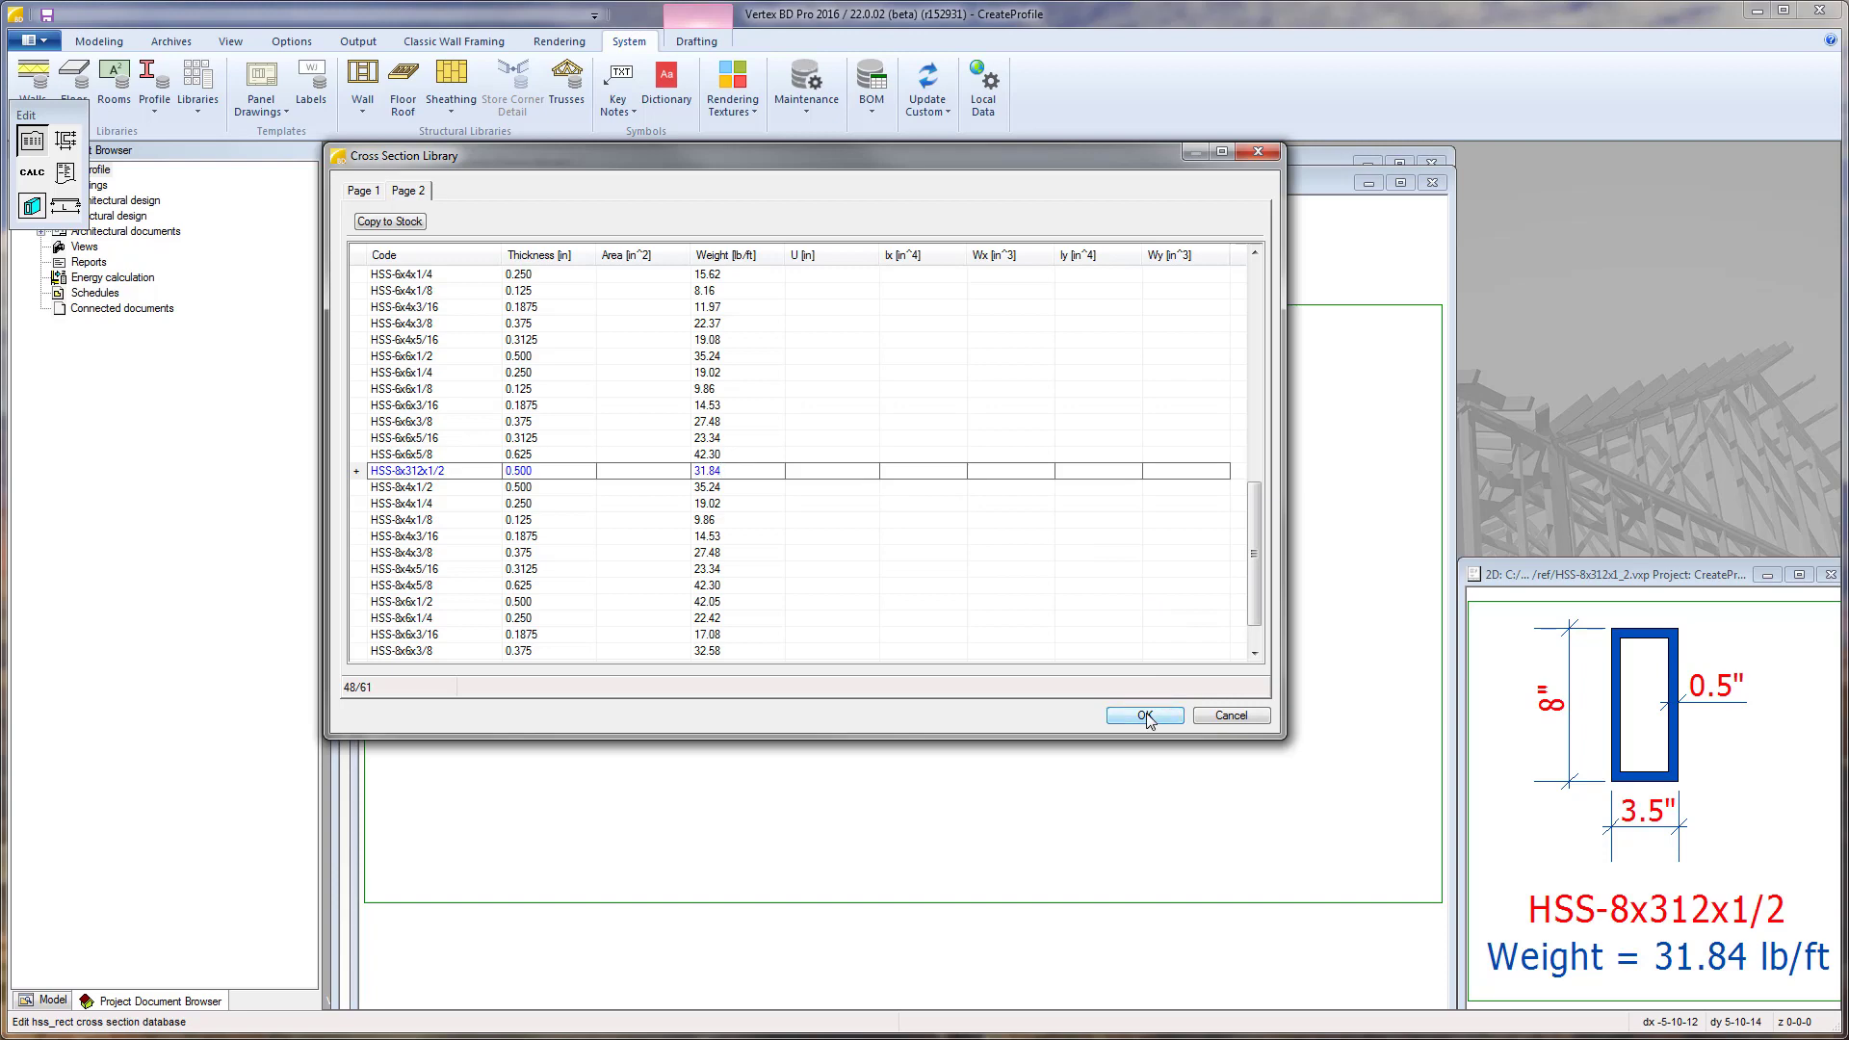
left_click(1143, 714)
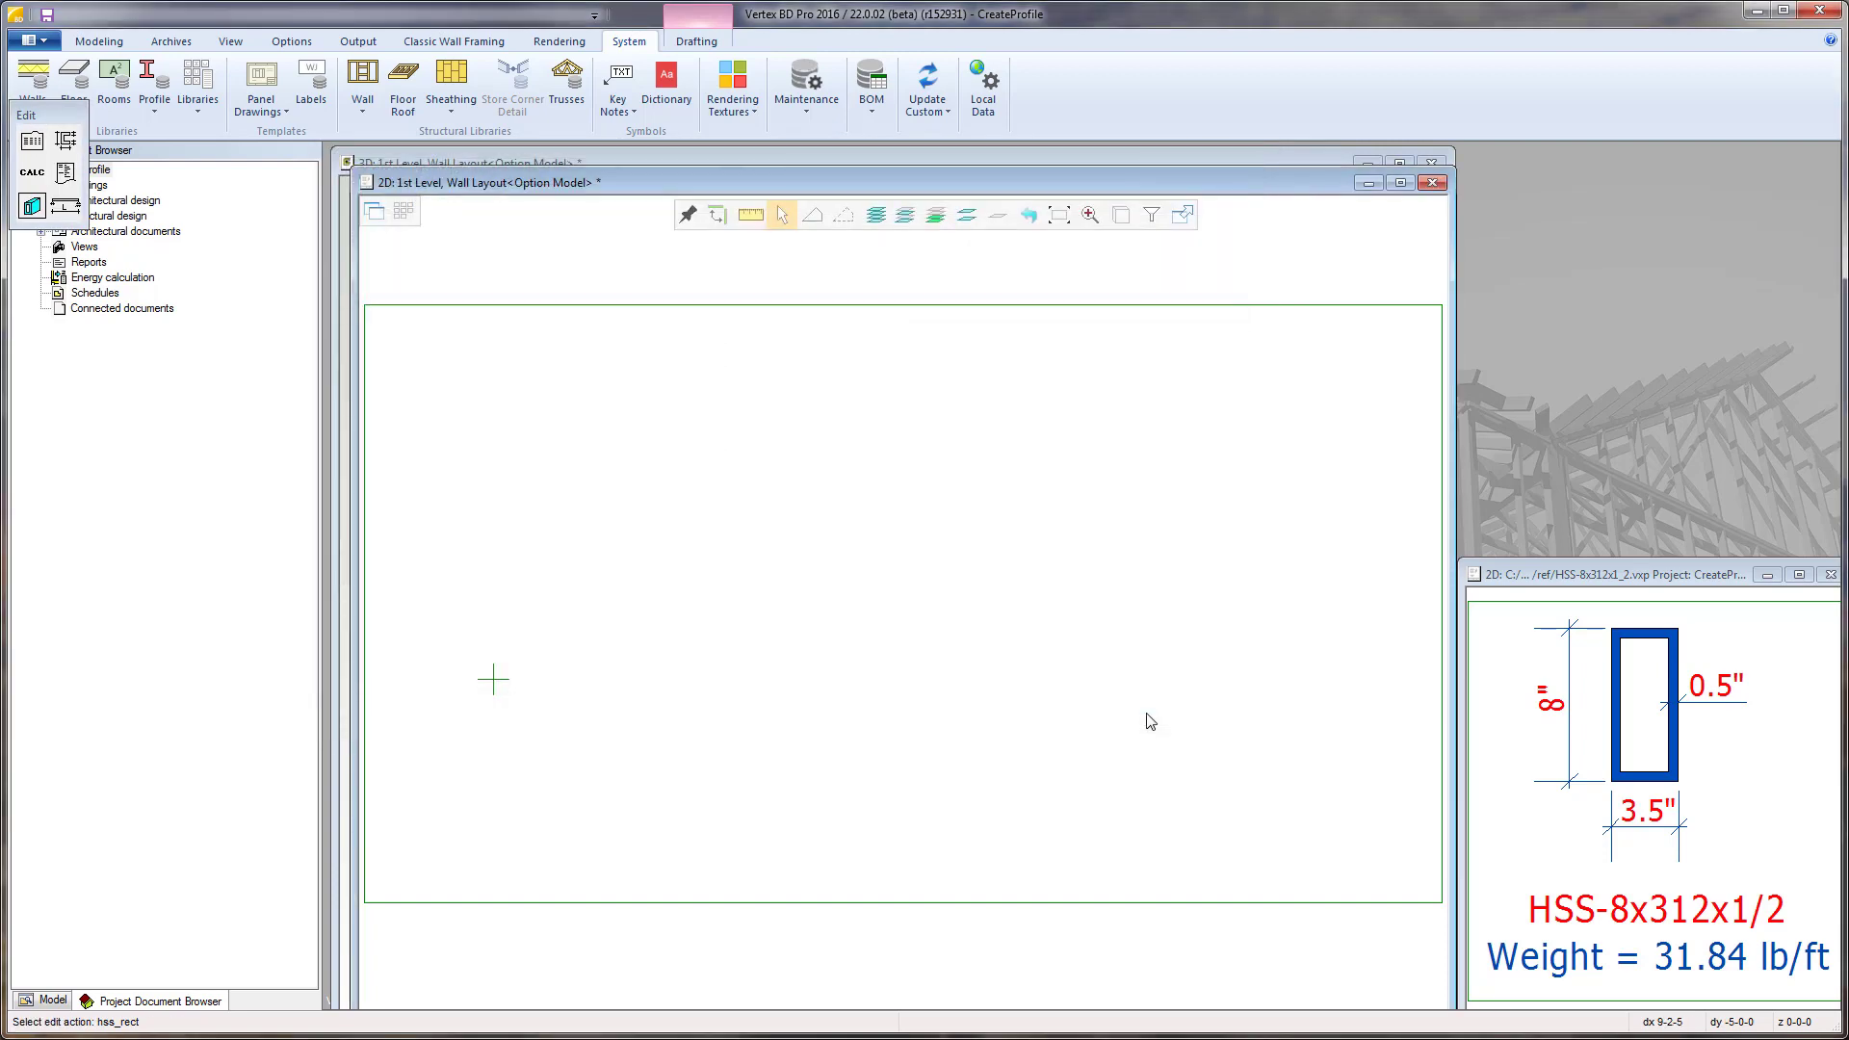
mouse_move(612, 183)
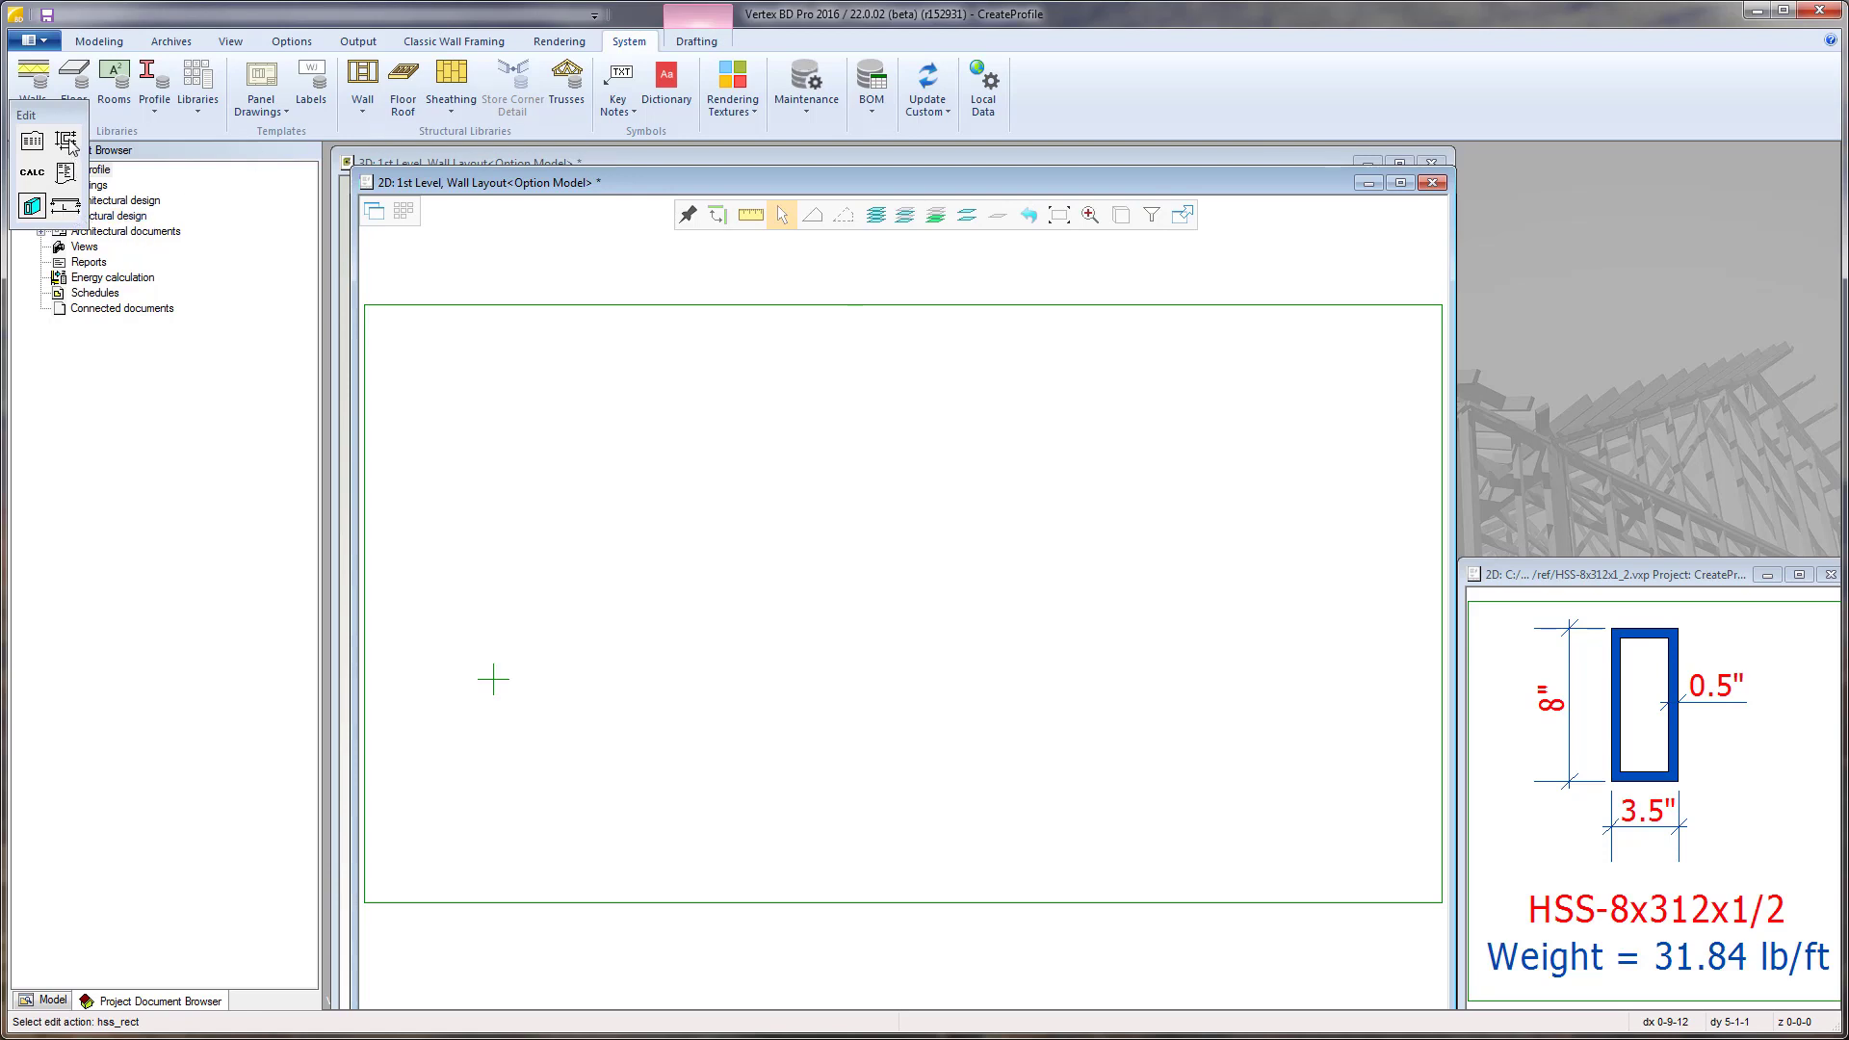
mouse_move(68, 141)
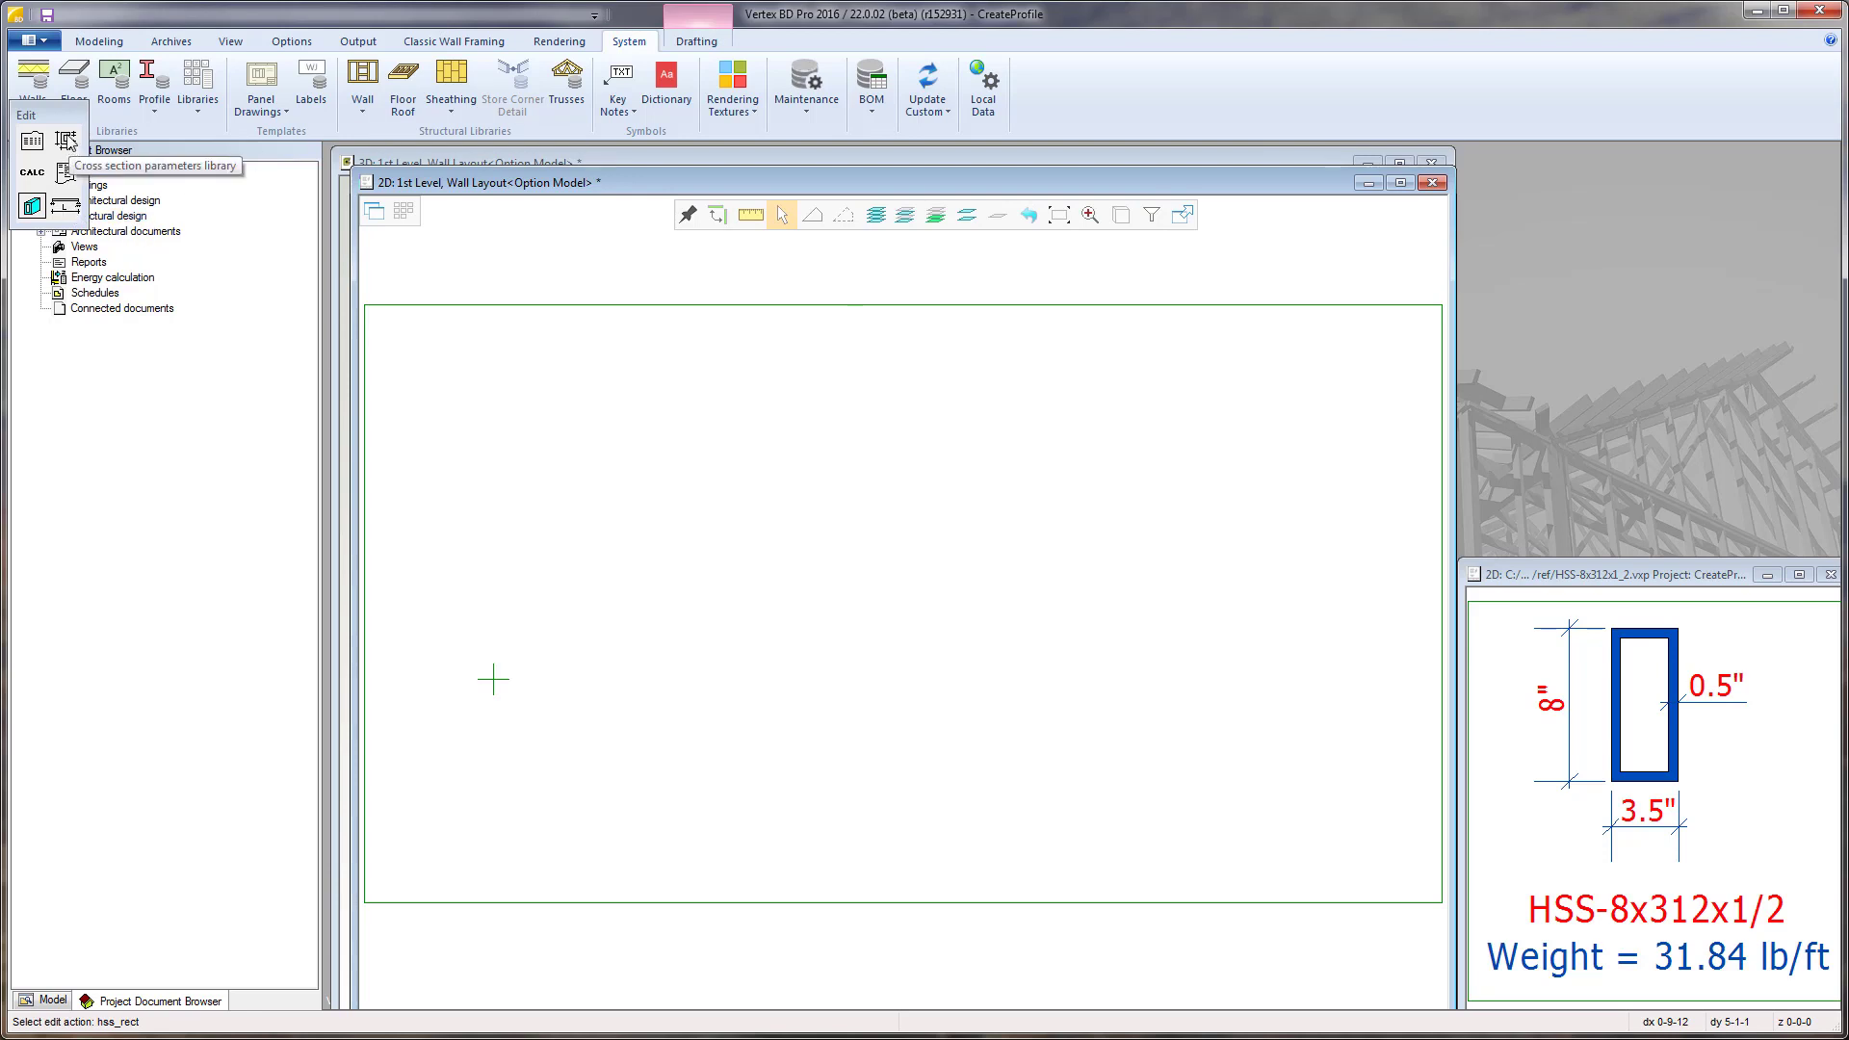
Open the hss_rect cross-section parameters database from the Edit flyout
left_click(68, 139)
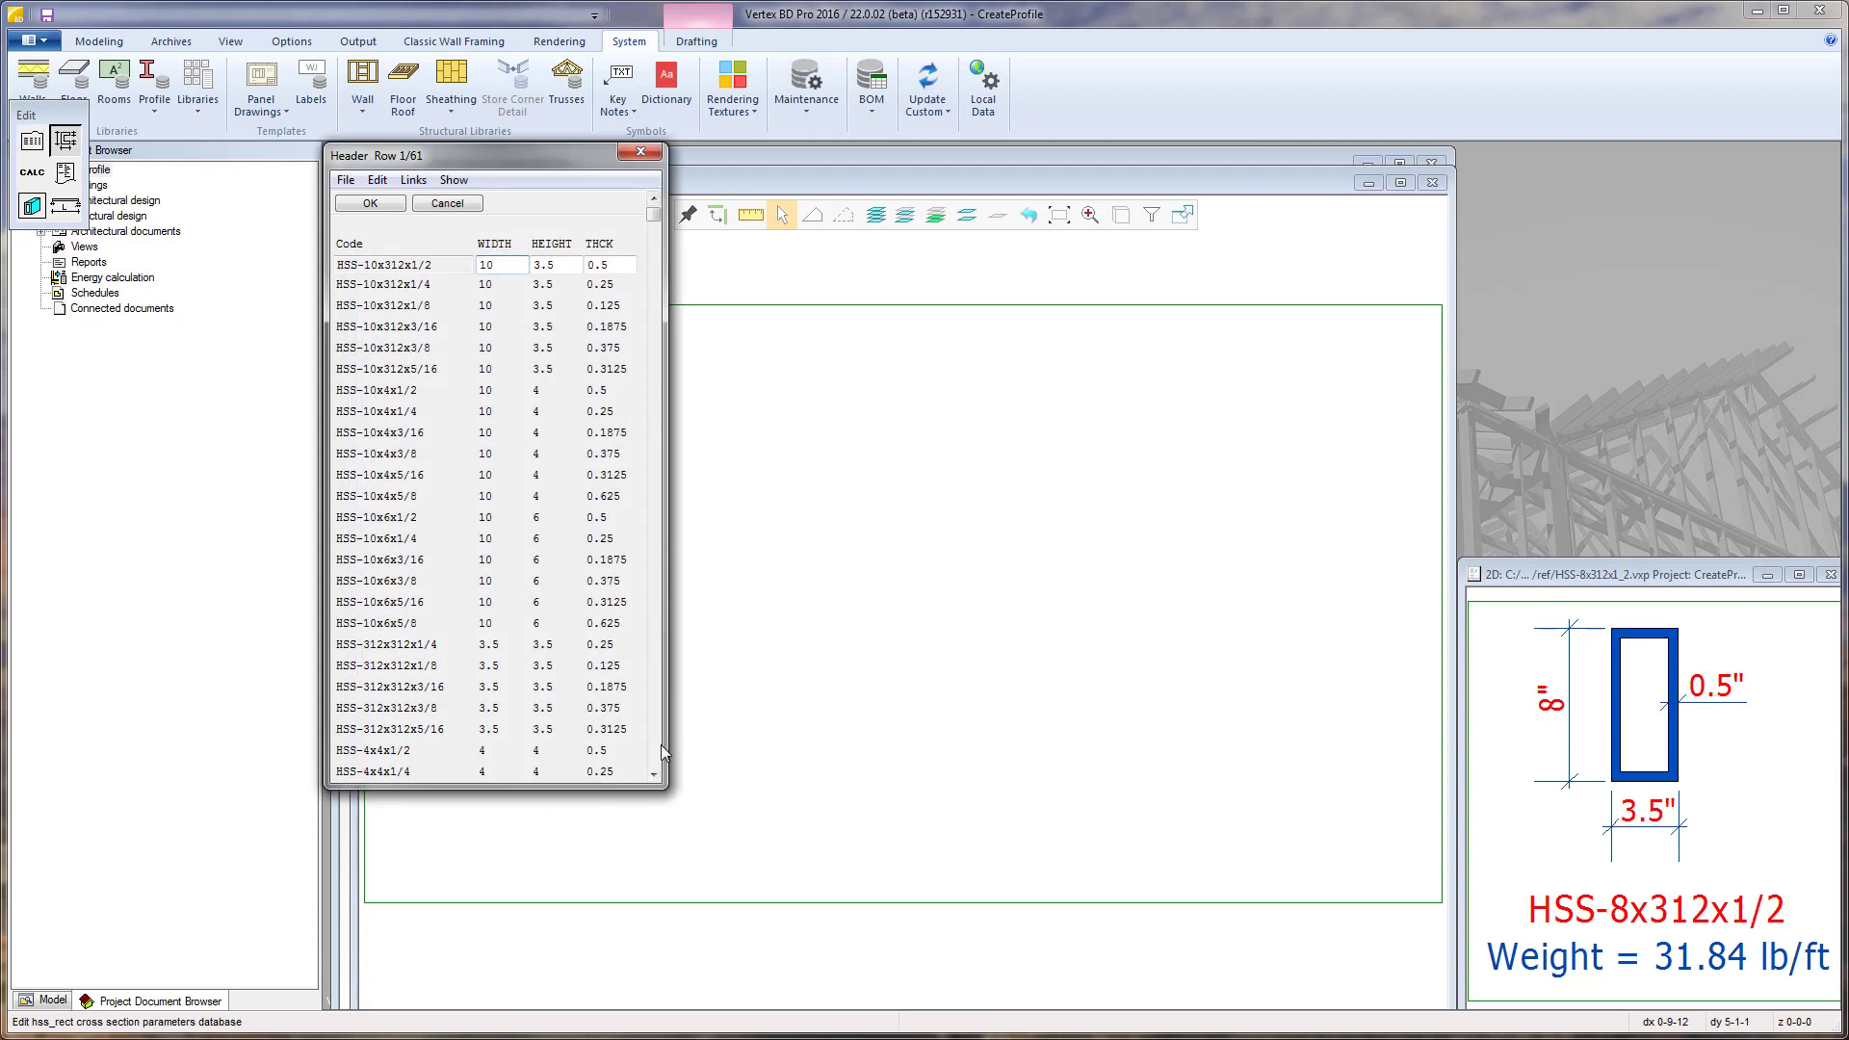
Enter width 8, height 3.5 and thickness 0.5 for HSS-8x312x1/2 and accept with OK
scroll("down", 3)
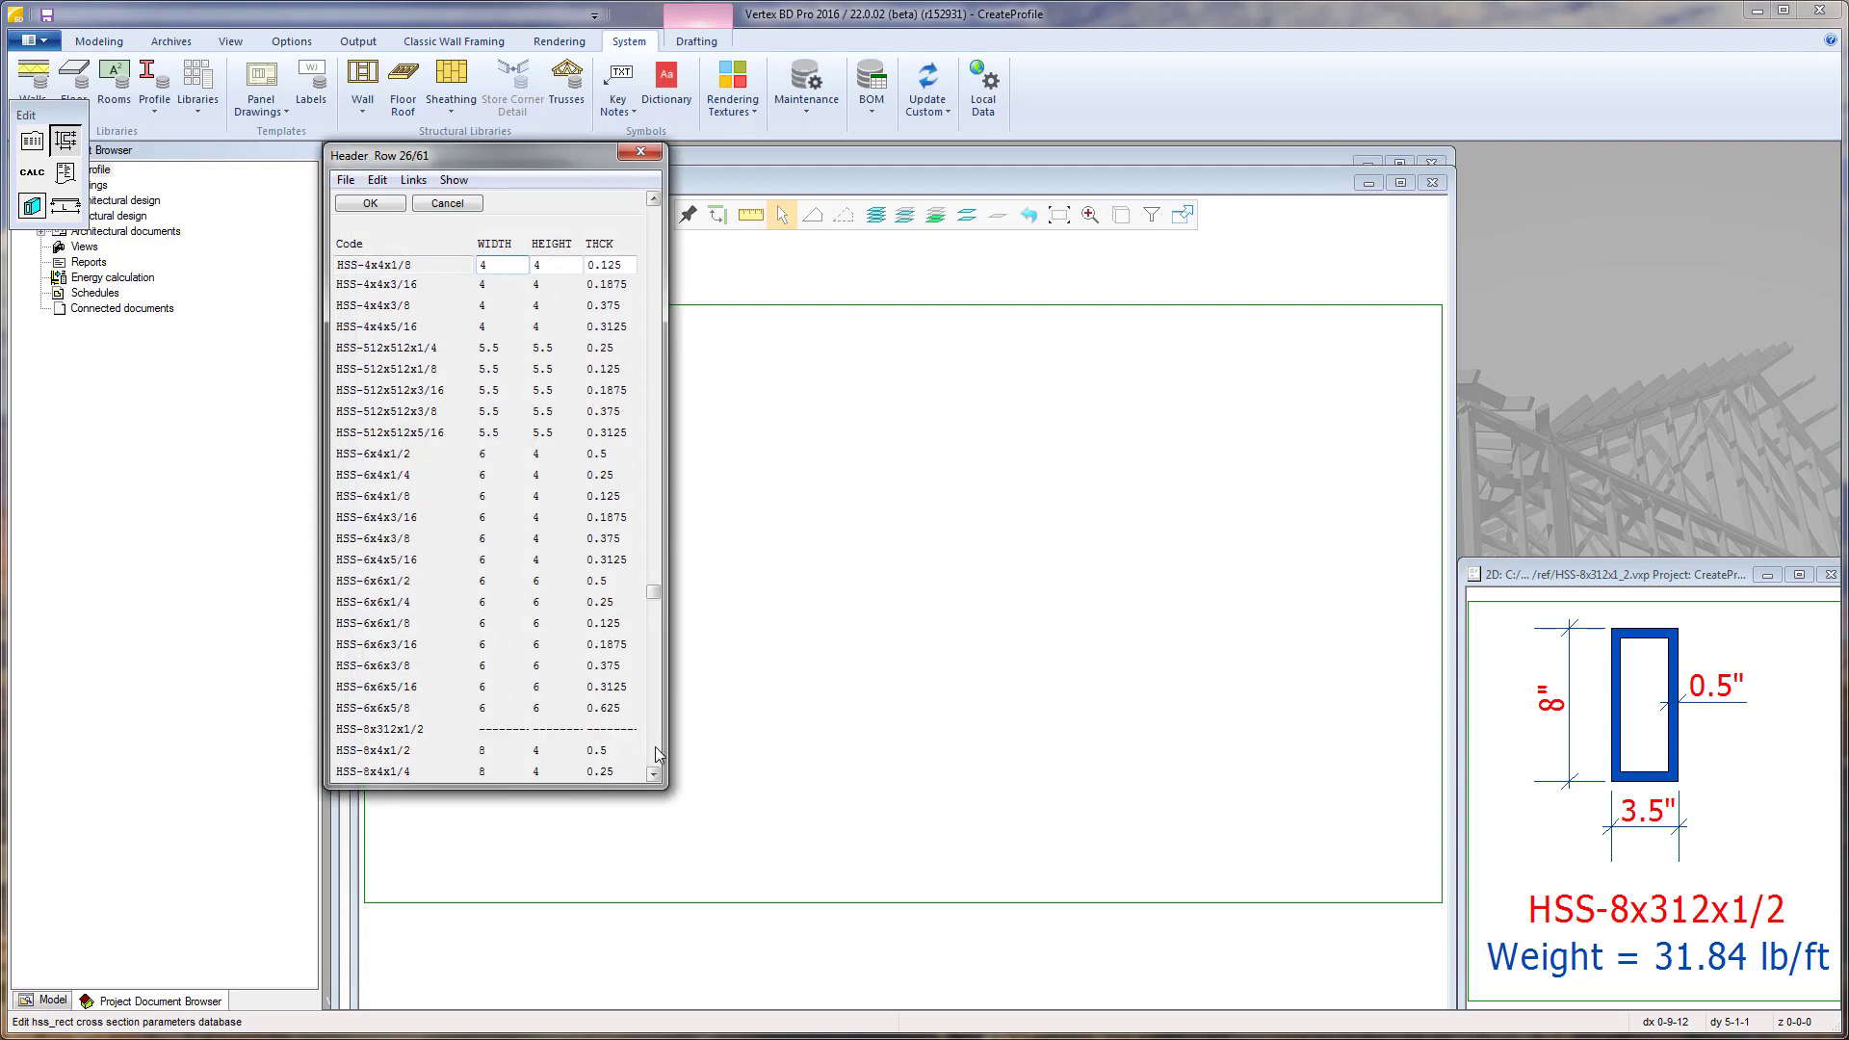
scroll("down", 3)
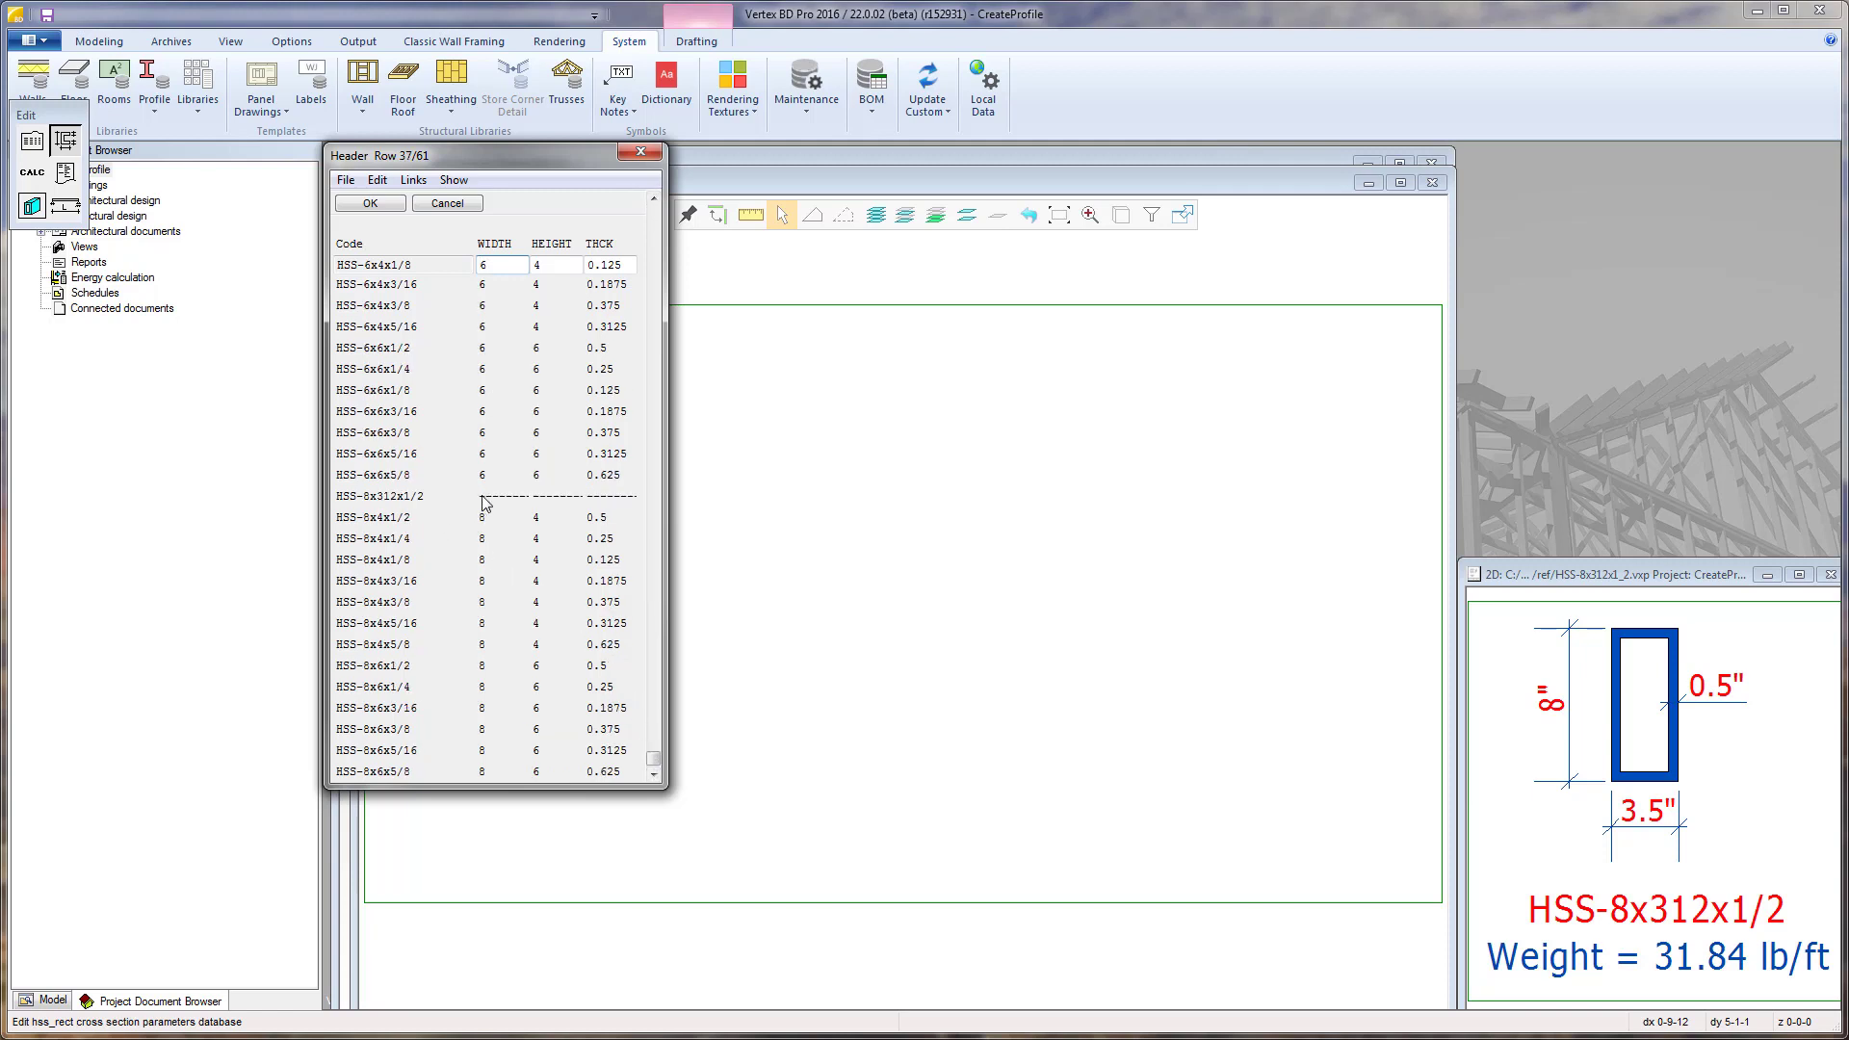
left_click(503, 497)
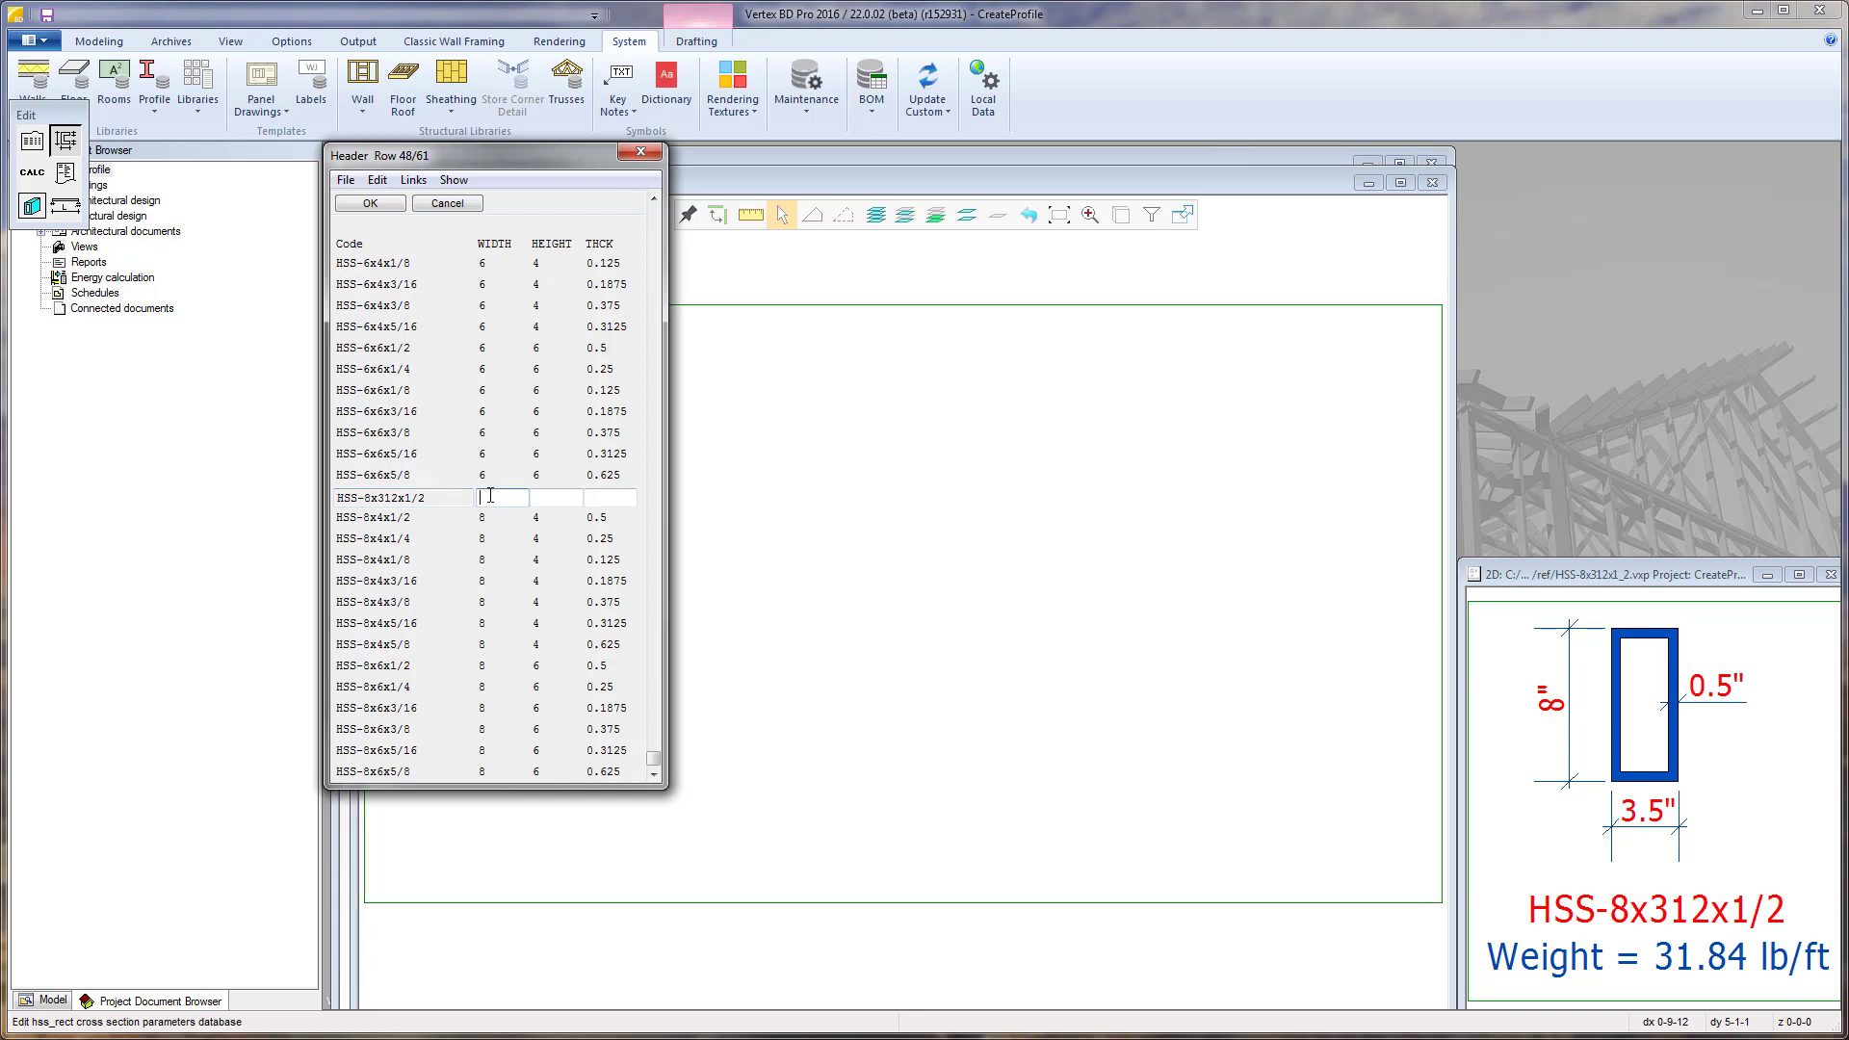
type("8")
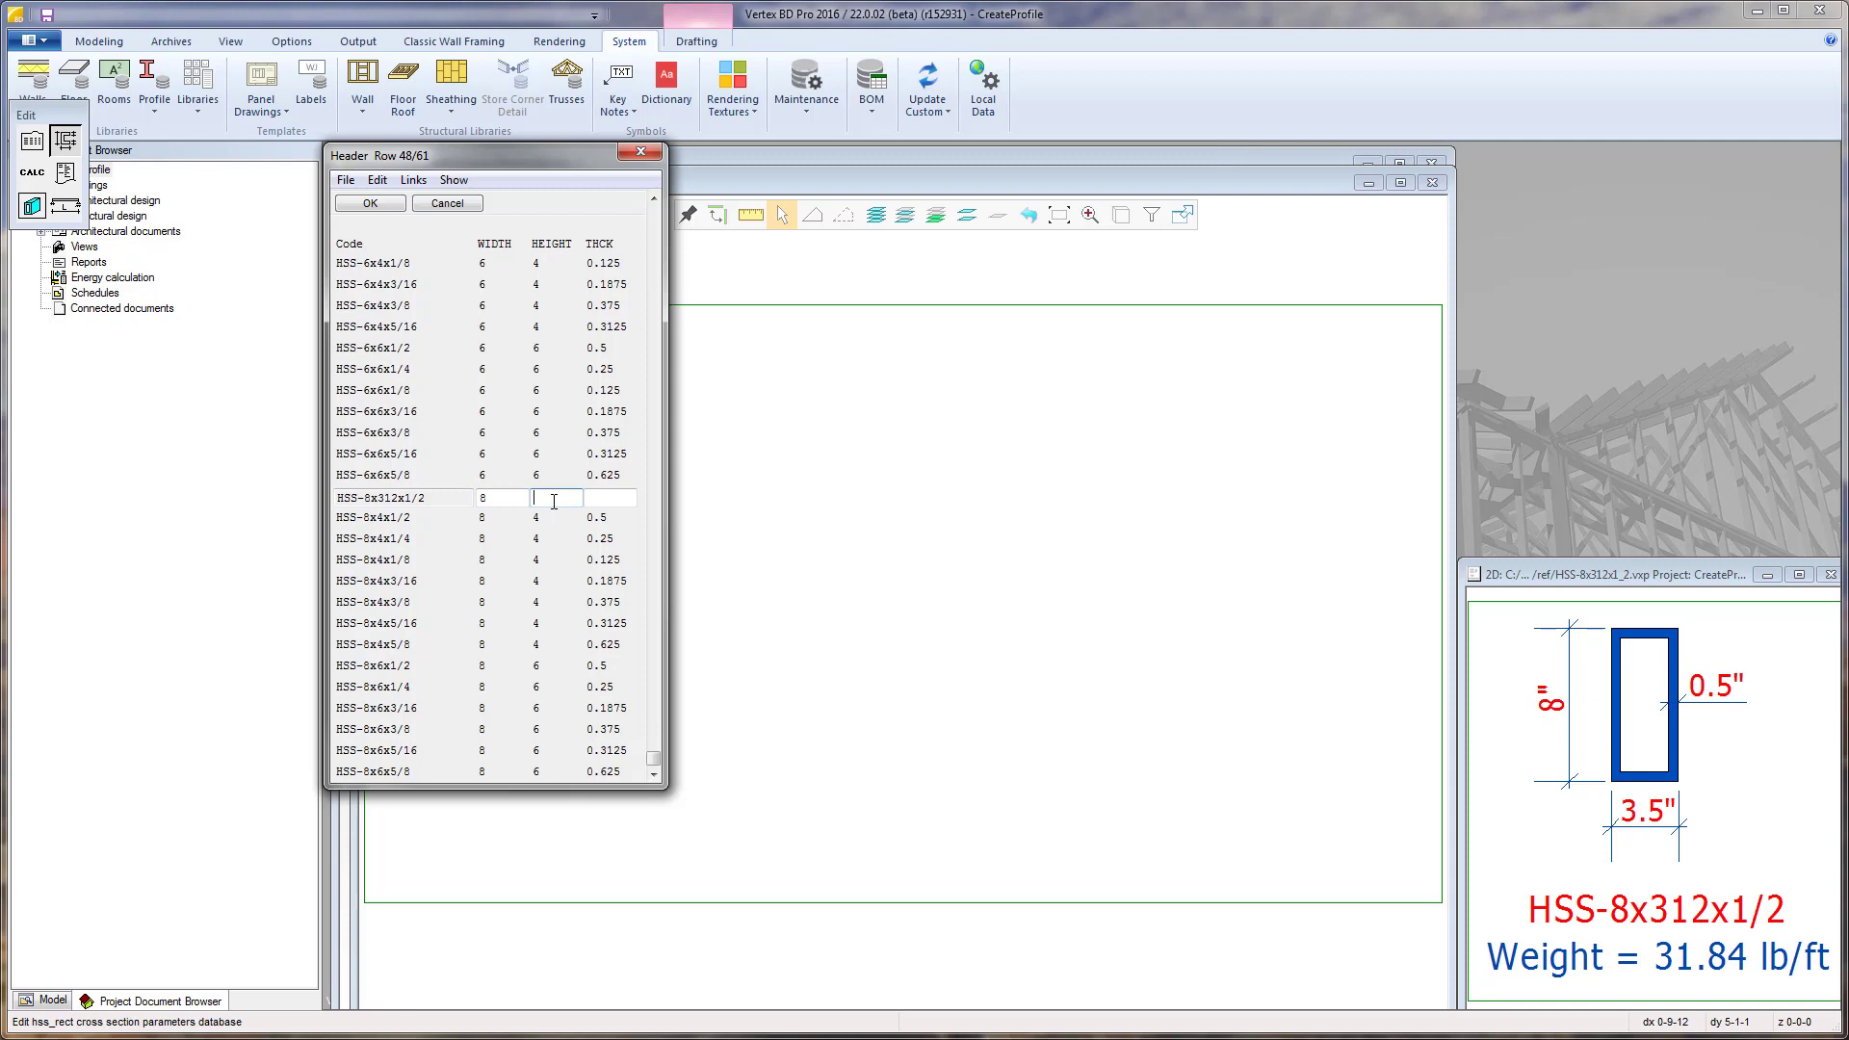
type("3.5")
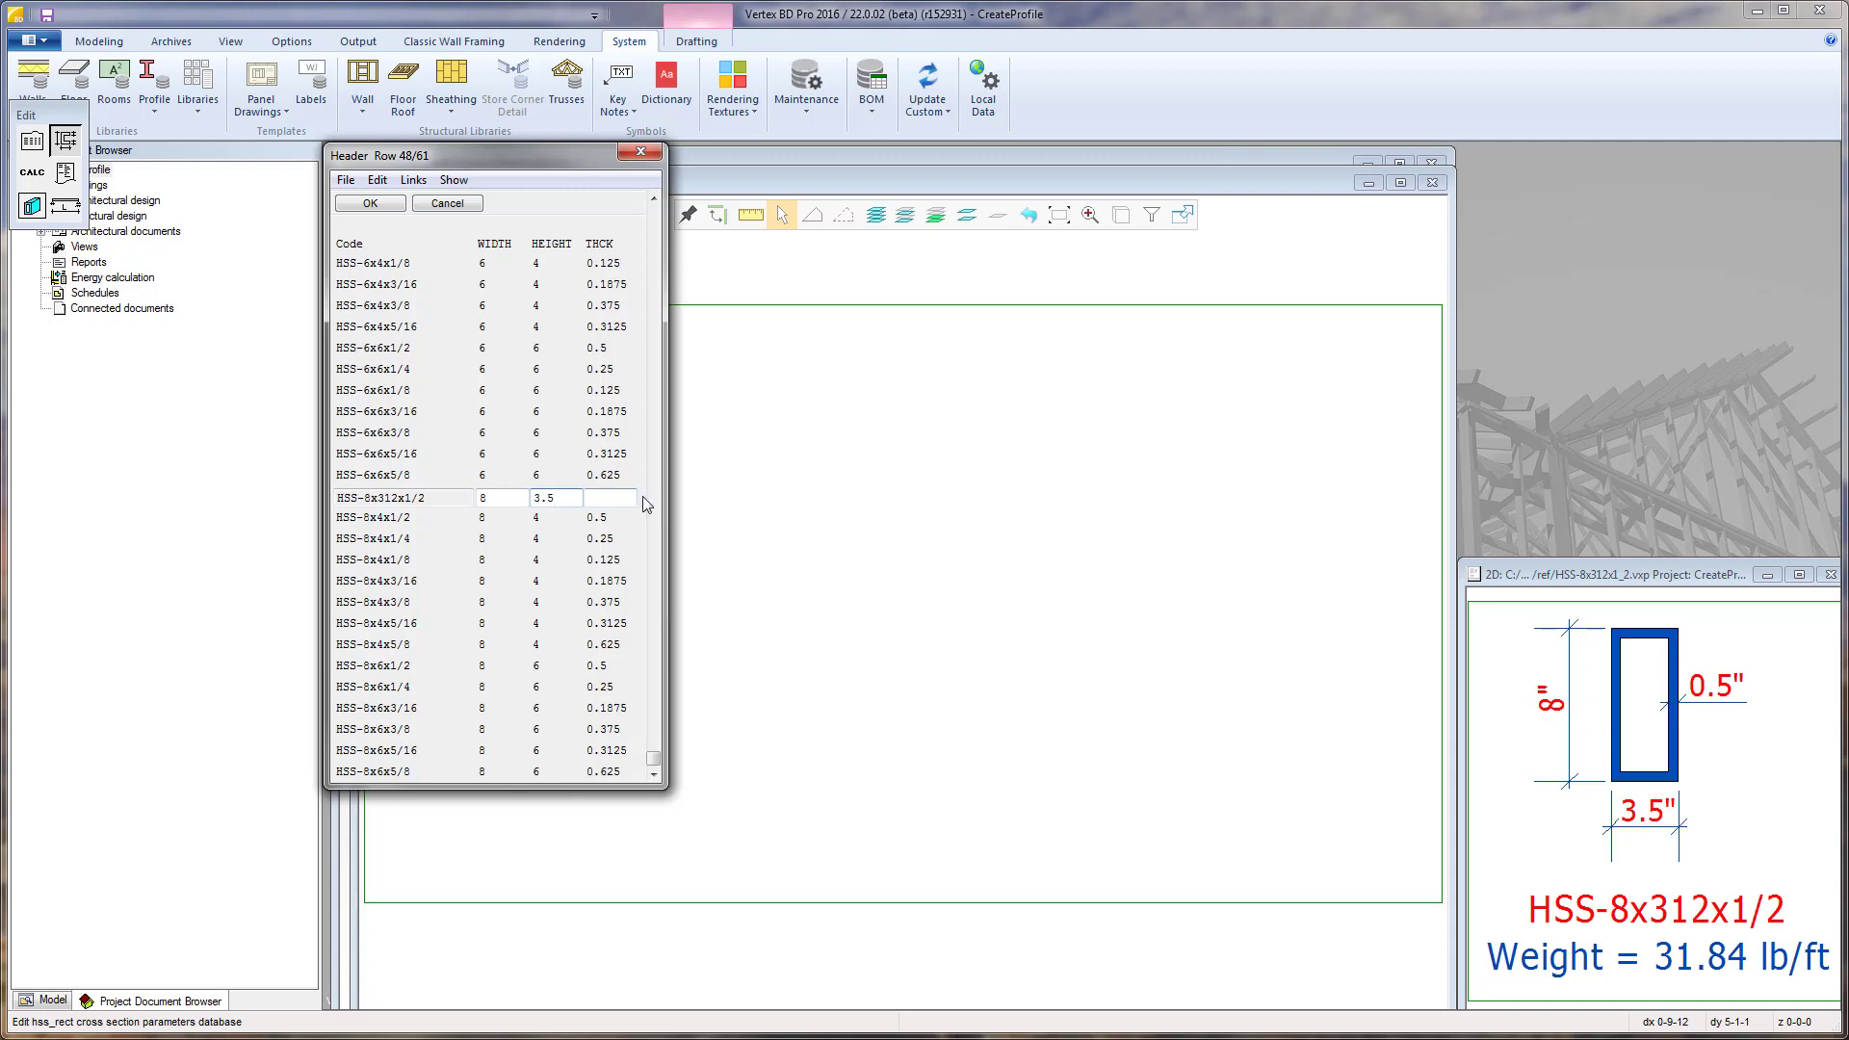
type("0.5")
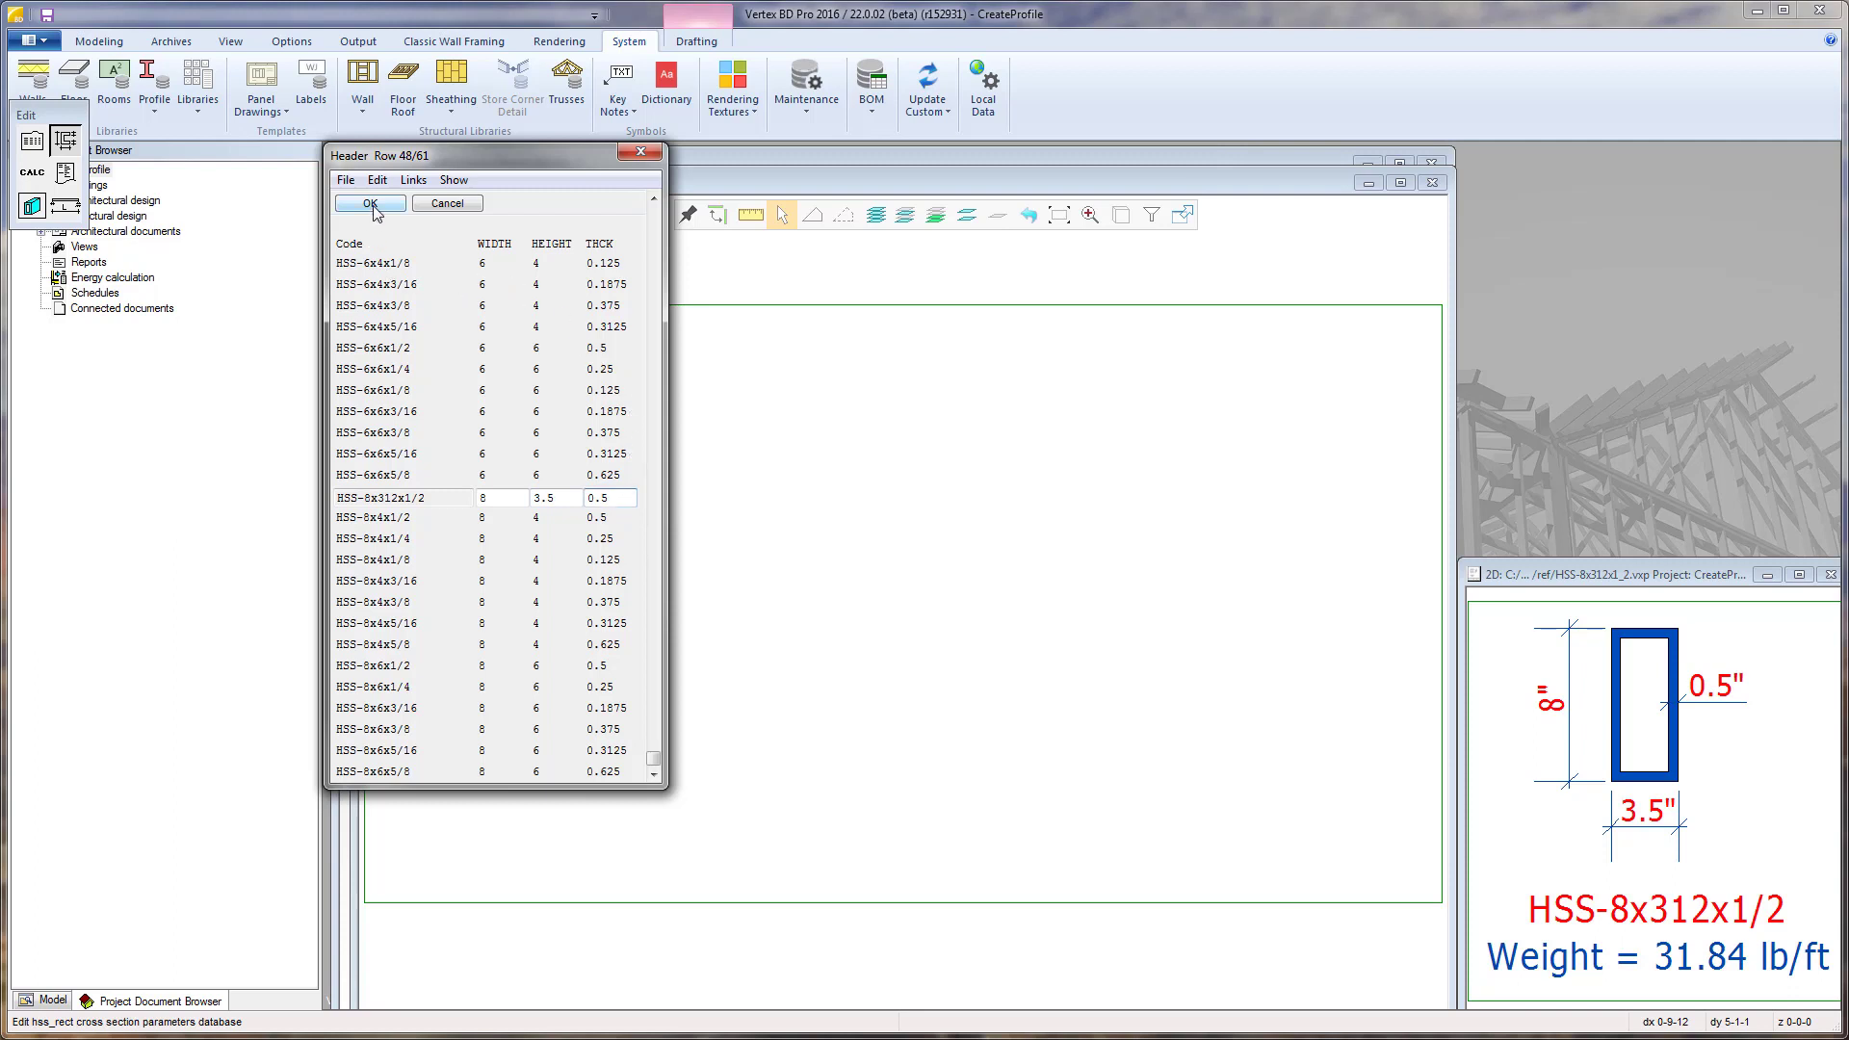
left_click(370, 203)
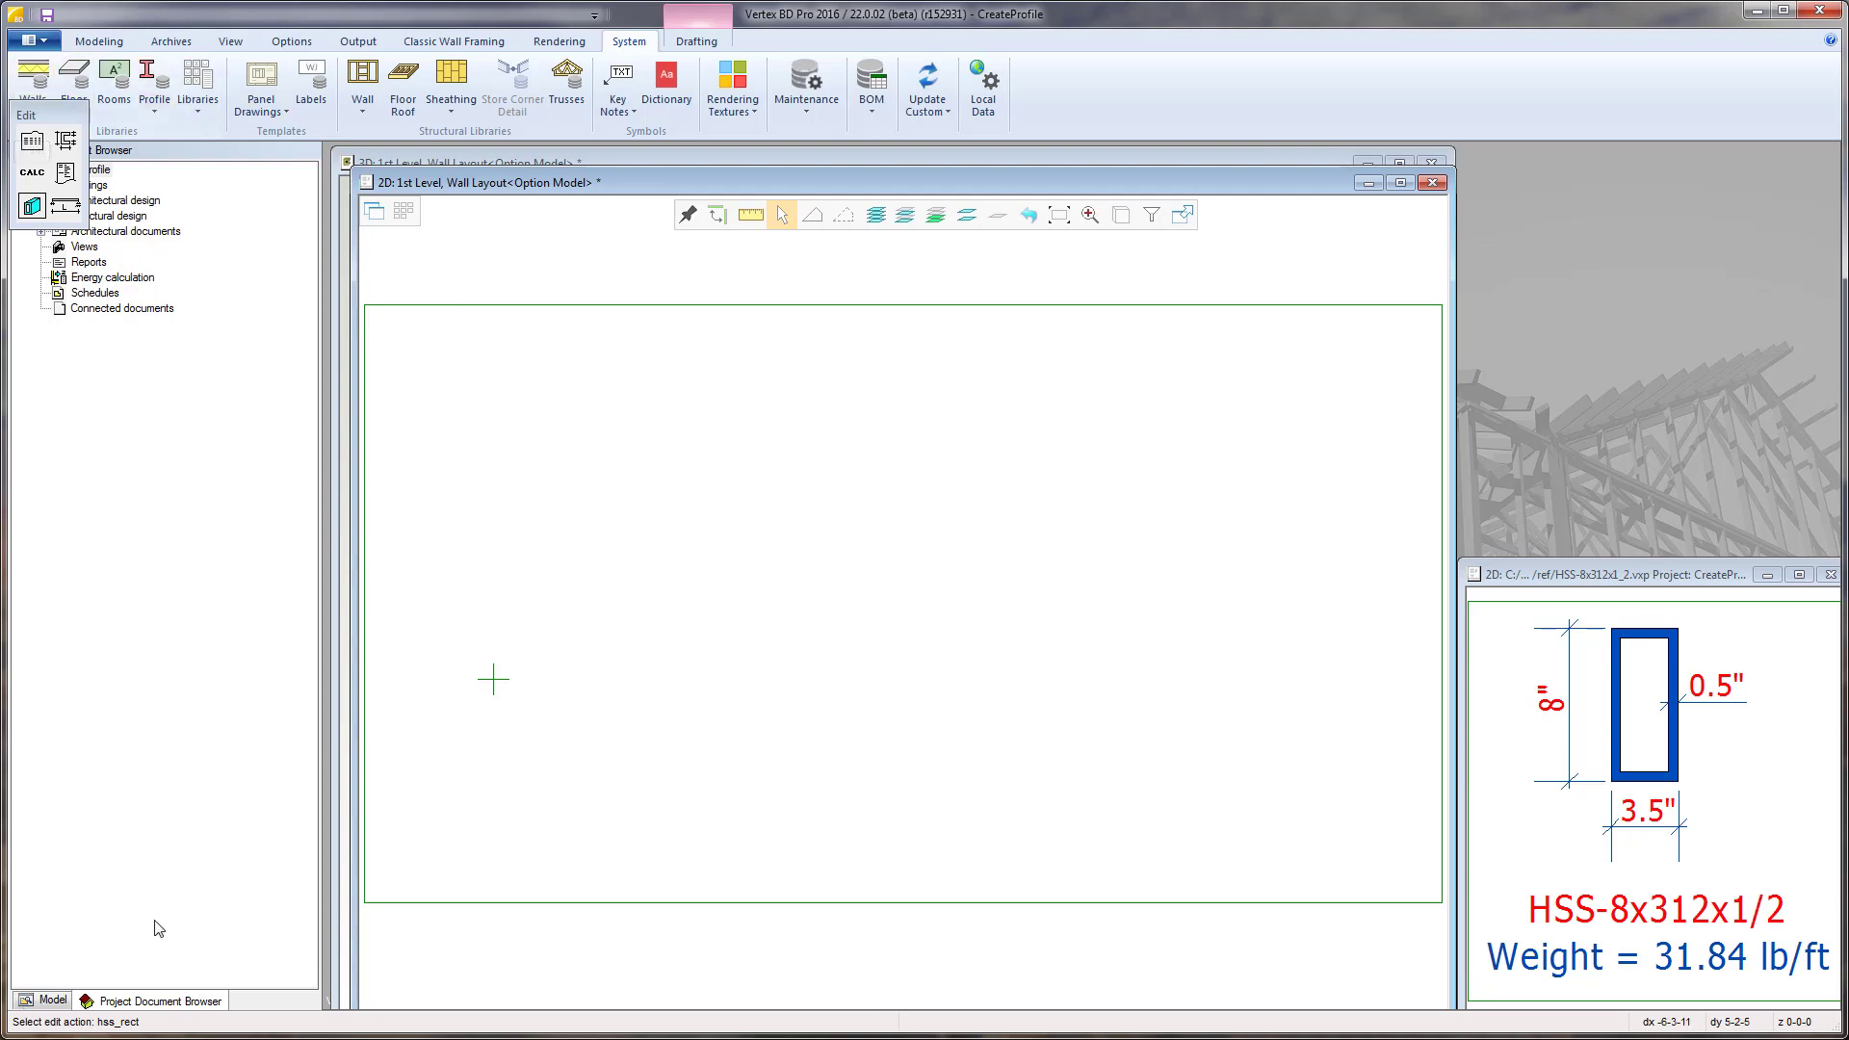
mouse_move(141, 880)
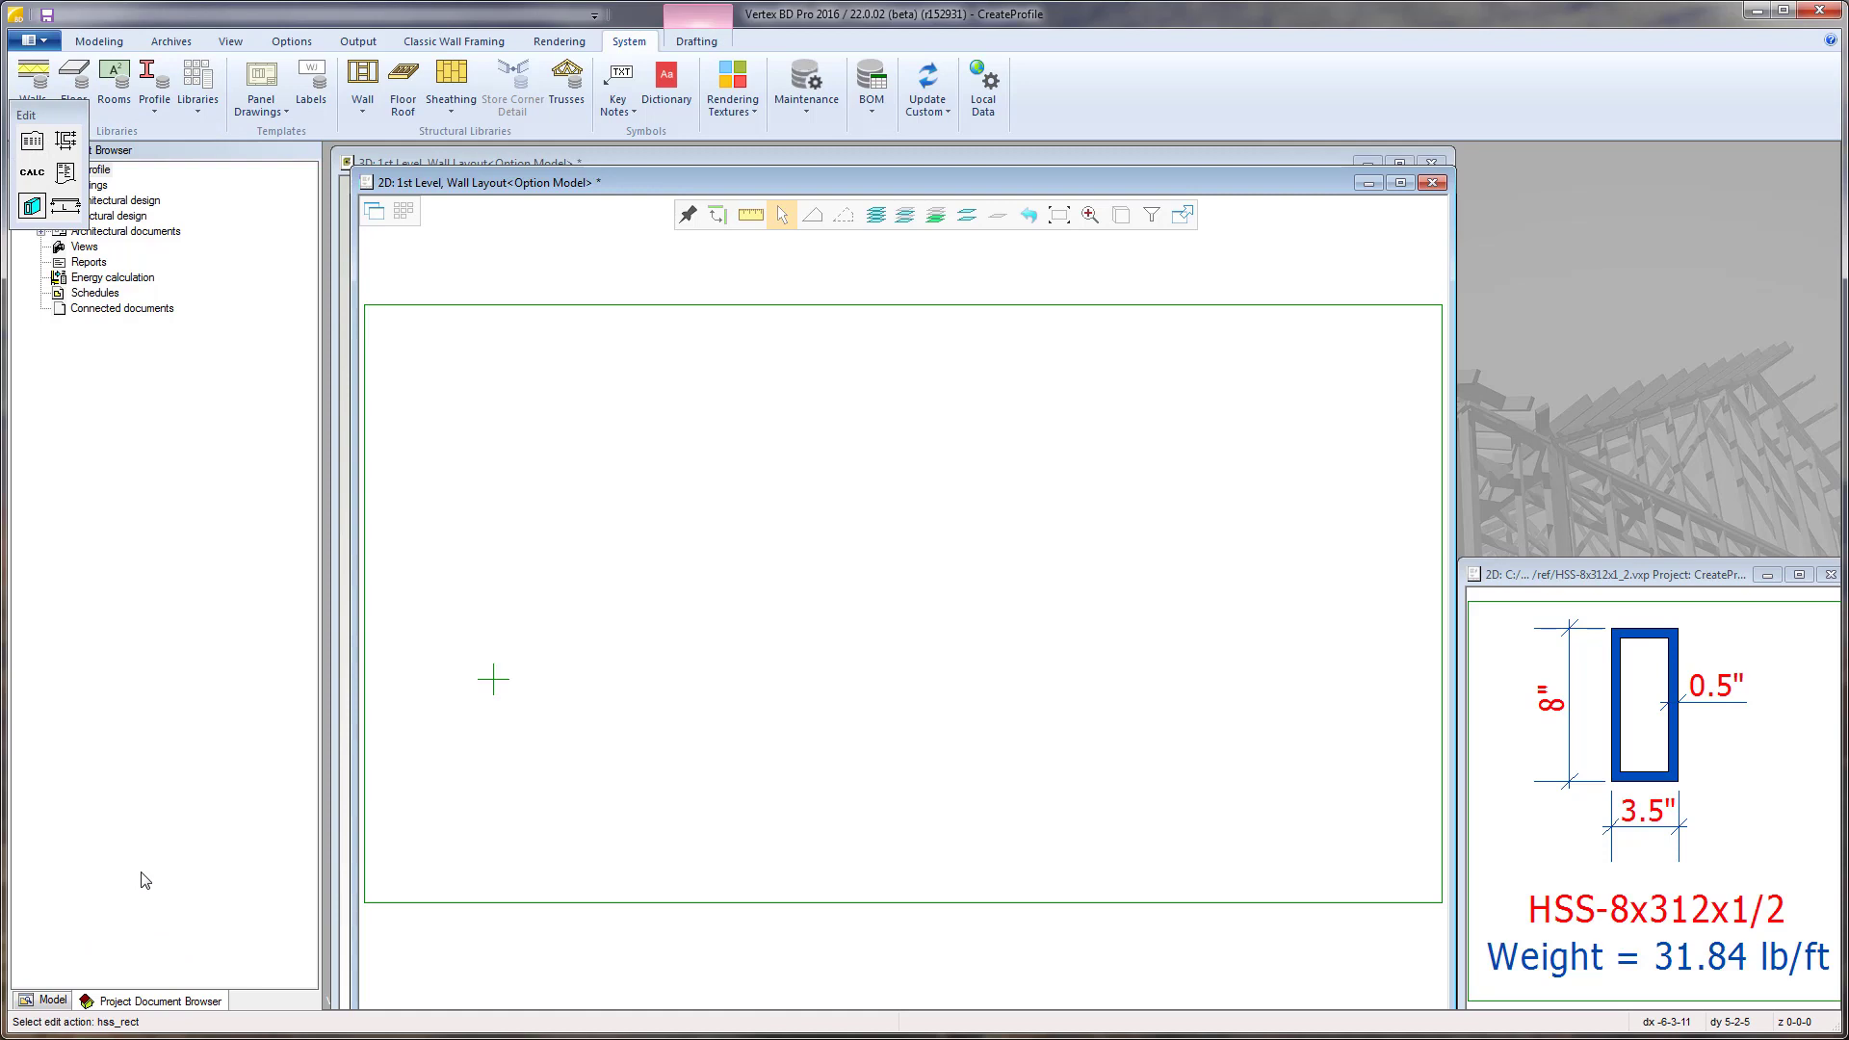
Close the Edit flyout to return to the CreateProfile project tree
left_click(160, 1000)
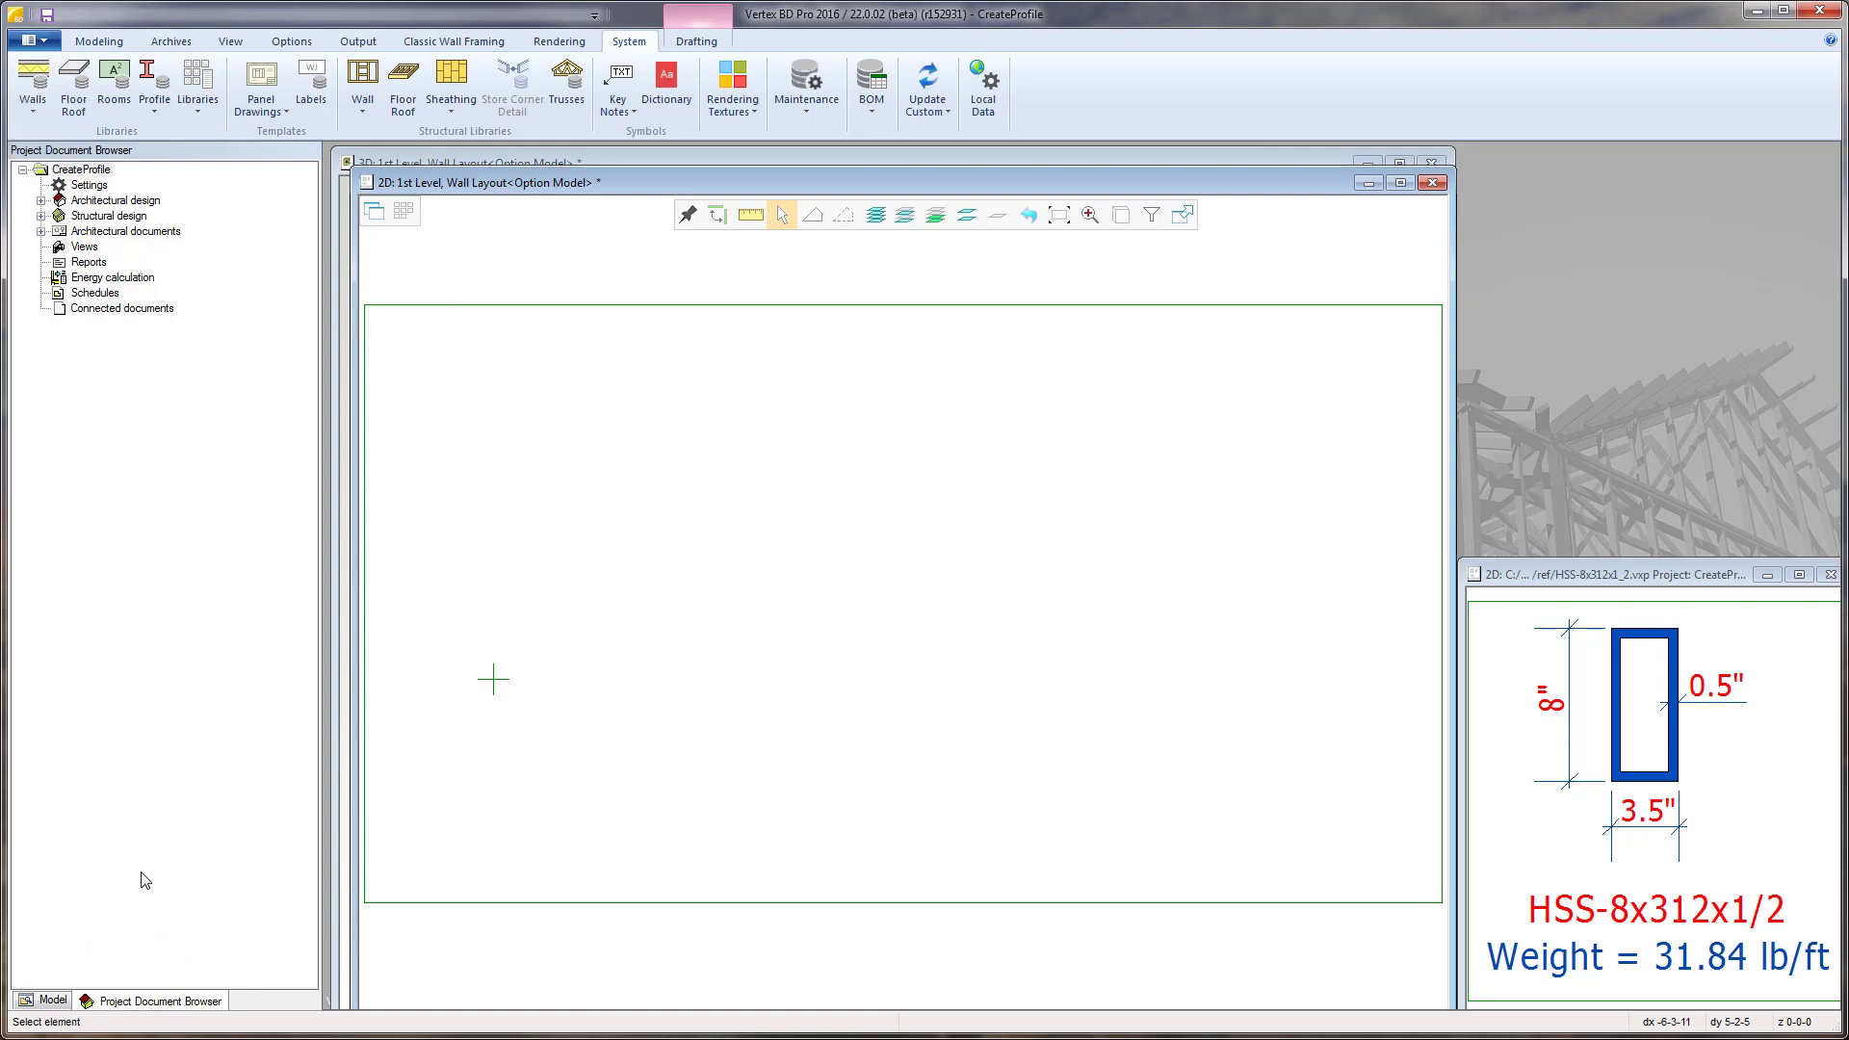